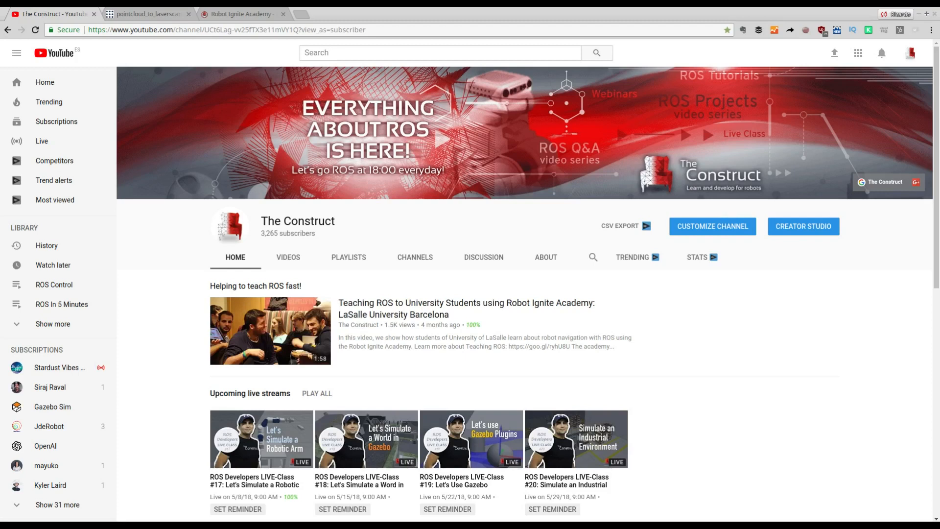
mouse_move(51, 291)
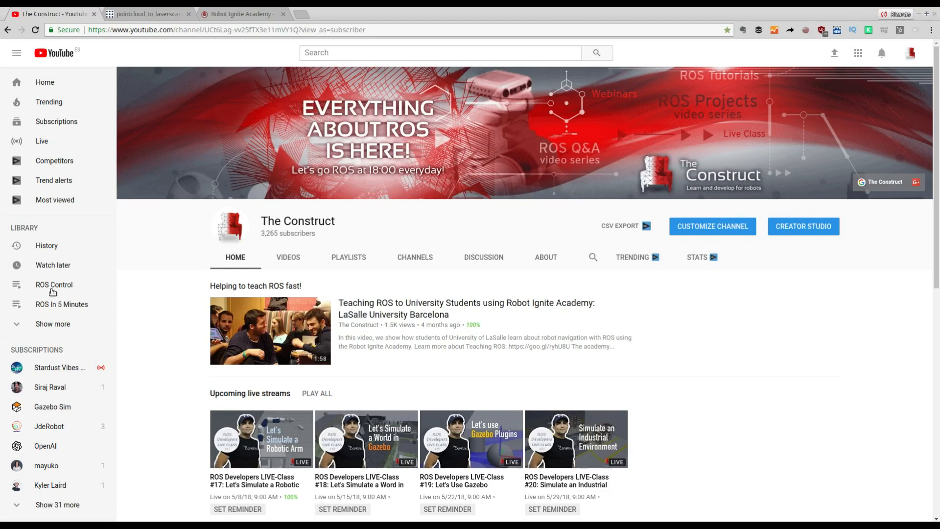
mouse_move(350, 282)
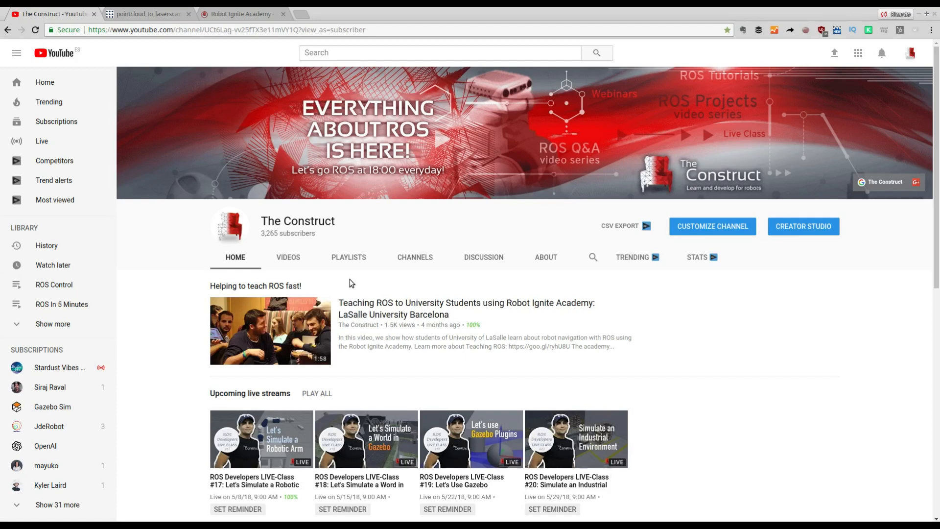
Scroll through the current page's contents, then back up toward the top.
scroll("down", 3)
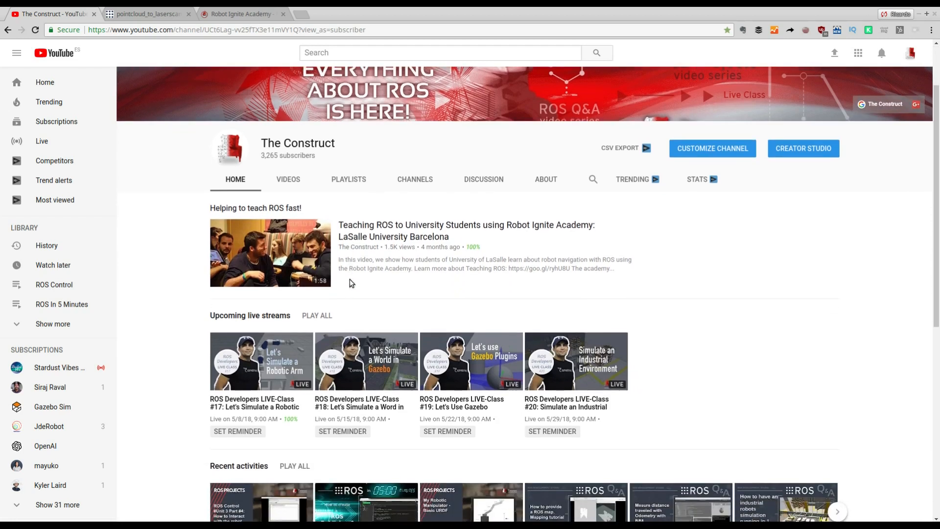
scroll("down", 3)
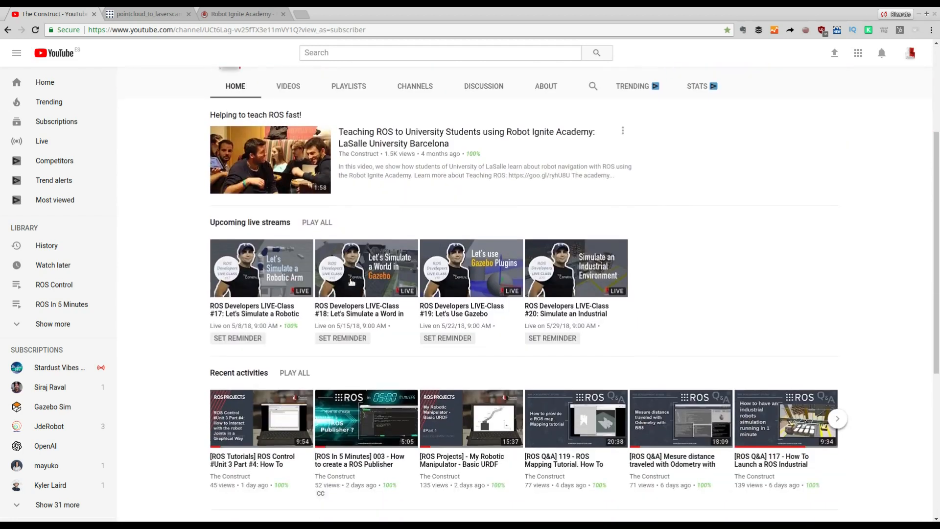
scroll("down", 3)
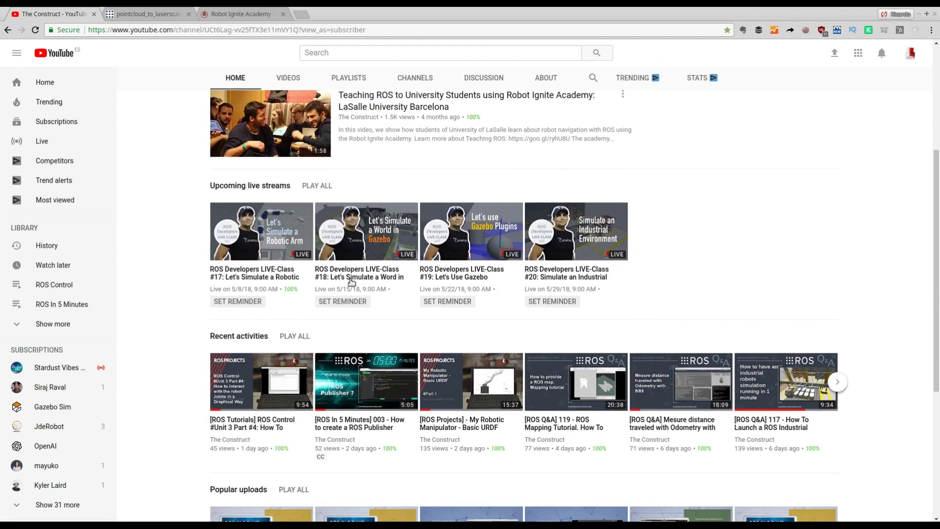
scroll("down", 3)
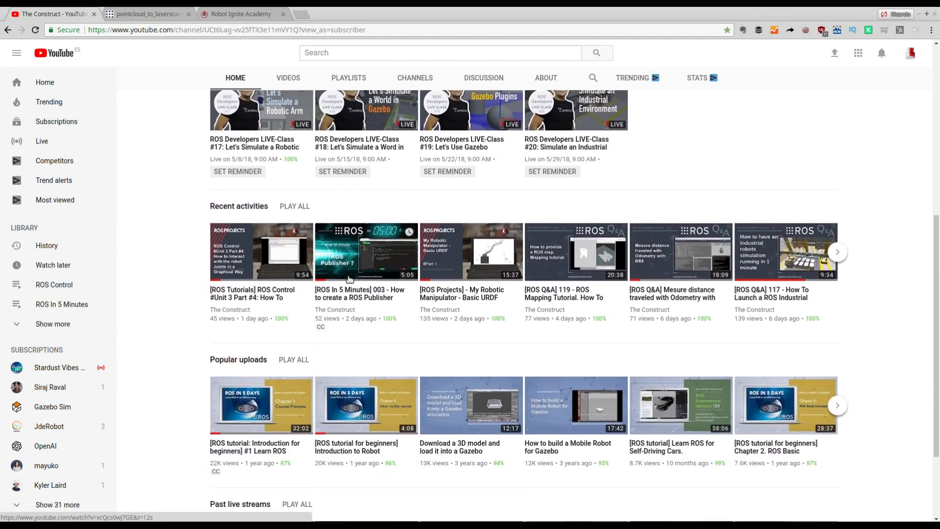
scroll("down", 3)
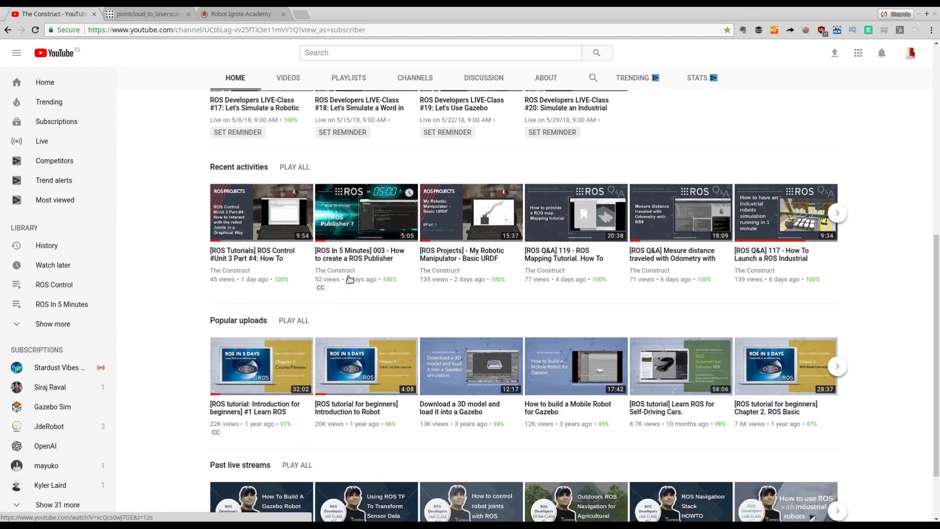
scroll("down", 3)
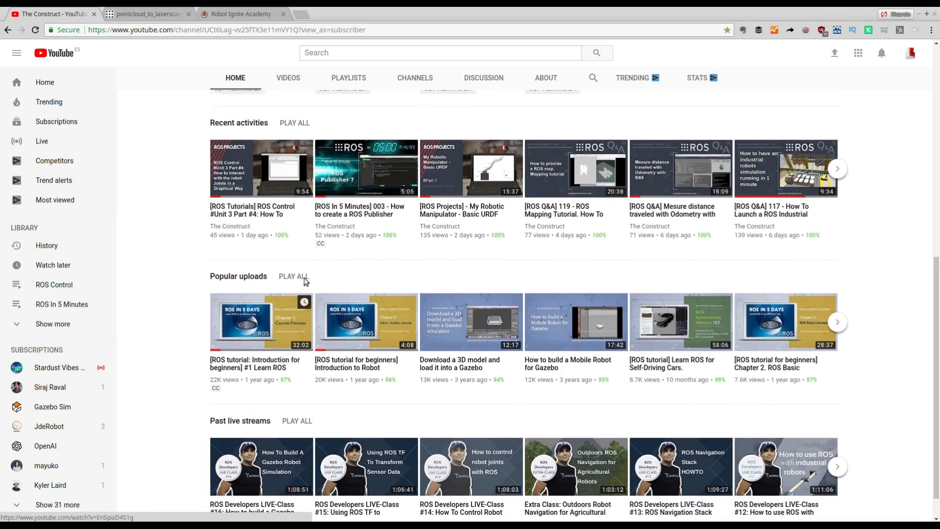
scroll("up", 3)
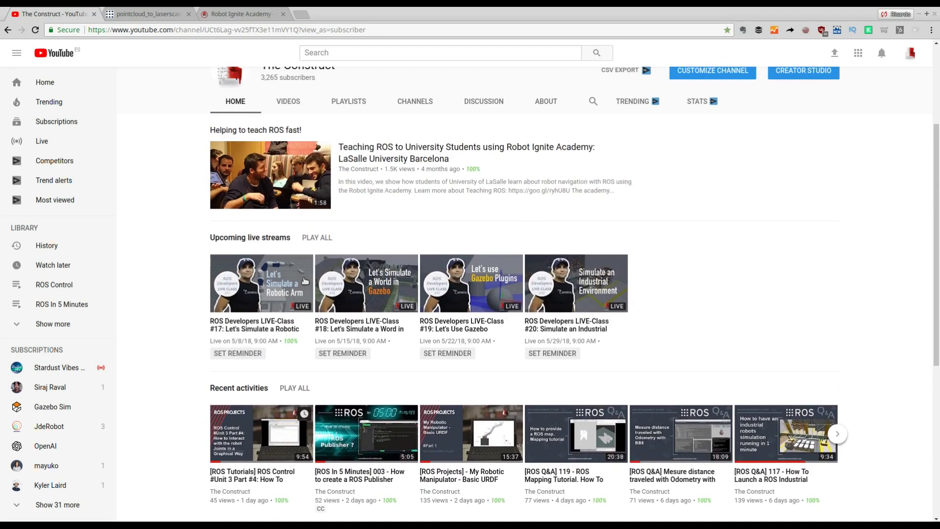
scroll("up", 3)
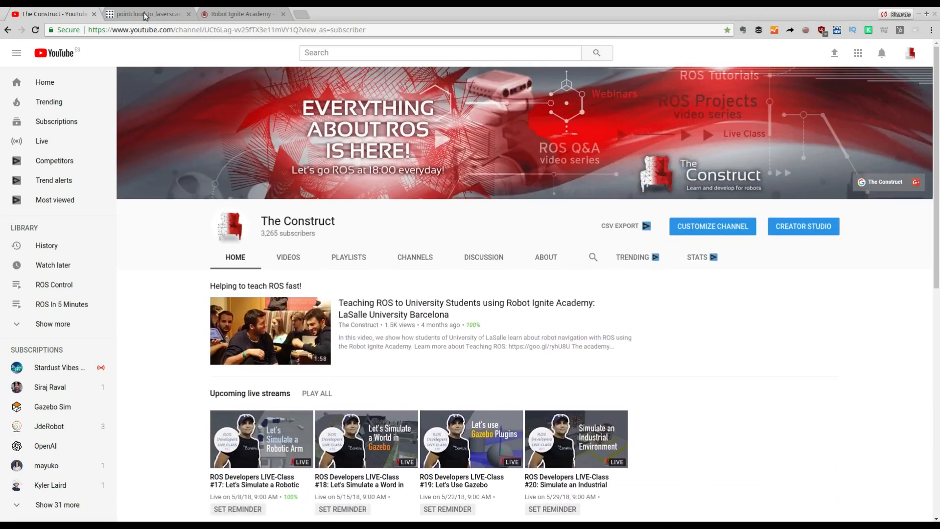
mouse_move(144, 13)
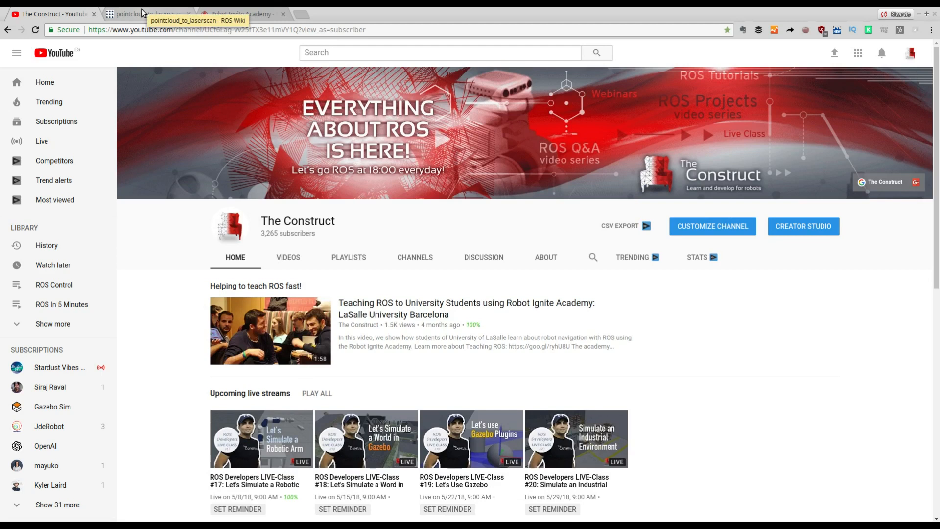
Bring the pointcloud_to_laserscan wiki page into view at its Package Summary.
left_click(147, 13)
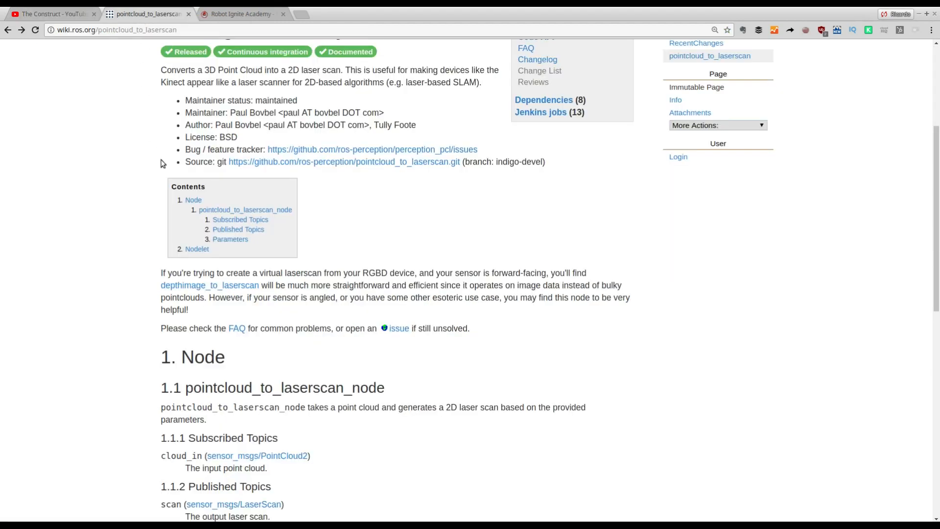
scroll("up", 3)
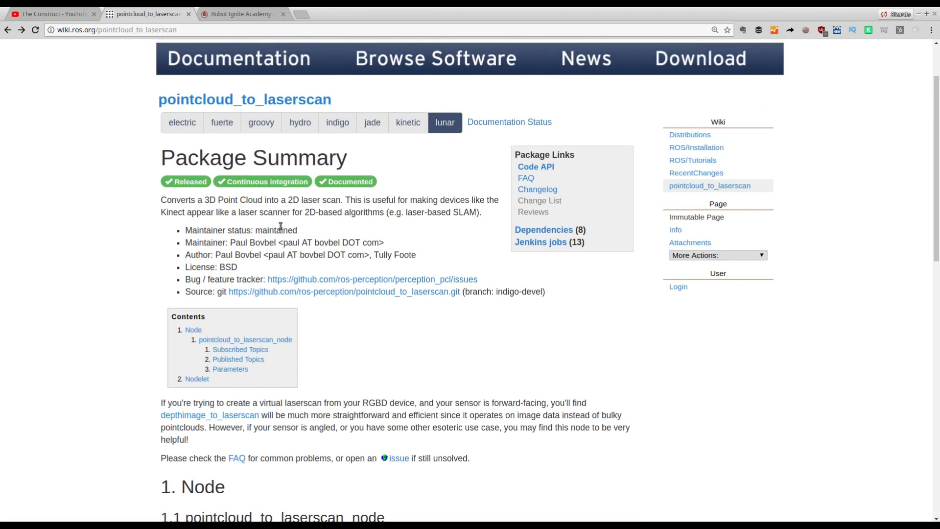
mouse_move(237, 182)
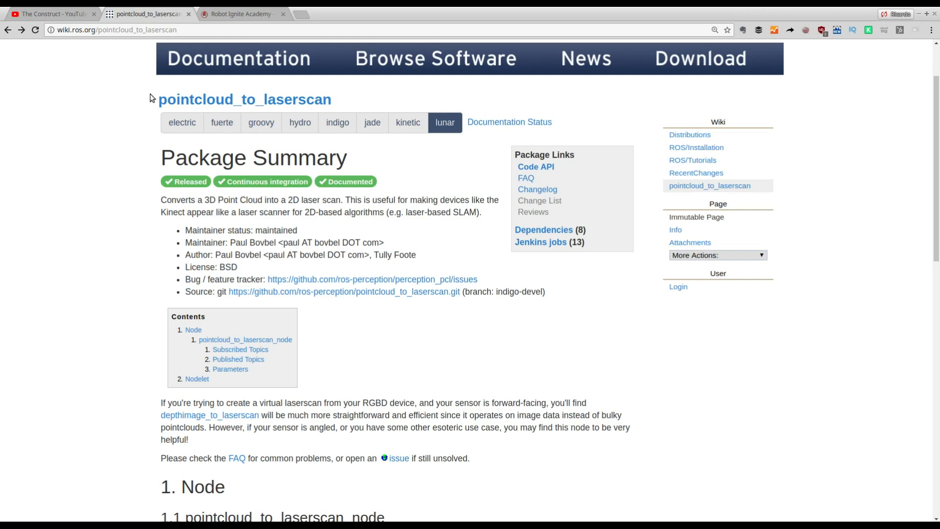
mouse_move(207, 11)
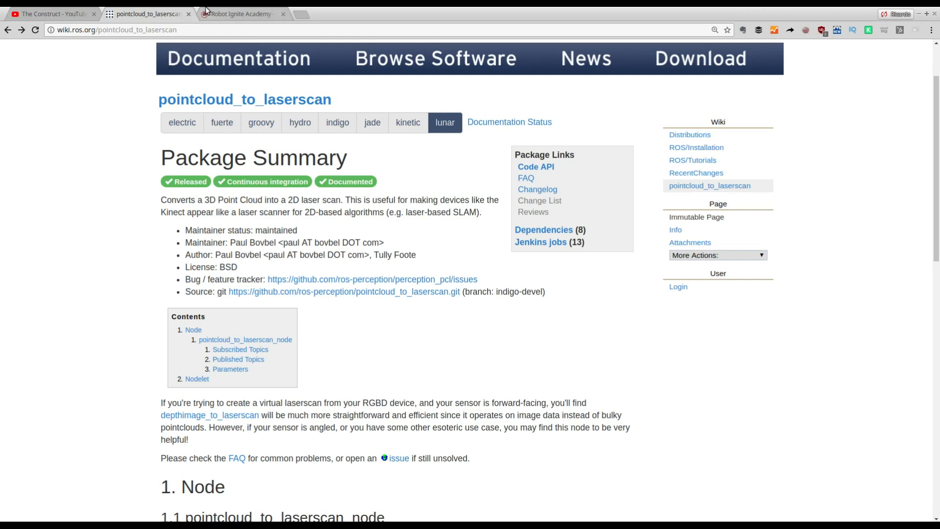
Browse down through the Robot Ignite Academy course catalogue.
left_click(240, 14)
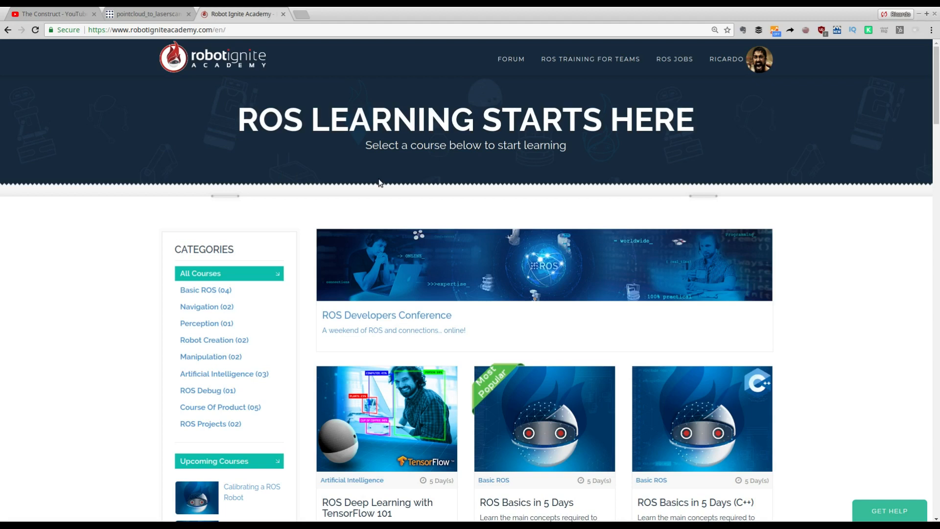
mouse_move(393, 220)
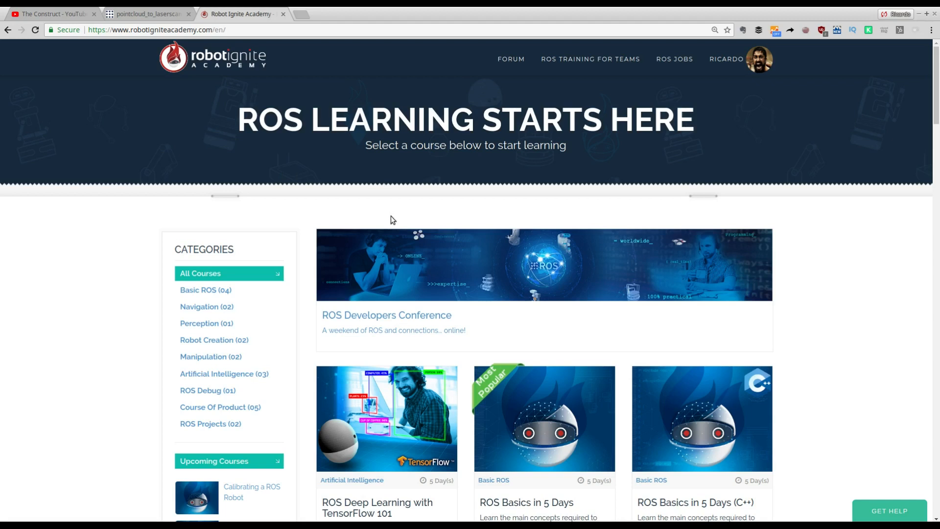
mouse_move(394, 228)
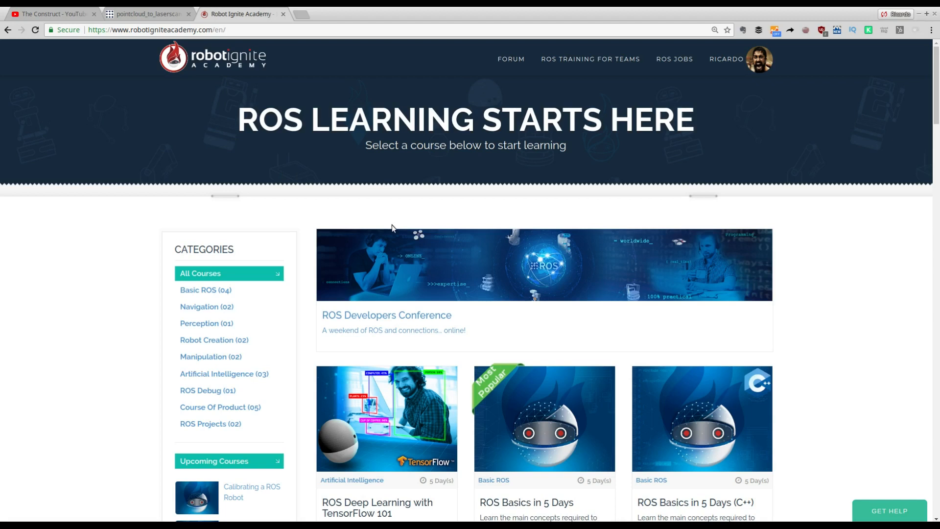
scroll("down", 3)
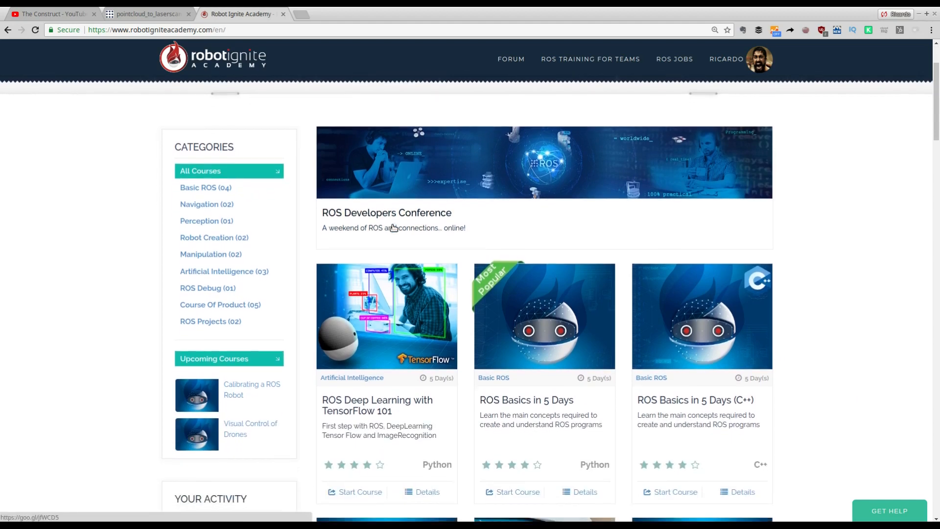
scroll("down", 3)
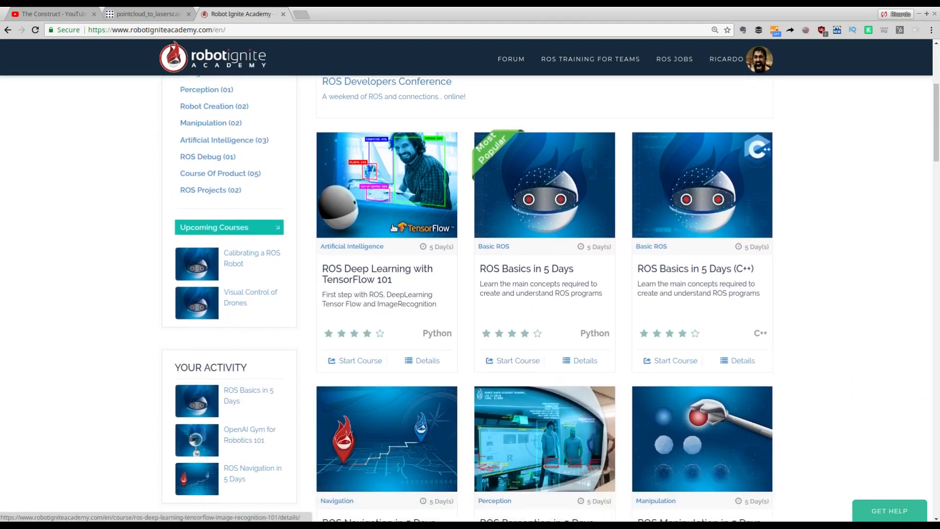
scroll("down", 3)
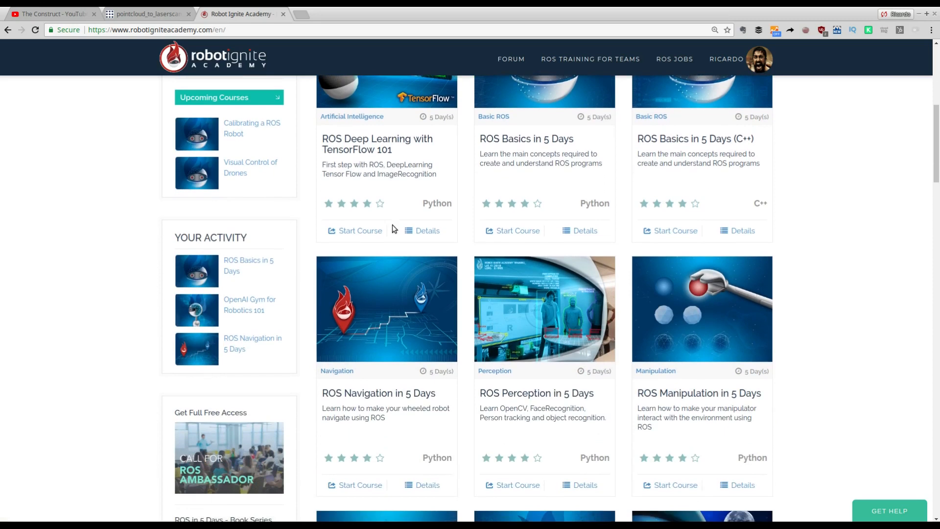
scroll("down", 3)
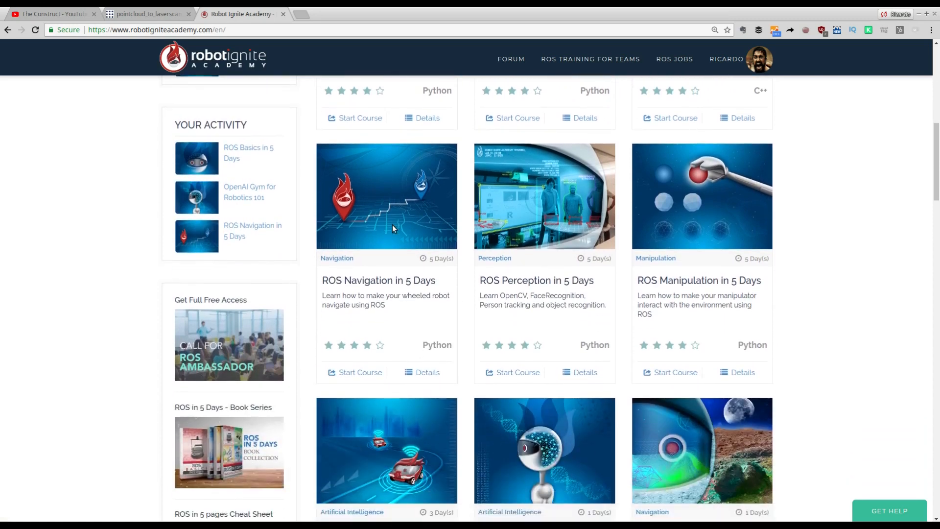
scroll("down", 3)
type("rds.theconstructsim.com")
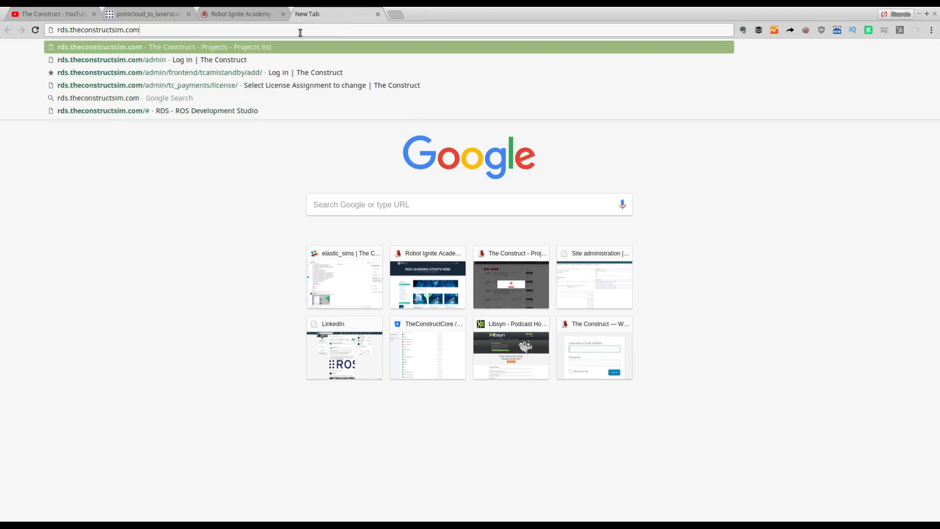
Load rds.theconstructsim.com and sign in with the saved credentials to reach My projects.
key("Return")
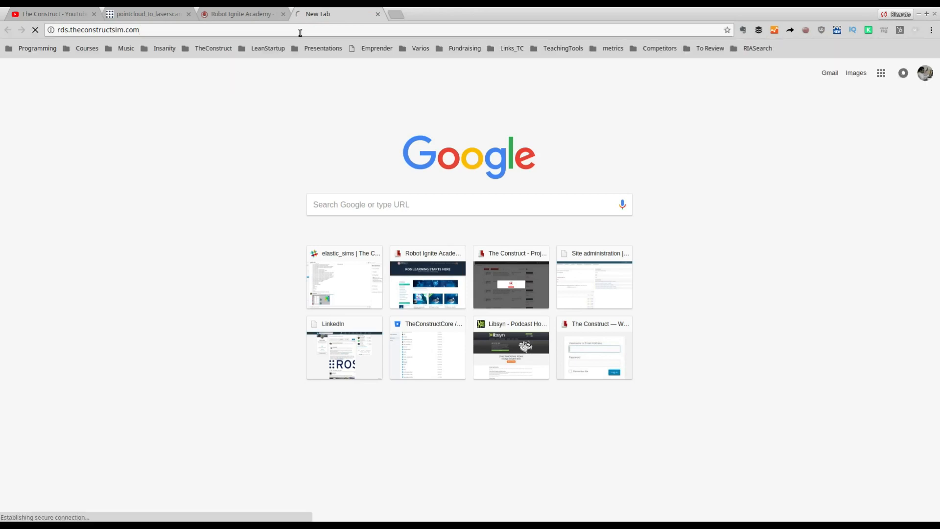
key("Return")
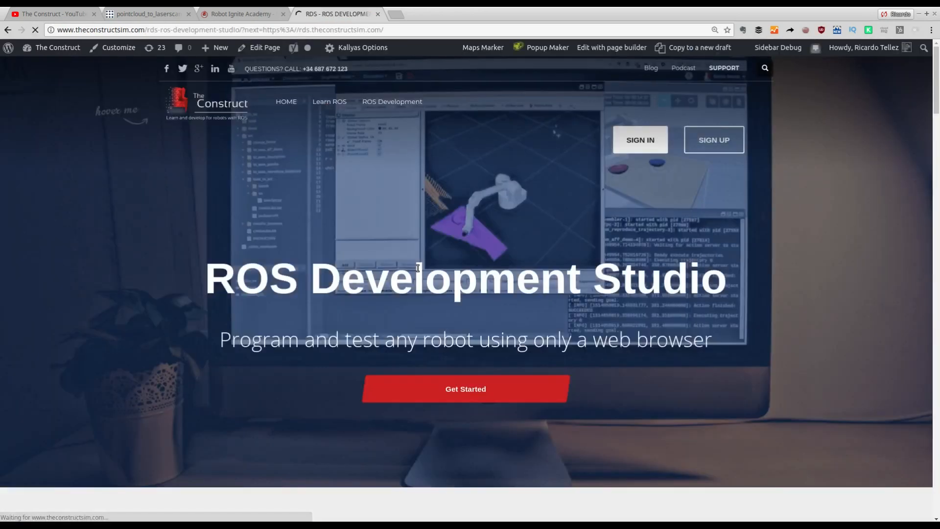
mouse_move(629, 174)
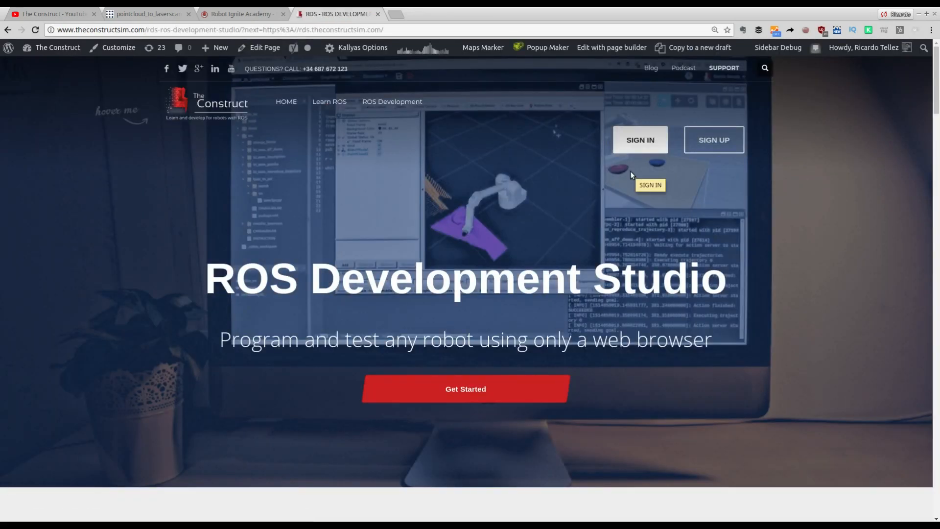
mouse_move(624, 139)
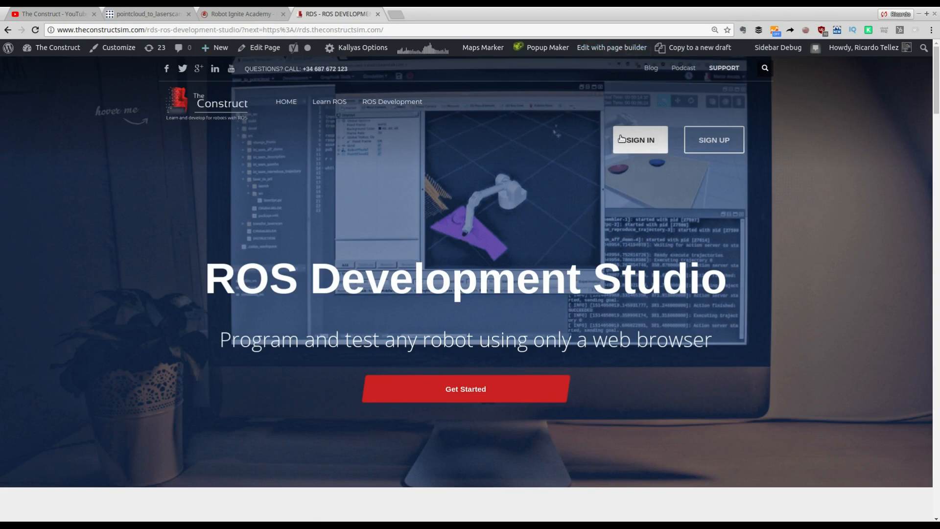
left_click(639, 140)
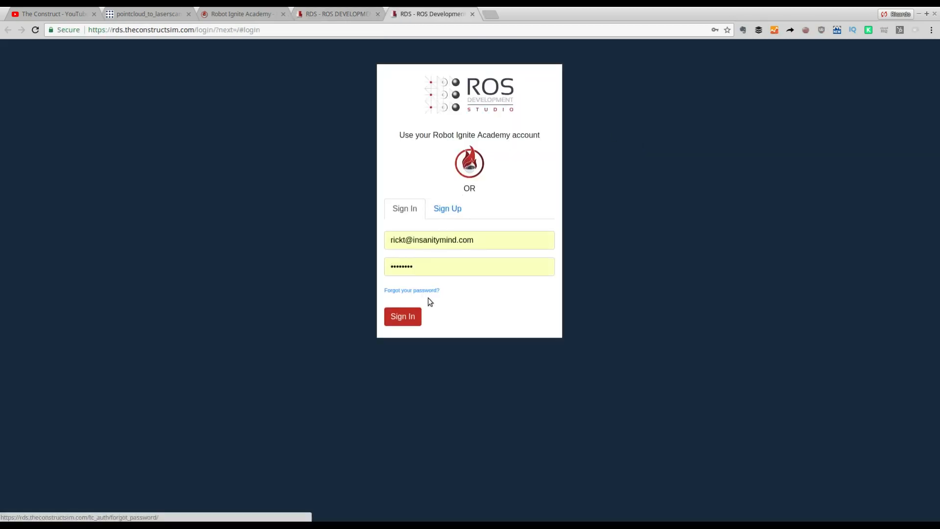
left_click(402, 316)
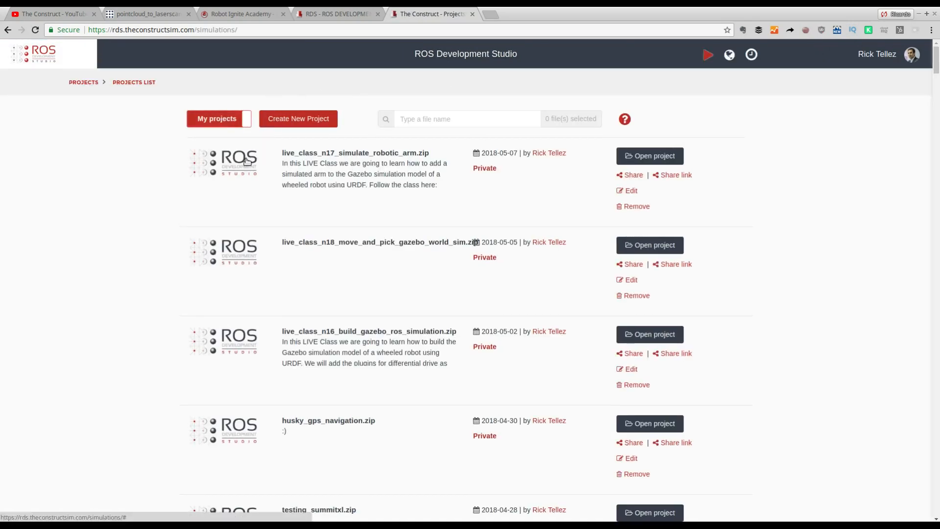
mouse_move(298, 119)
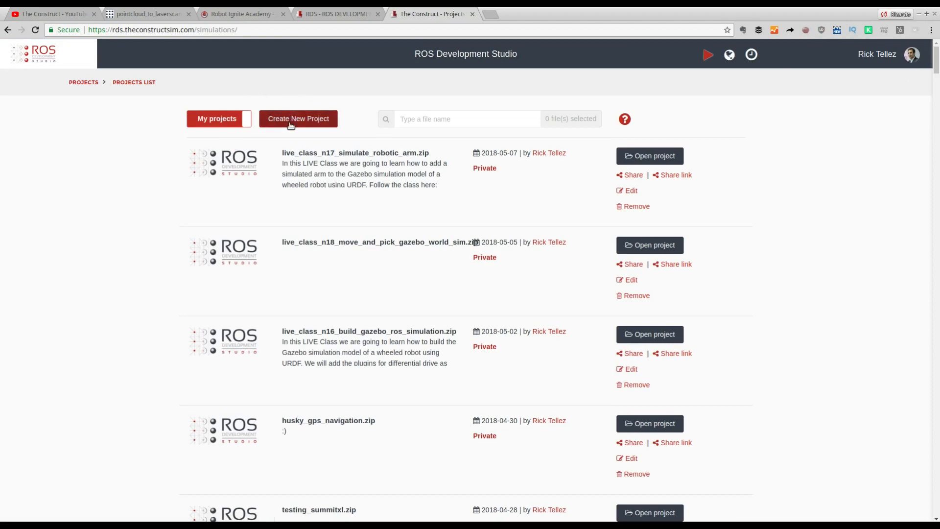
Create a new project named pointcloud_to_laser and open its workspace.
left_click(297, 119)
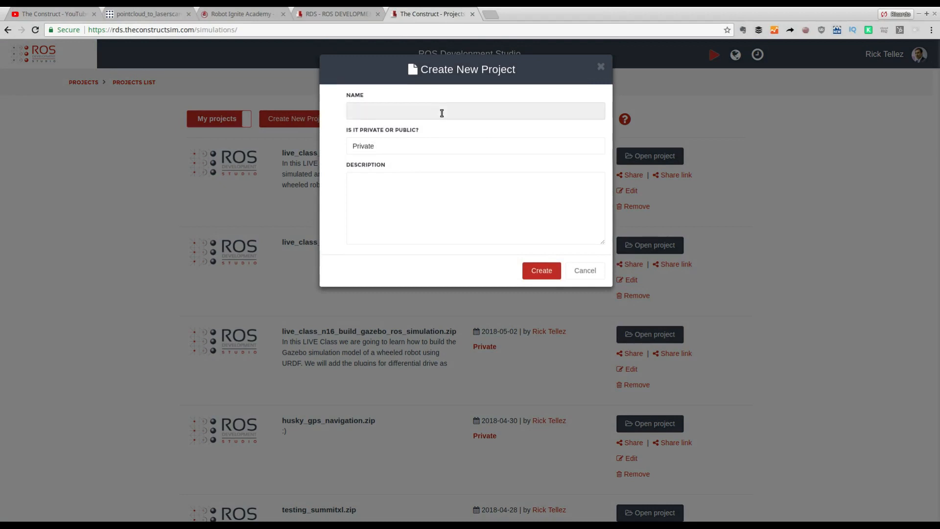
type("pointcloud to la")
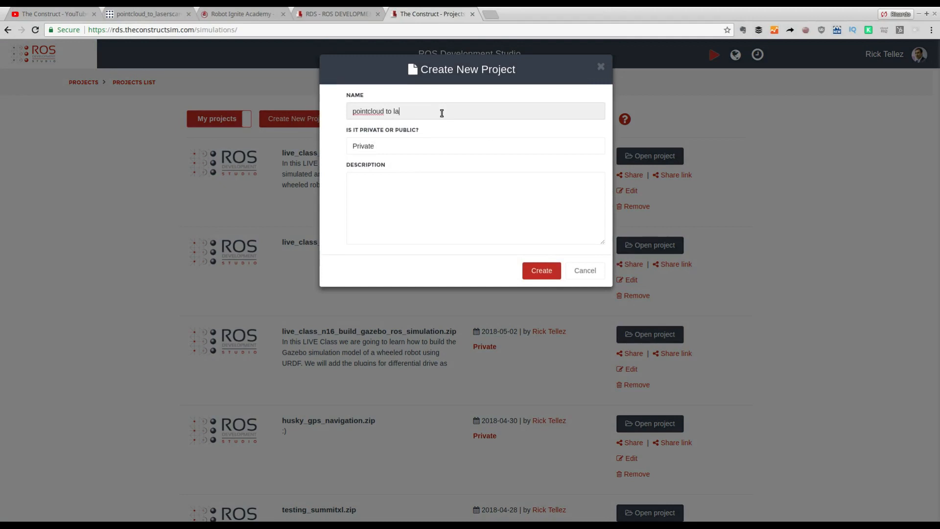
type("ser")
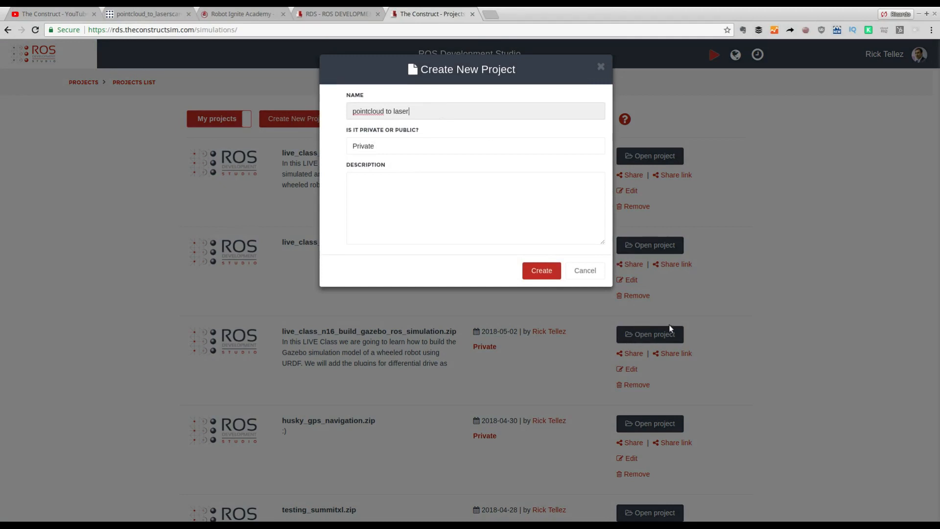
left_click(540, 270)
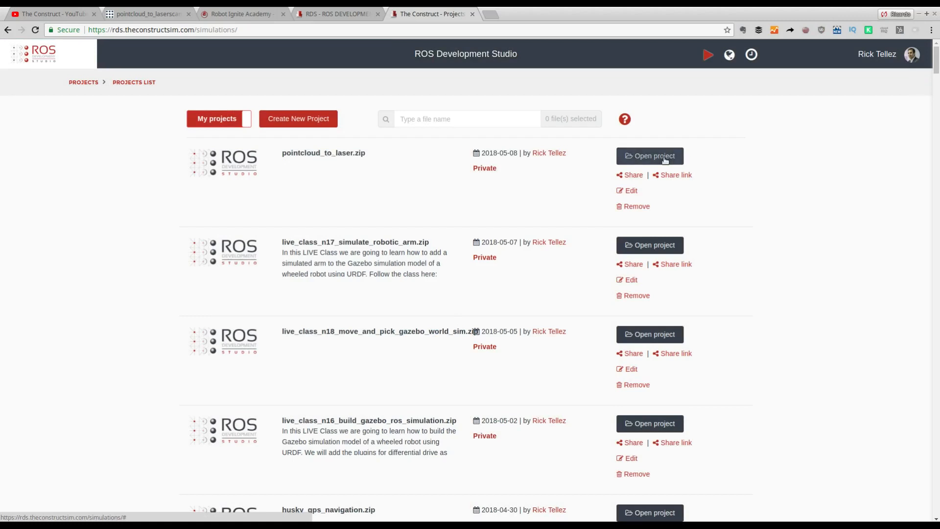
left_click(649, 156)
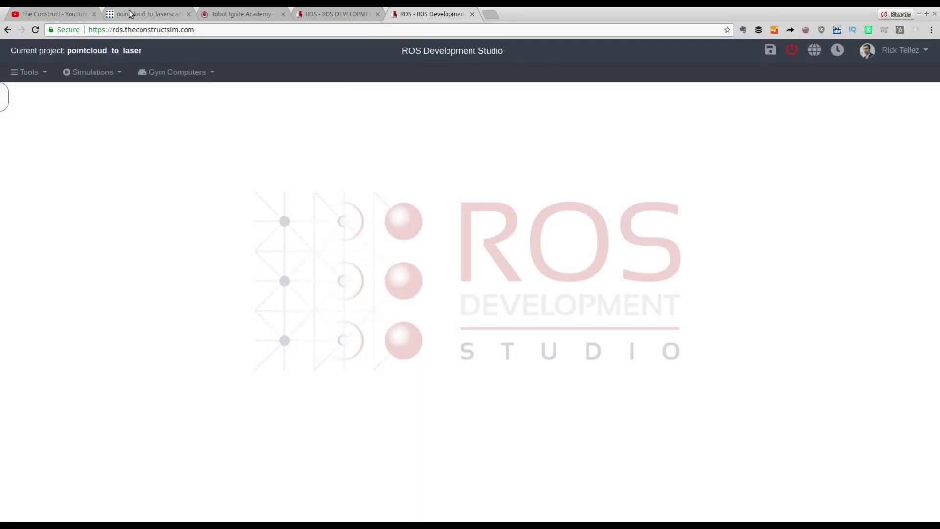
Review the pointcloud_to_laserscan node's subscribed/published topics and parameters on the wiki.
left_click(144, 13)
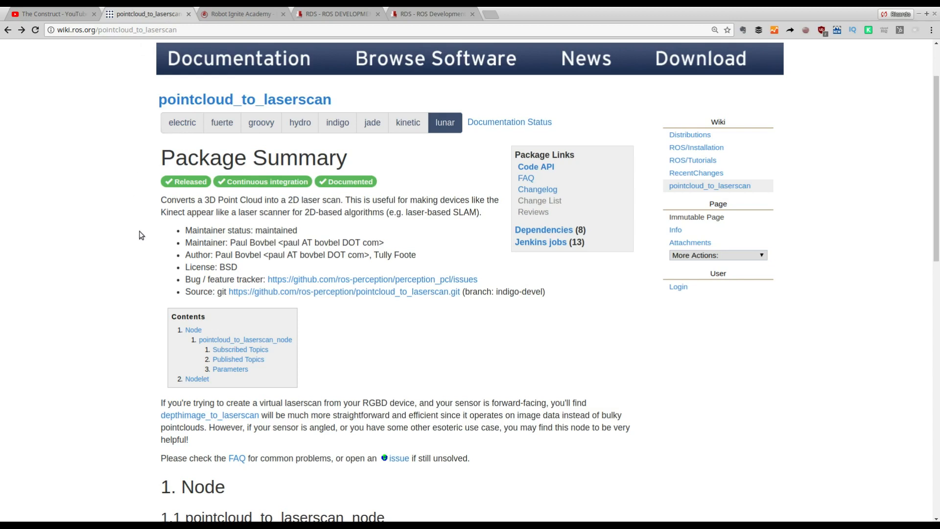
mouse_move(194, 103)
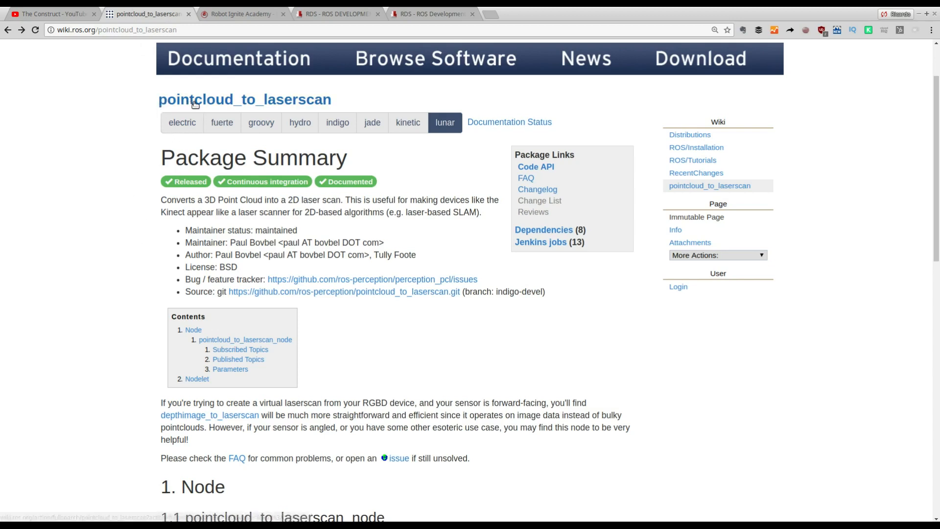
mouse_move(416, 309)
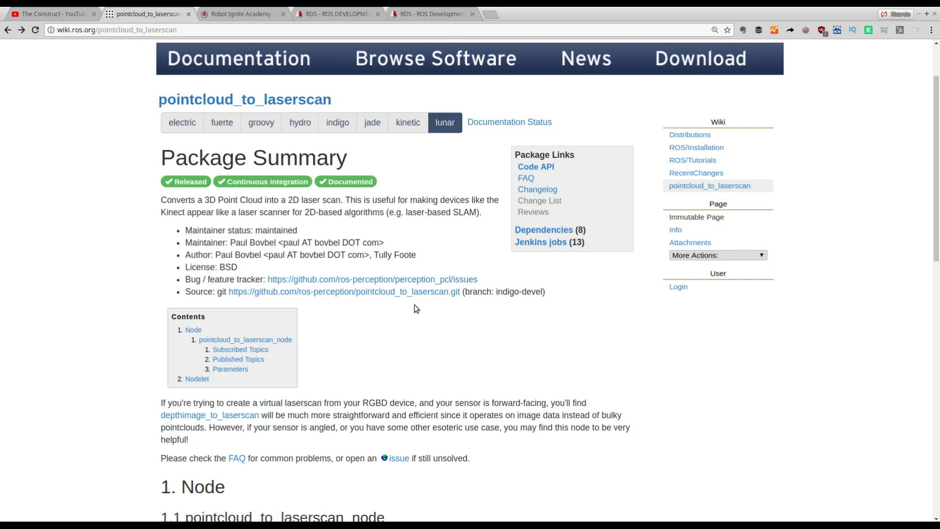
scroll("down", 3)
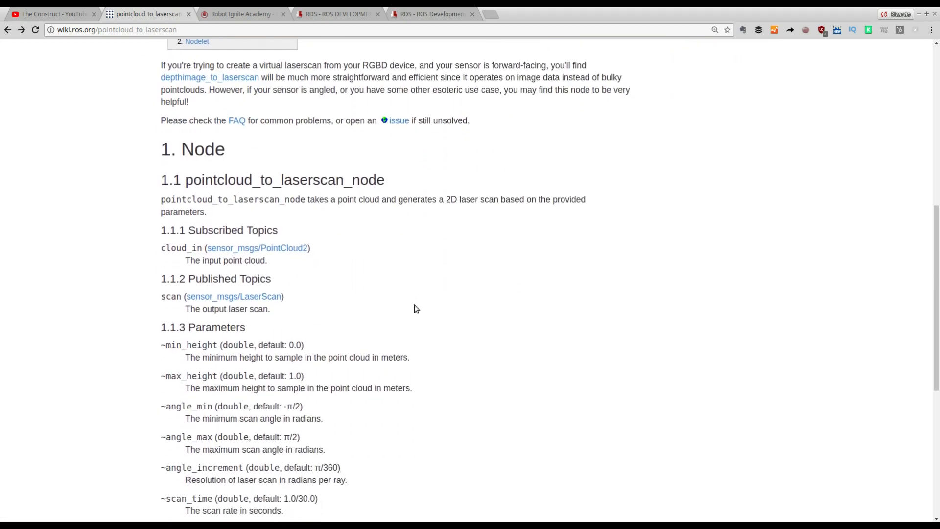
scroll("down", 3)
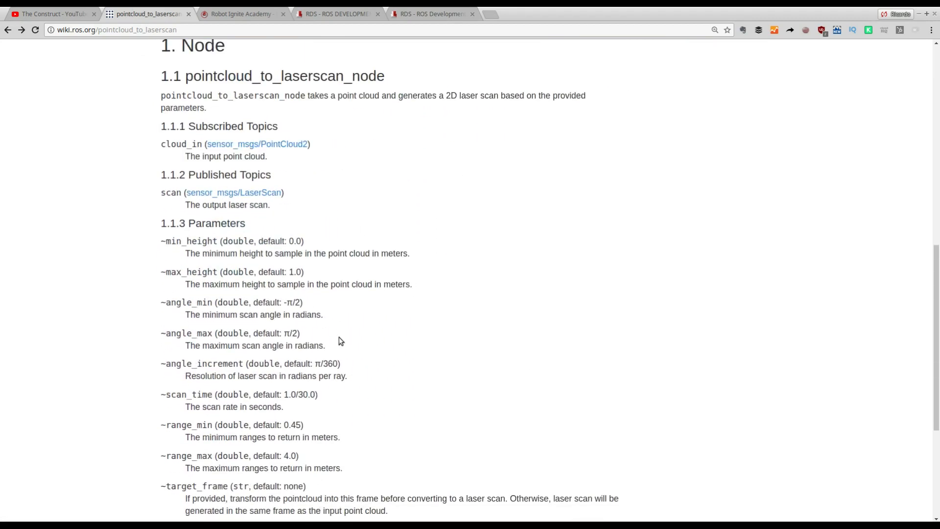
scroll("down", 3)
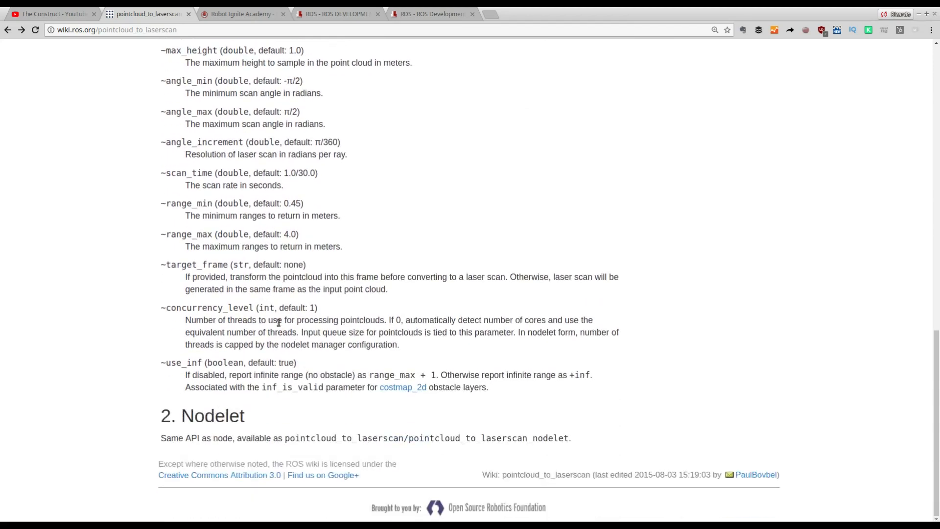
scroll("up", 3)
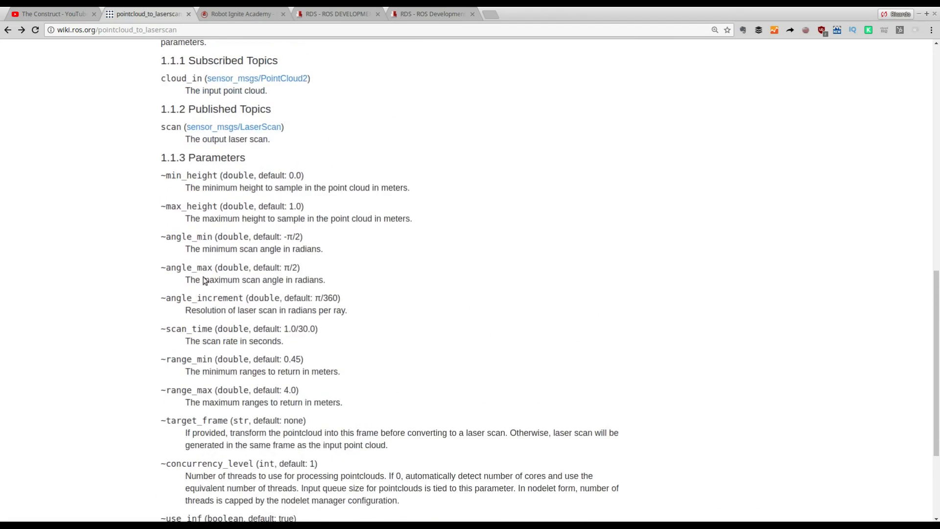
scroll("up", 3)
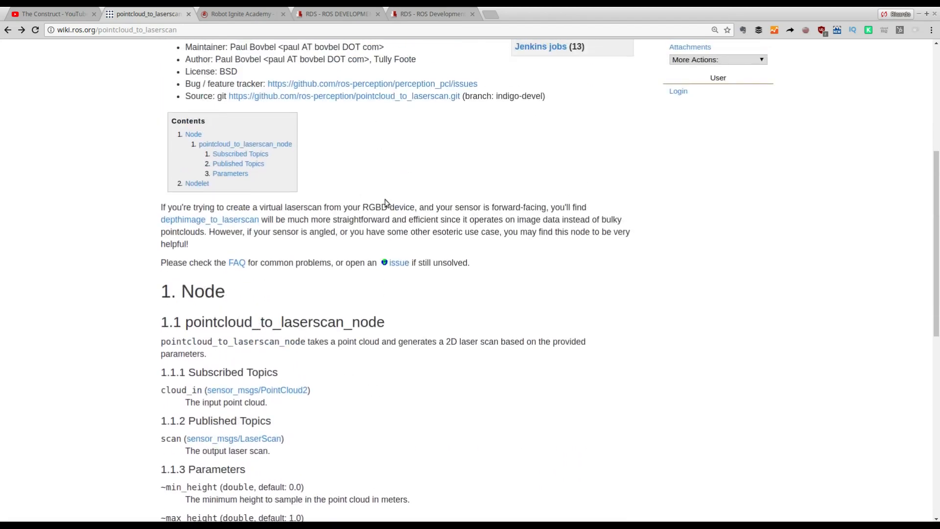
Launch the Turtlebot 2 simulation from the project's simulations list.
left_click(433, 14)
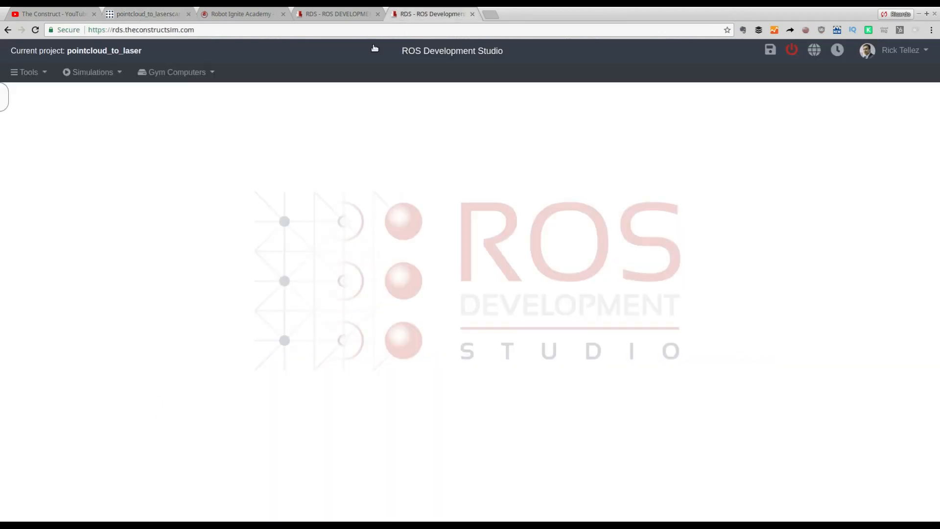
mouse_move(254, 135)
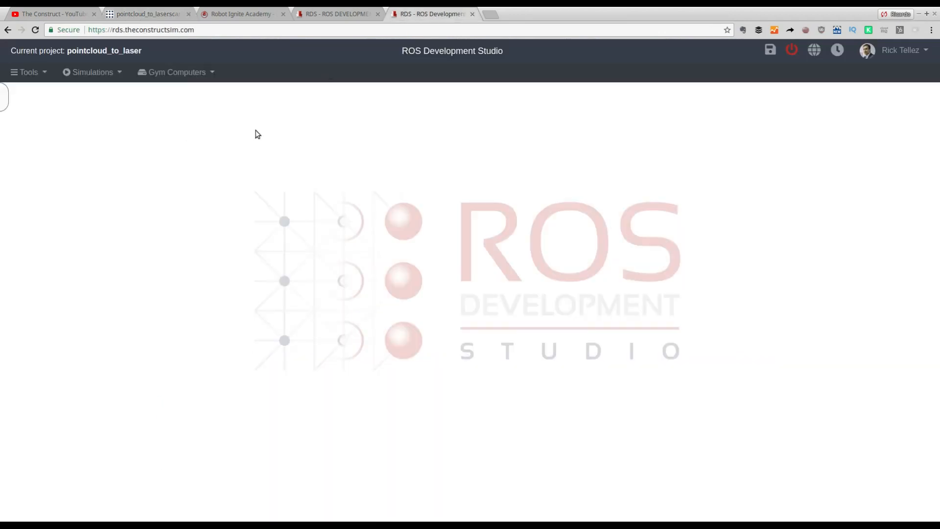
mouse_move(218, 146)
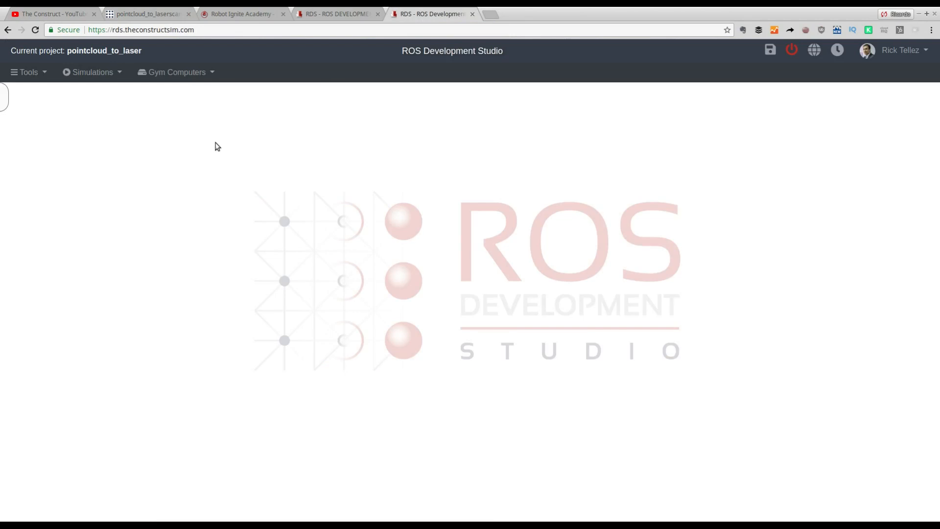
mouse_move(150, 111)
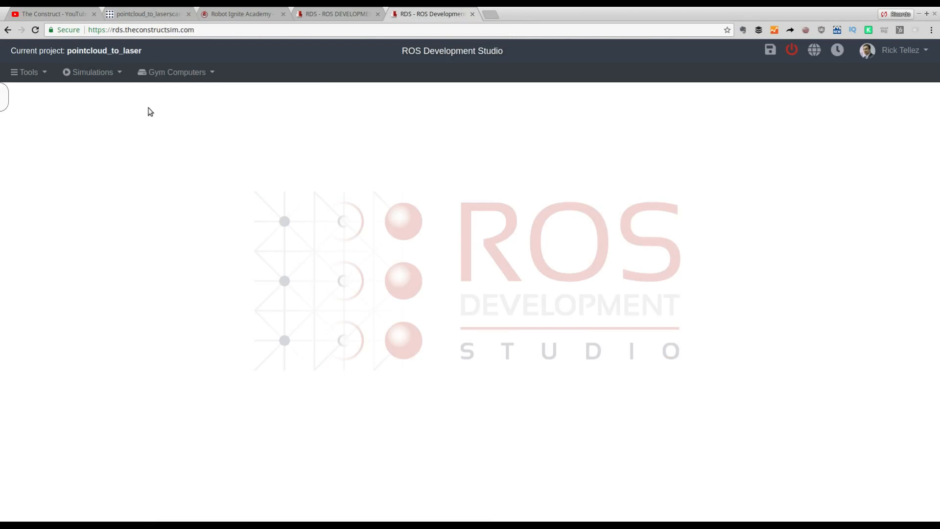
mouse_move(105, 130)
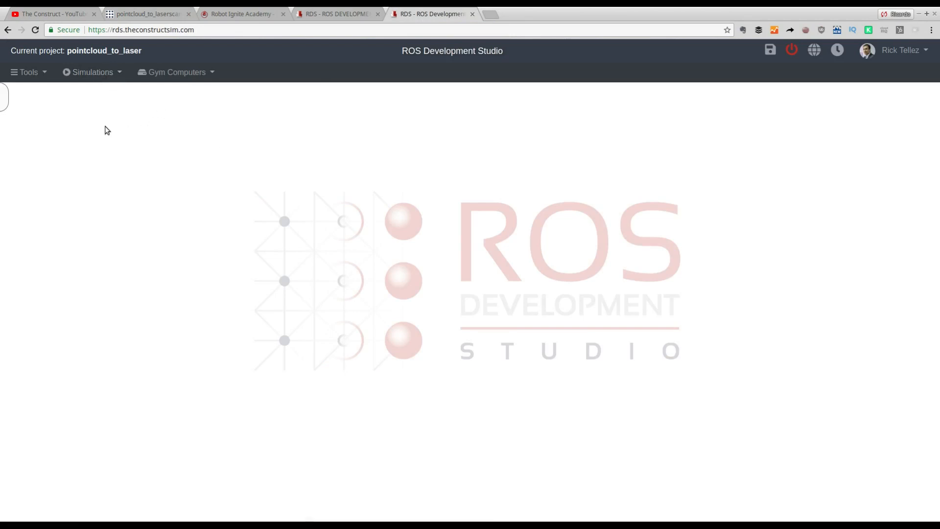
mouse_move(93, 71)
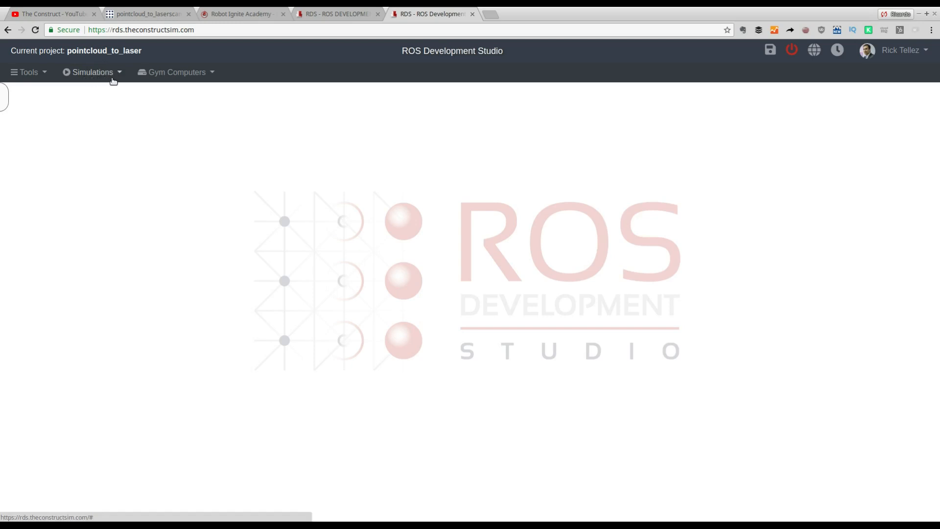
left_click(92, 72)
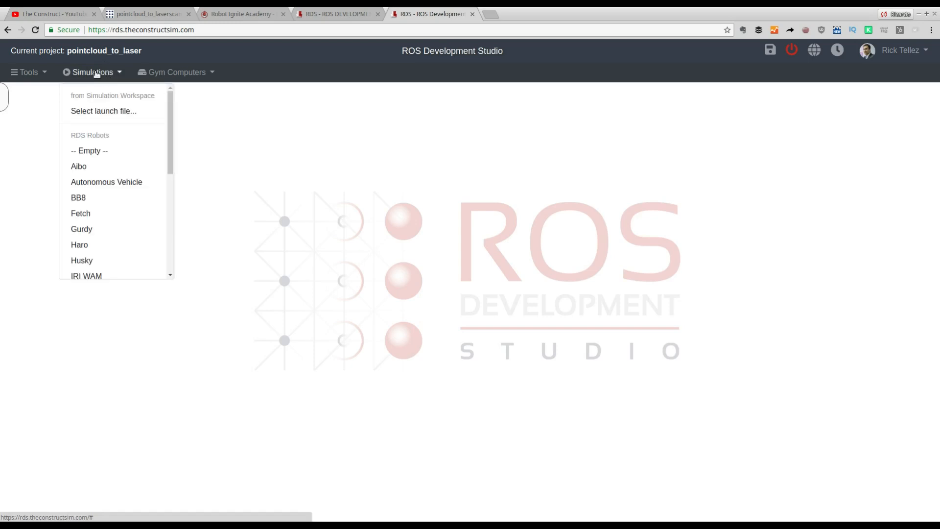
scroll("down", 3)
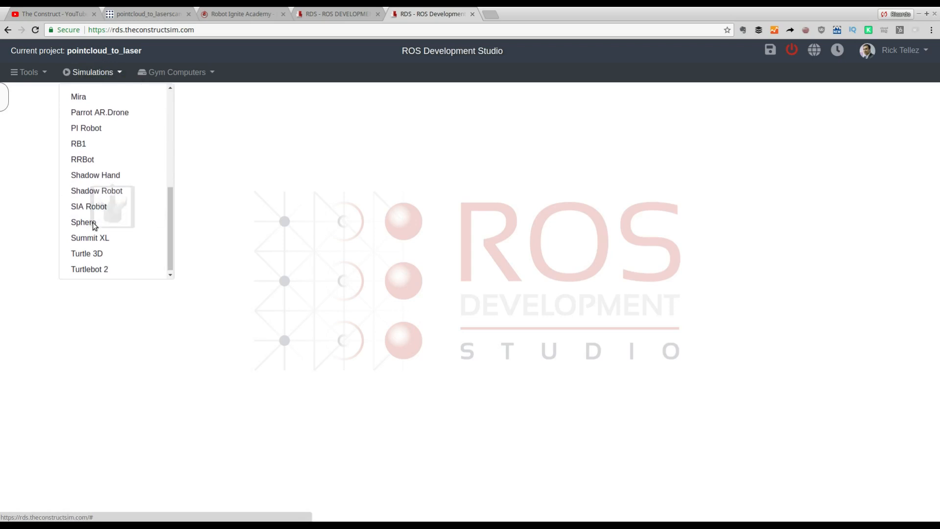
left_click(83, 222)
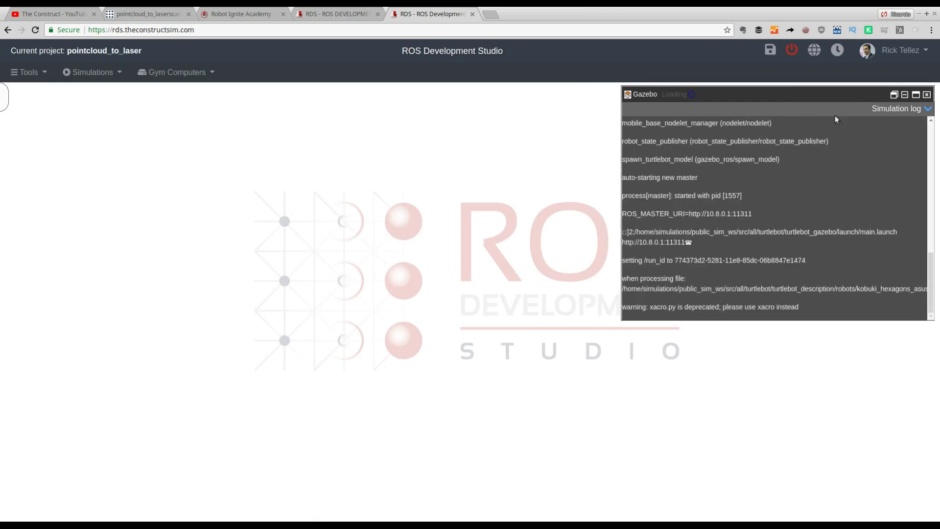
Glance at the wiki tab and return to the project with the Gazebo log streaming.
scroll("down", 3)
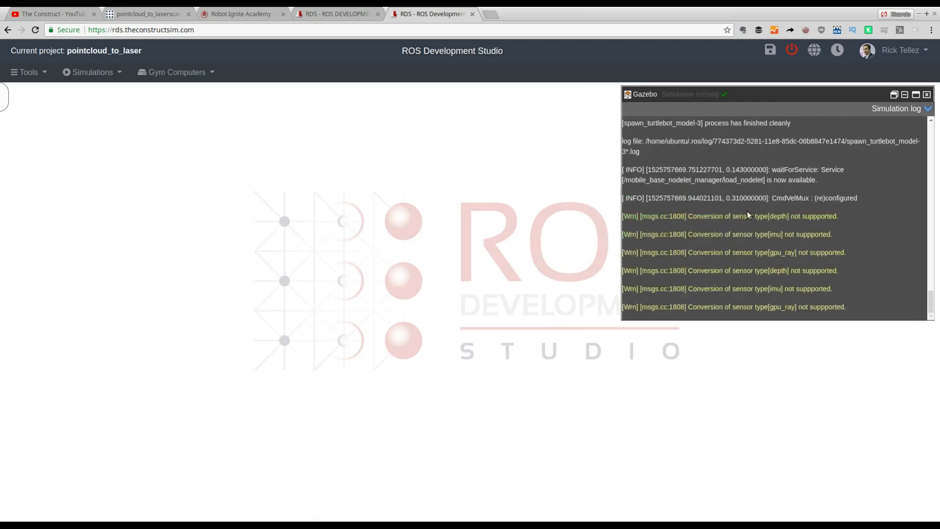
mouse_move(714, 205)
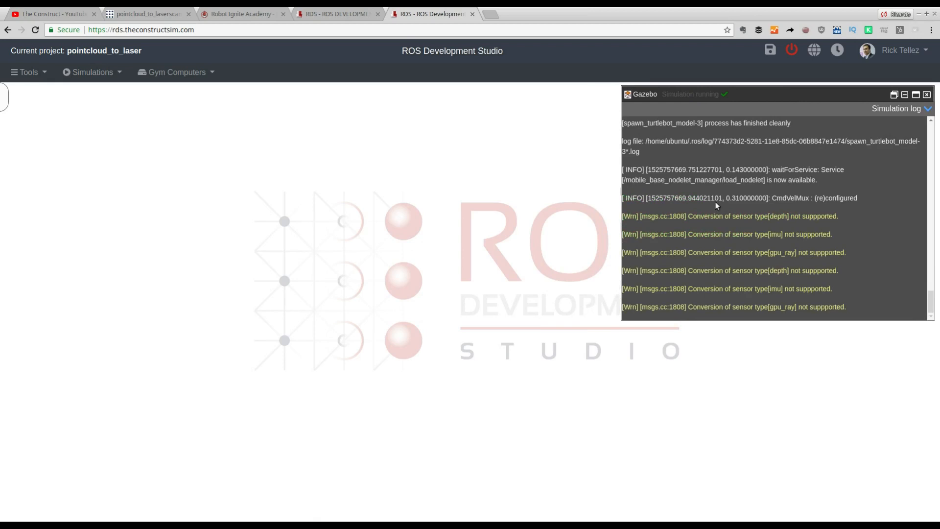
mouse_move(144, 23)
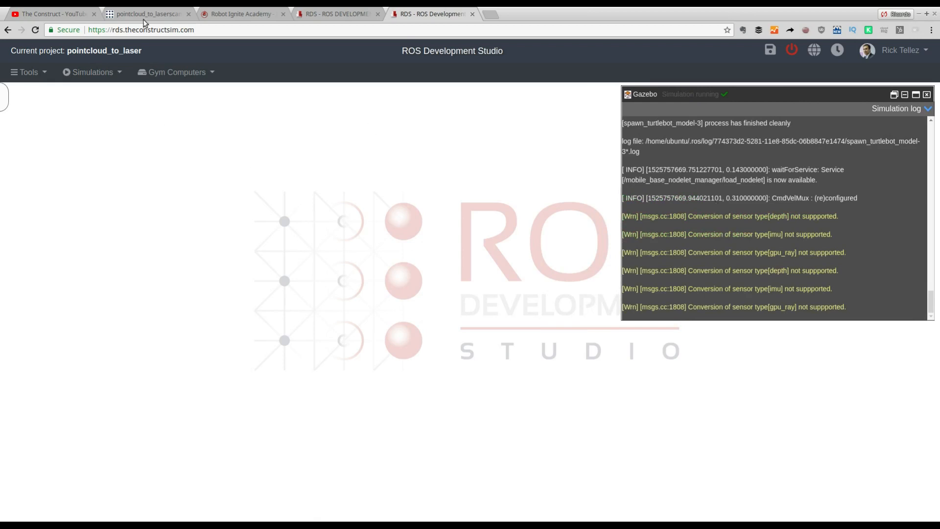
left_click(144, 13)
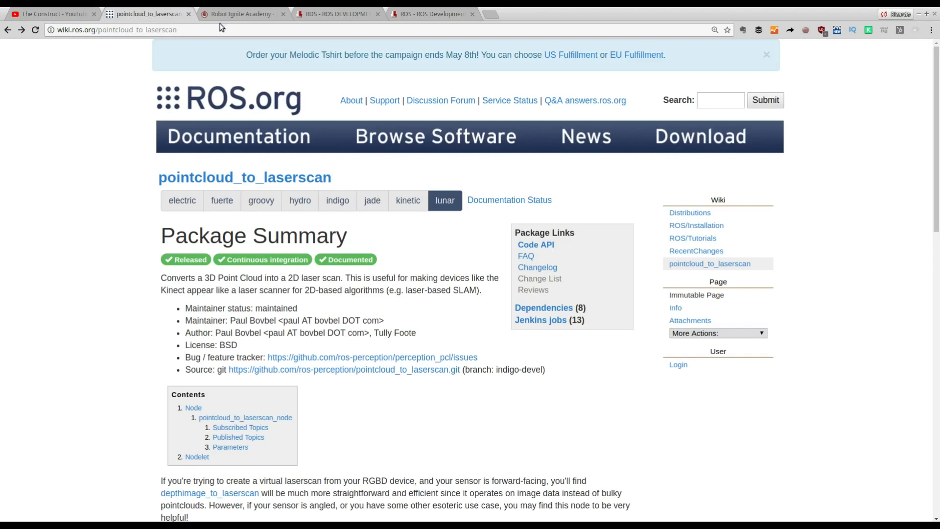
left_click(430, 14)
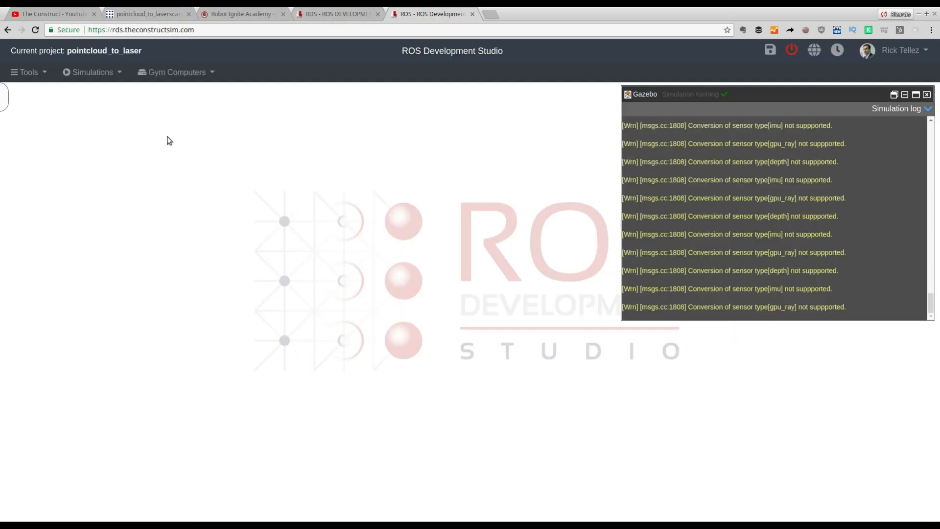
In a new shell, list the home folder and move into catkin_ws/src.
left_click(27, 71)
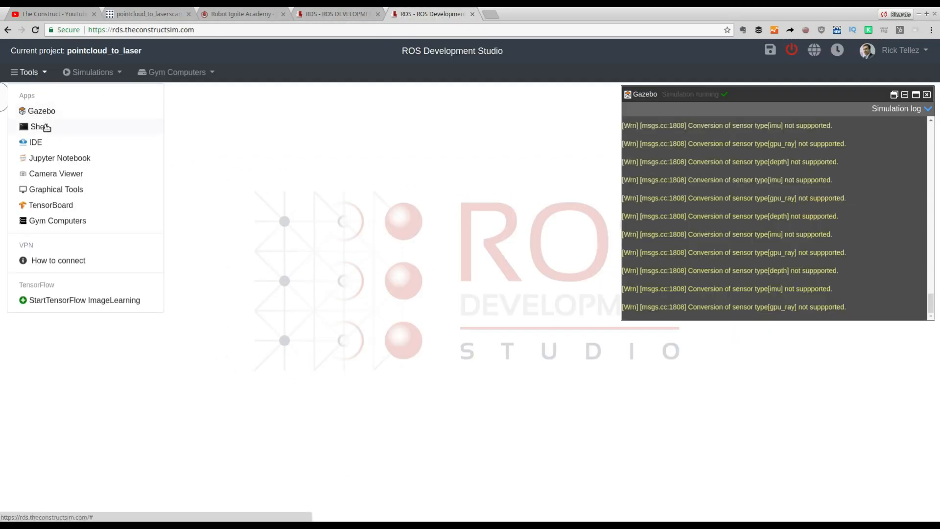
left_click(40, 127)
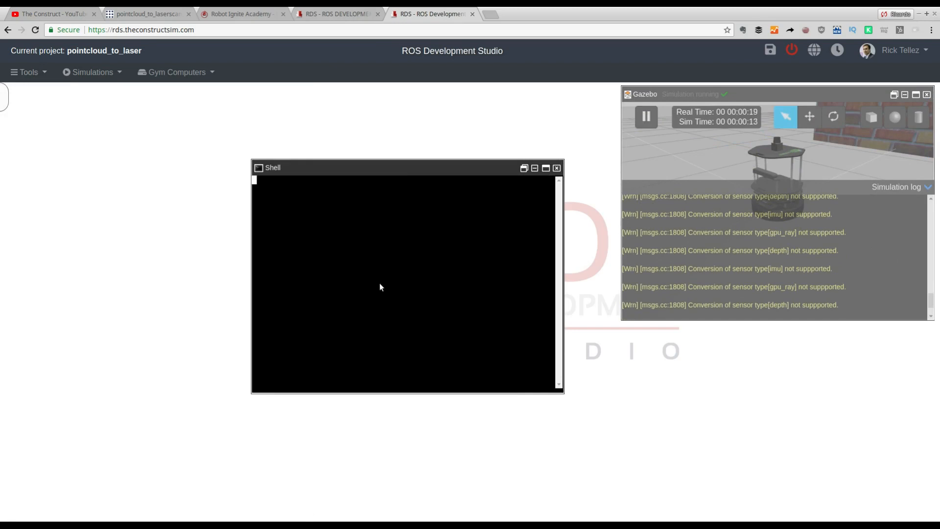
type("ls")
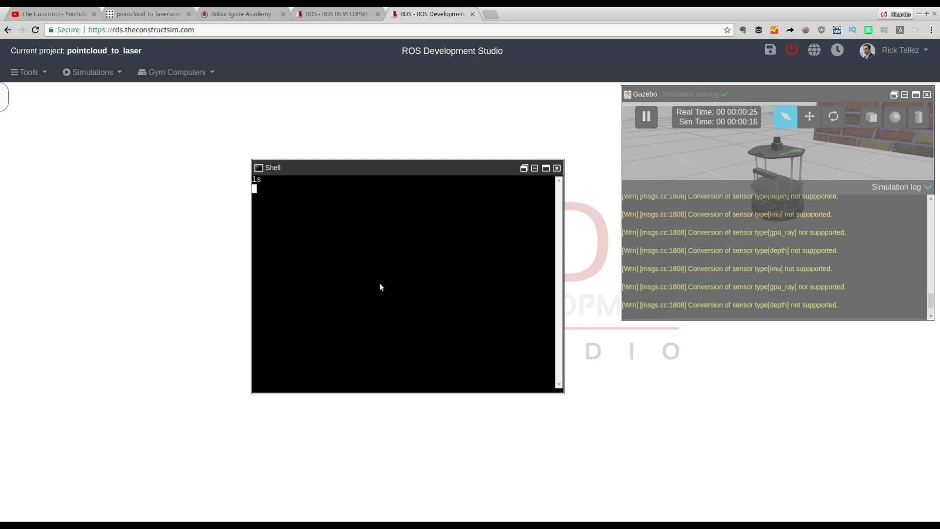
mouse_move(271, 162)
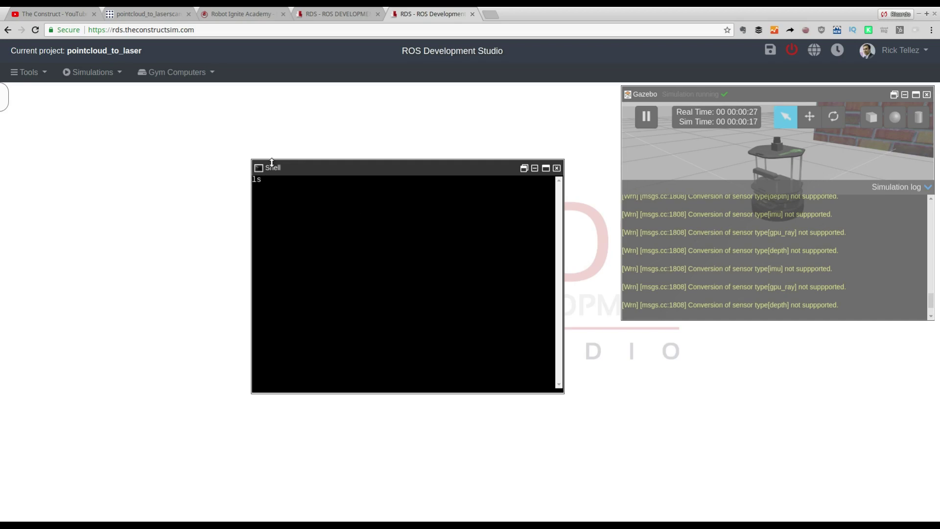
key("Return")
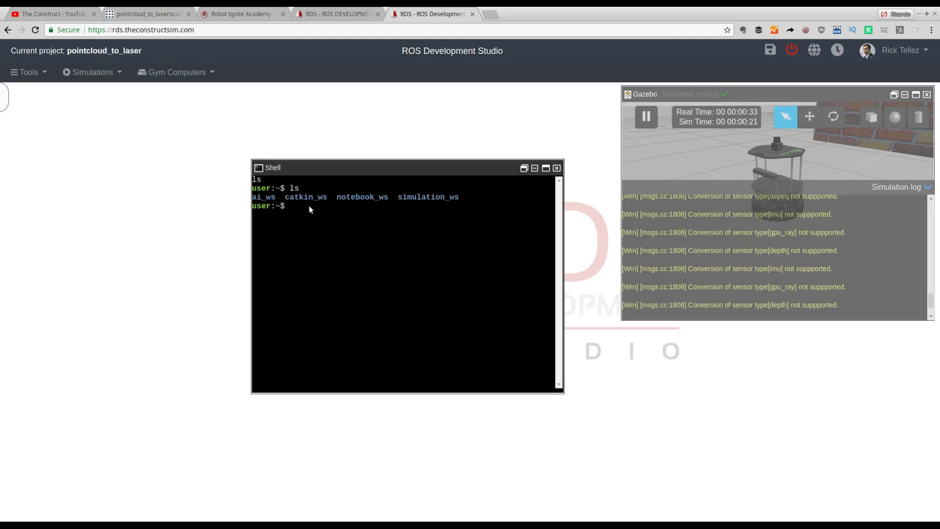
mouse_move(318, 206)
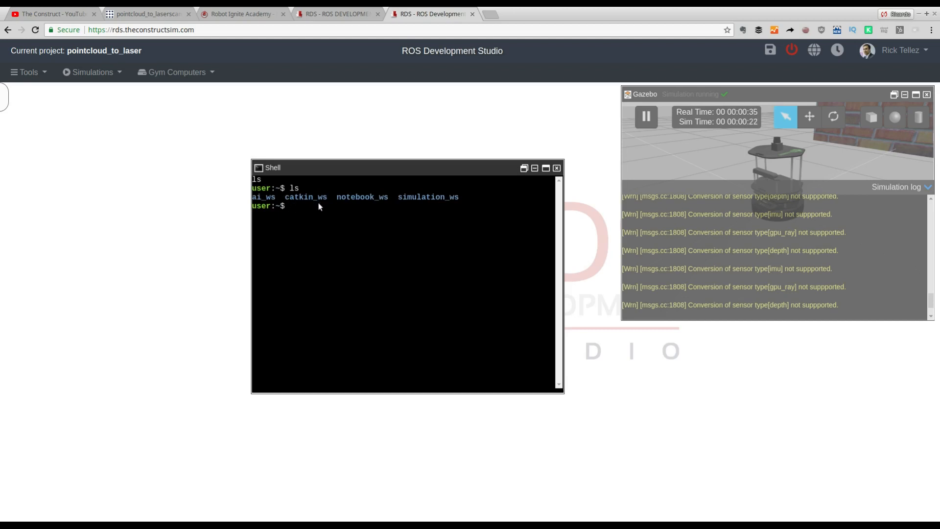
type("cd")
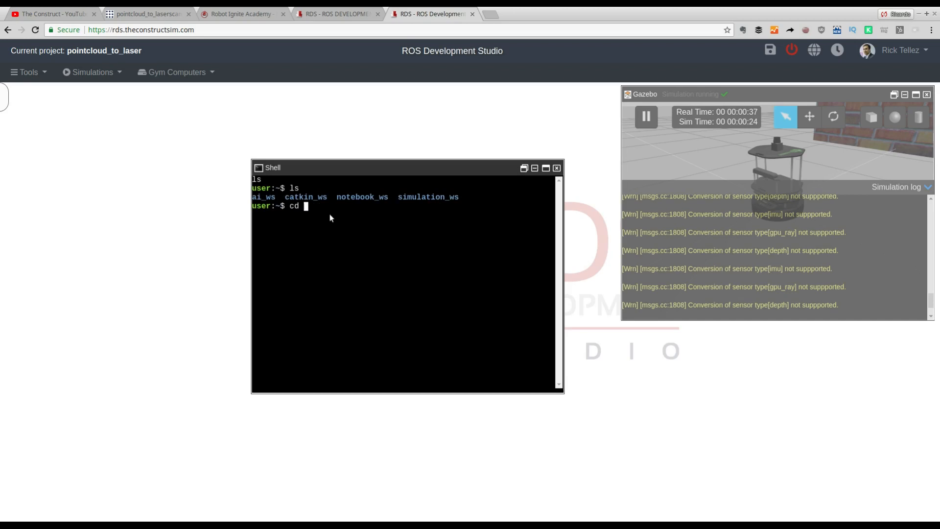
type("catkin_ws/sr")
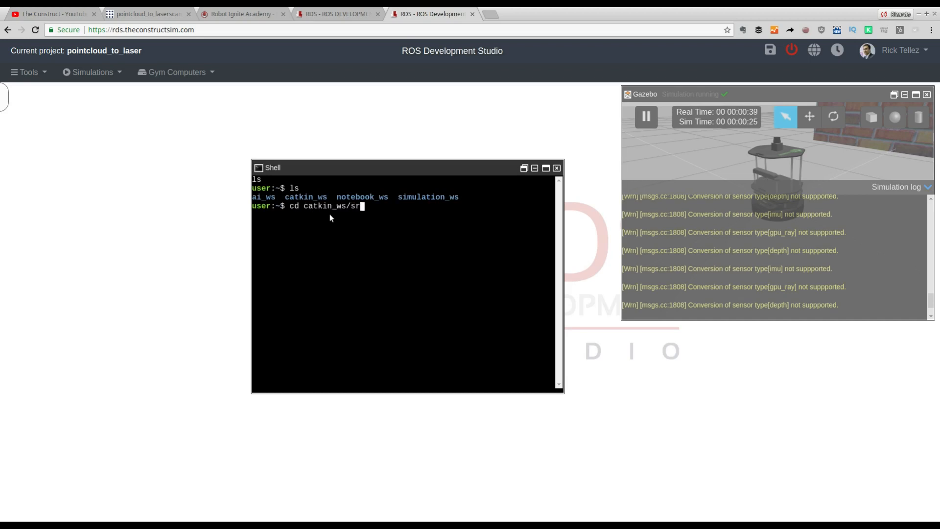
key("Return")
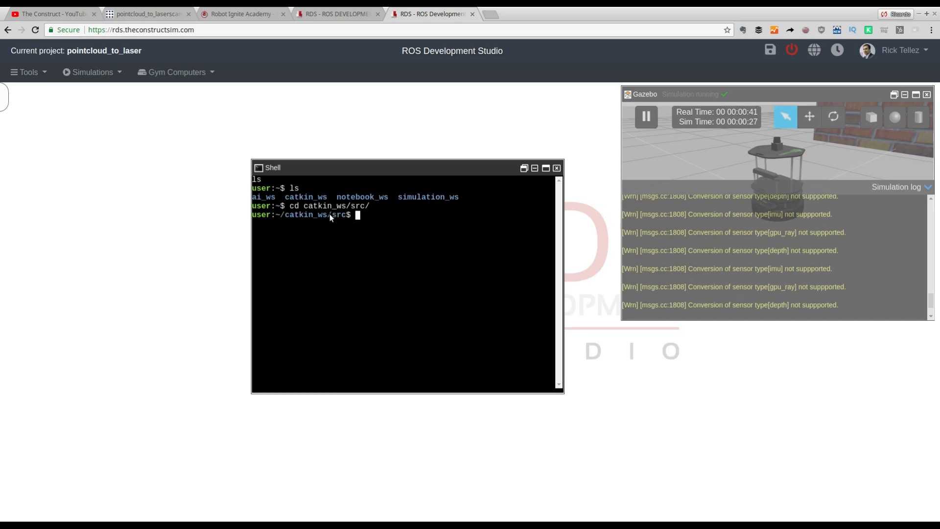
Create the pc2l package with catkin_create_pkg.
type("catkin")
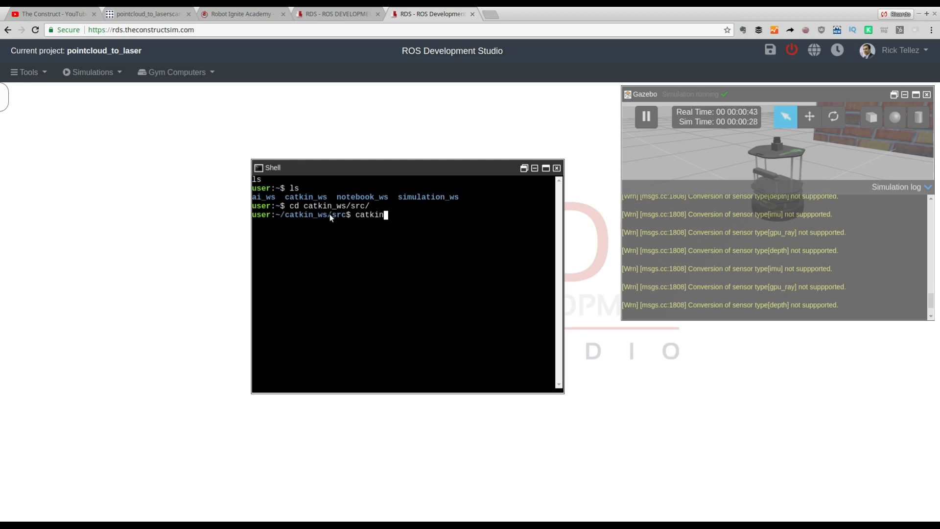
type("_create_pkg")
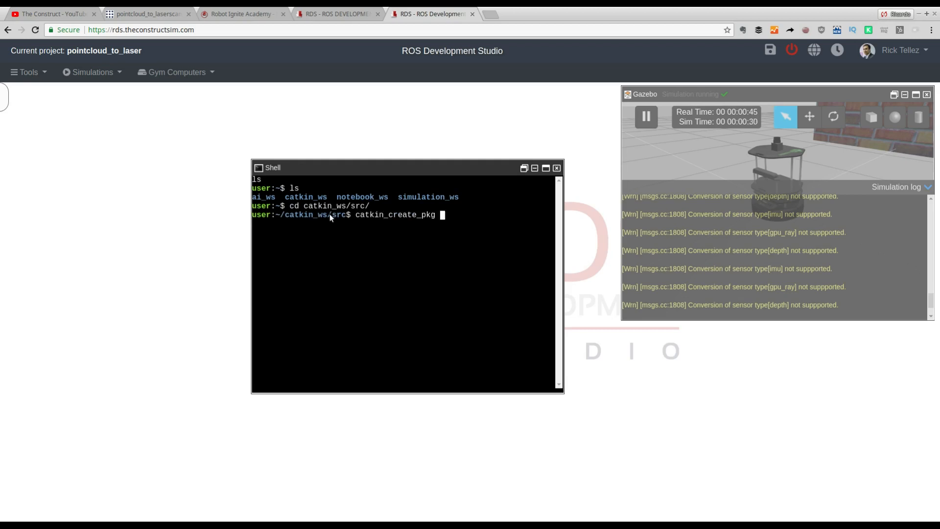
type("pc")
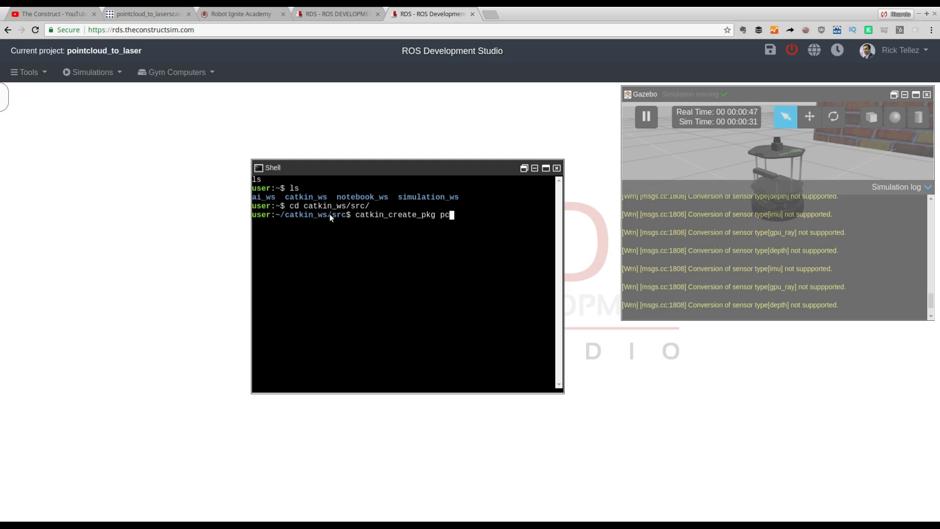
type("2l")
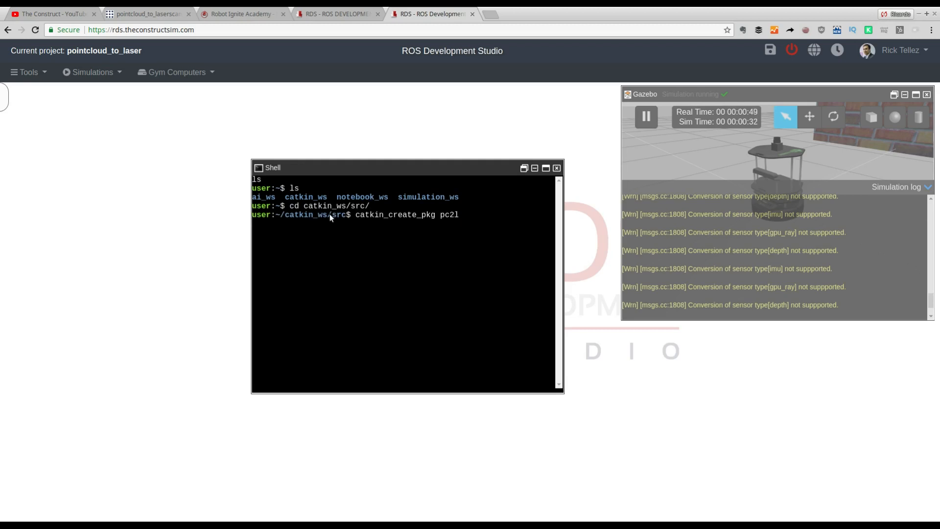
key("Return")
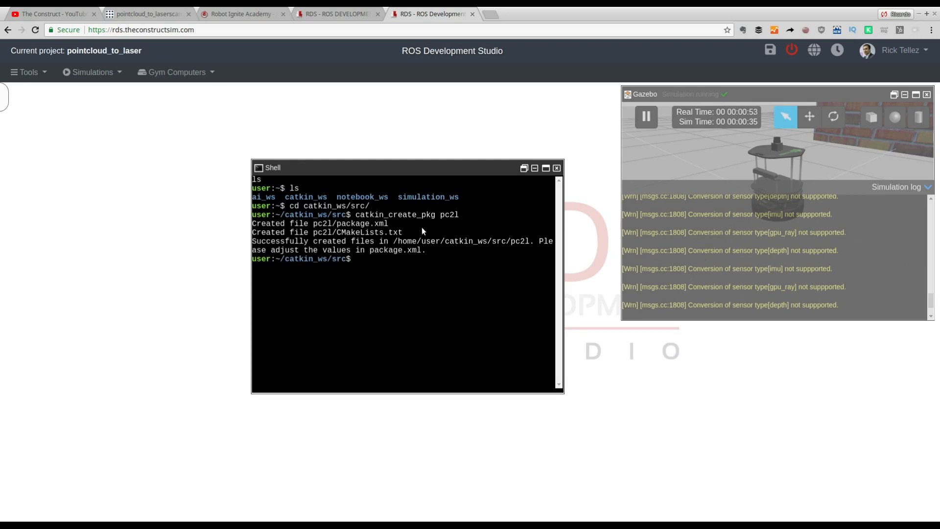
mouse_move(456, 218)
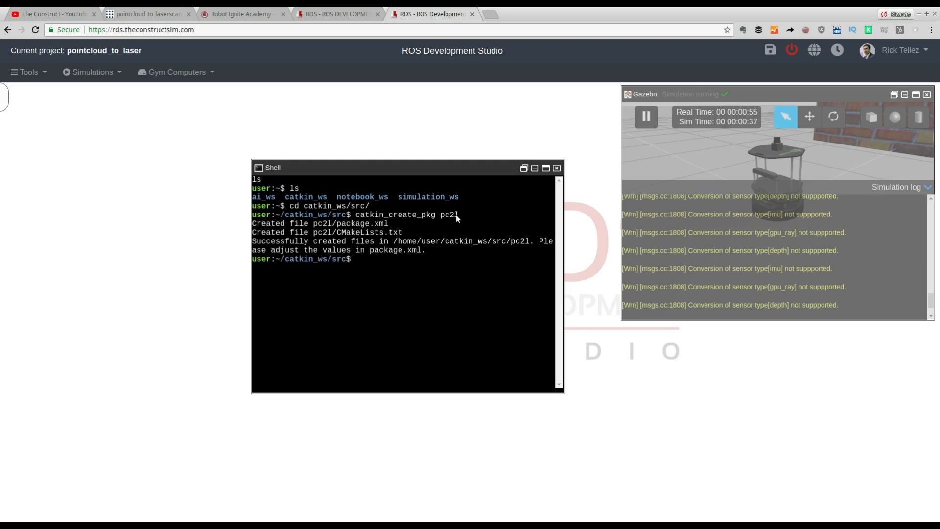
mouse_move(51, 86)
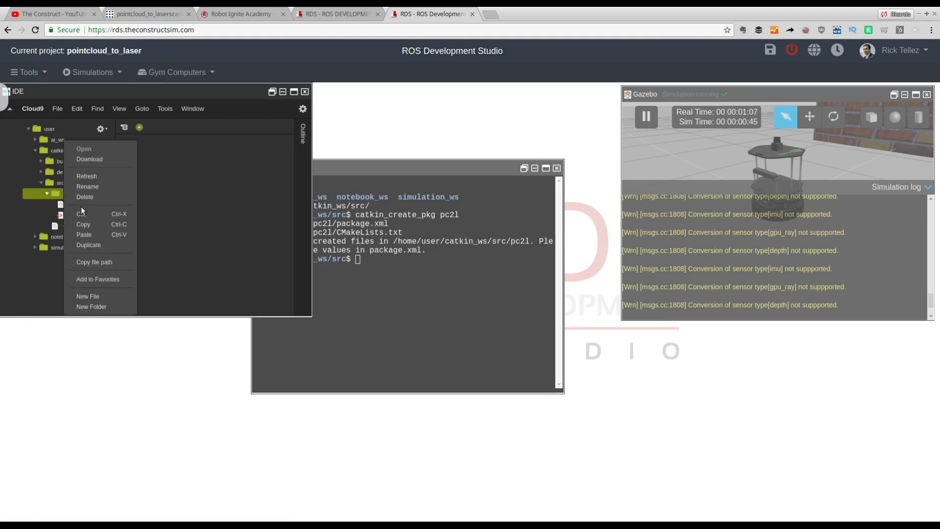
Add a launch folder to pc2l with a new start.launch file opened in the editor.
left_click(91, 306)
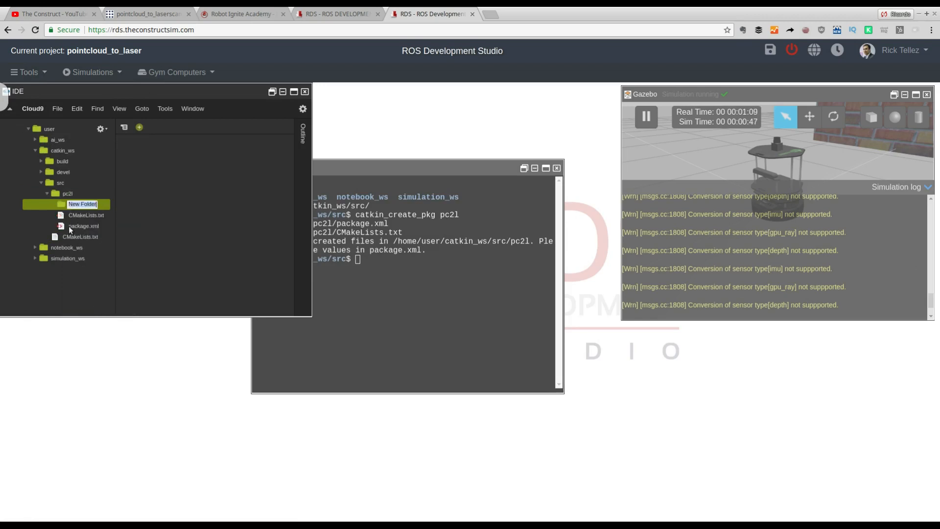
mouse_move(86, 214)
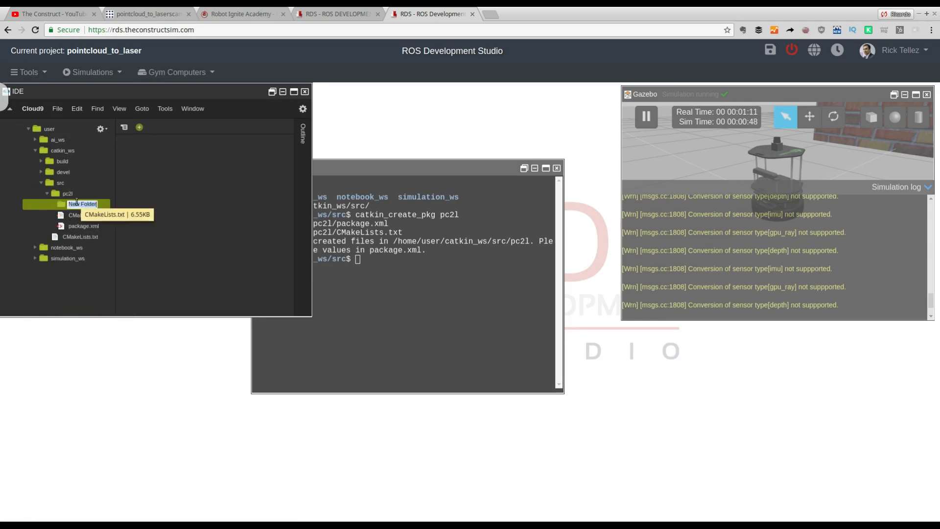
type("launch")
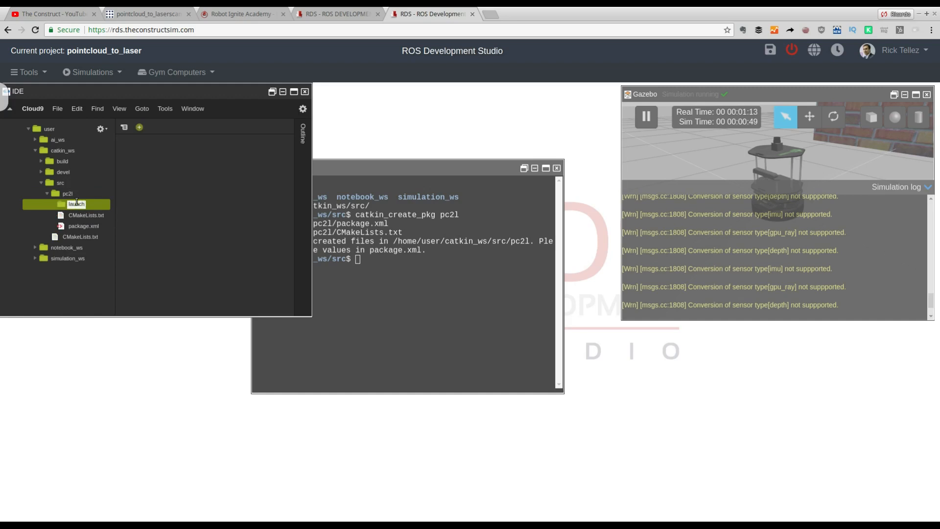
right_click(76, 204)
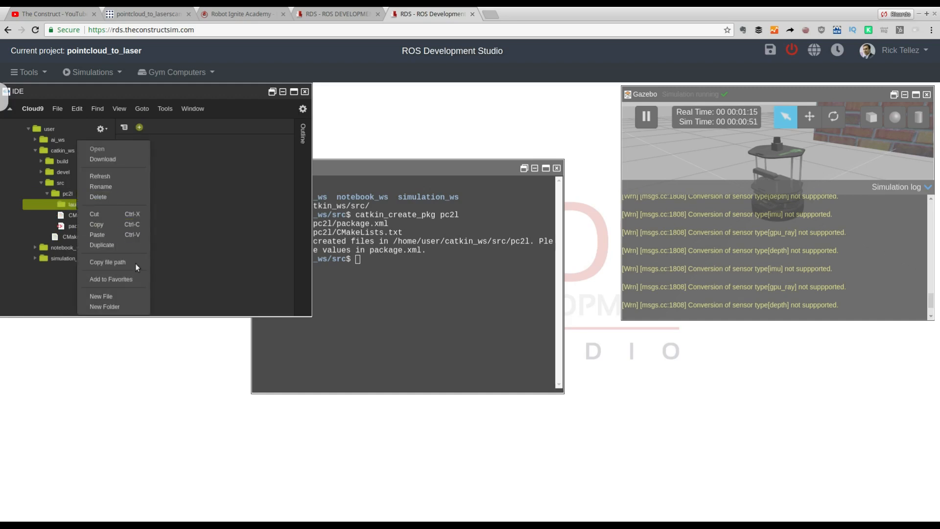
left_click(100, 295)
type("start.launch")
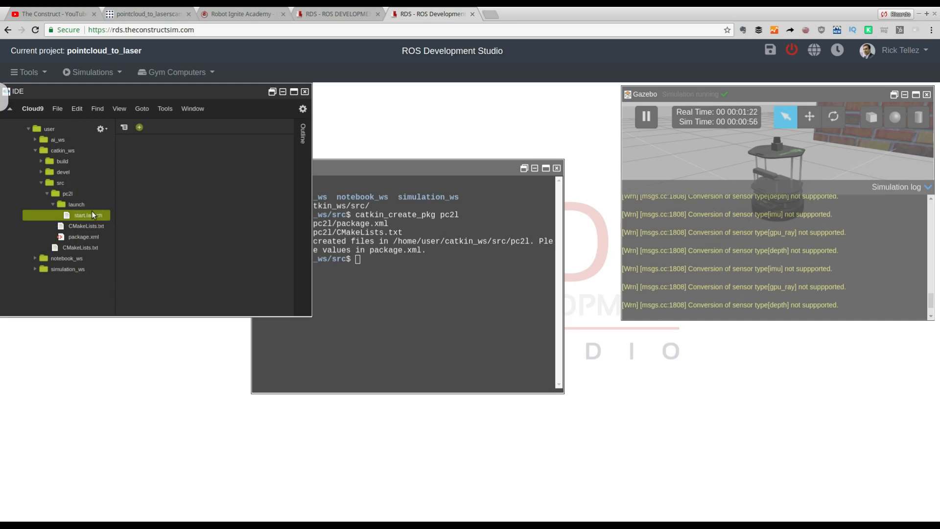
double_click(87, 215)
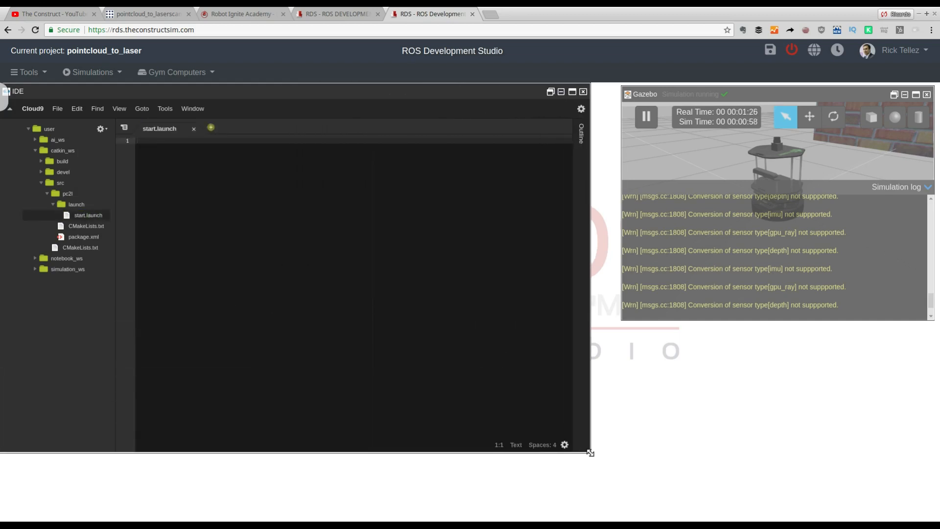
Look up the pointcloud_to_laserscan node parameters on the wiki and return to the project.
left_click(144, 14)
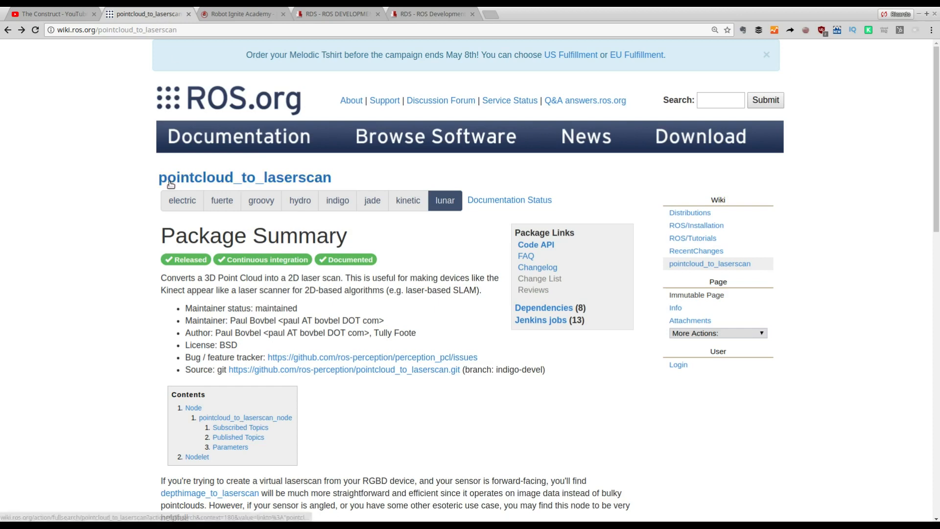
mouse_move(367, 361)
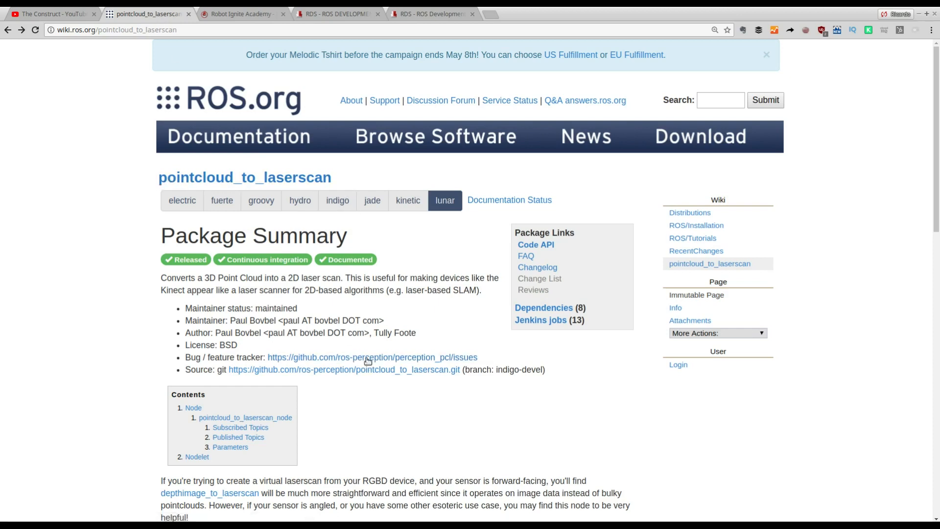
scroll("down", 3)
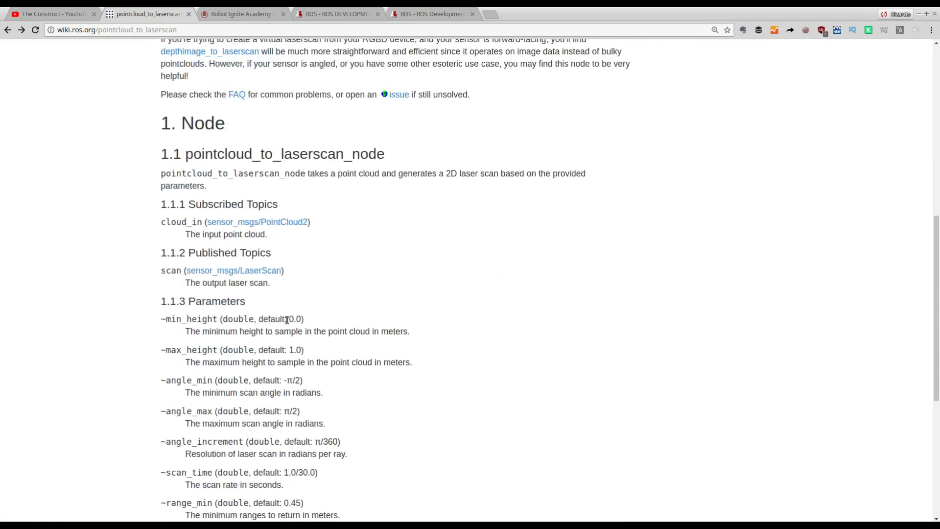
left_click(431, 14)
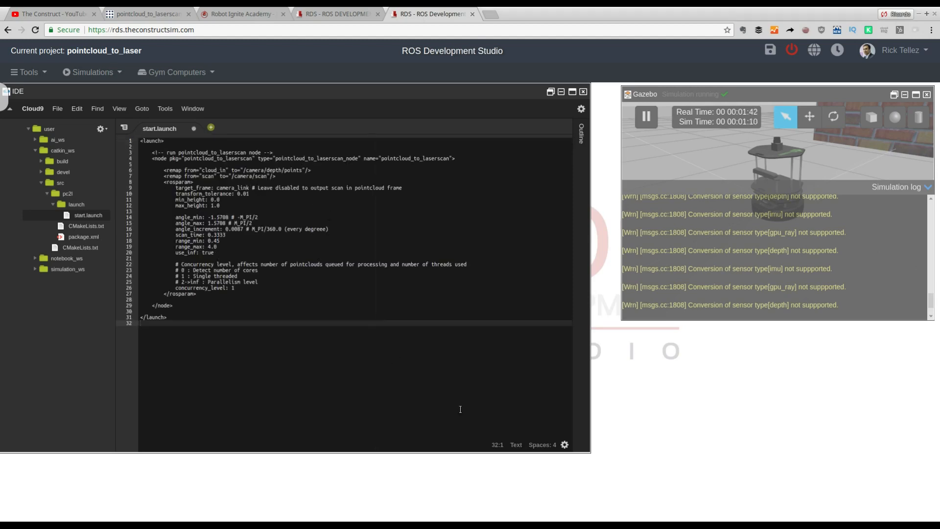
Raise the editor font size and save start.launch with Ctrl+S.
left_click(563, 445)
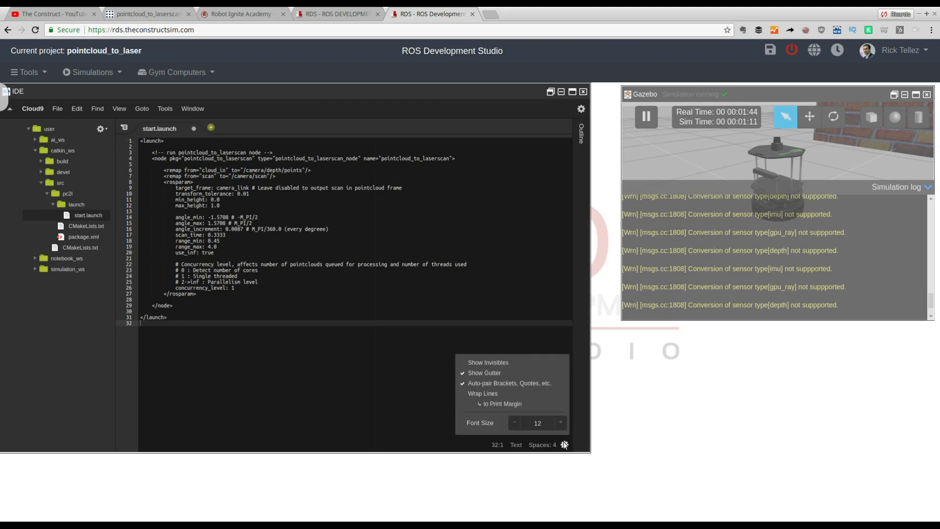
left_click(560, 422)
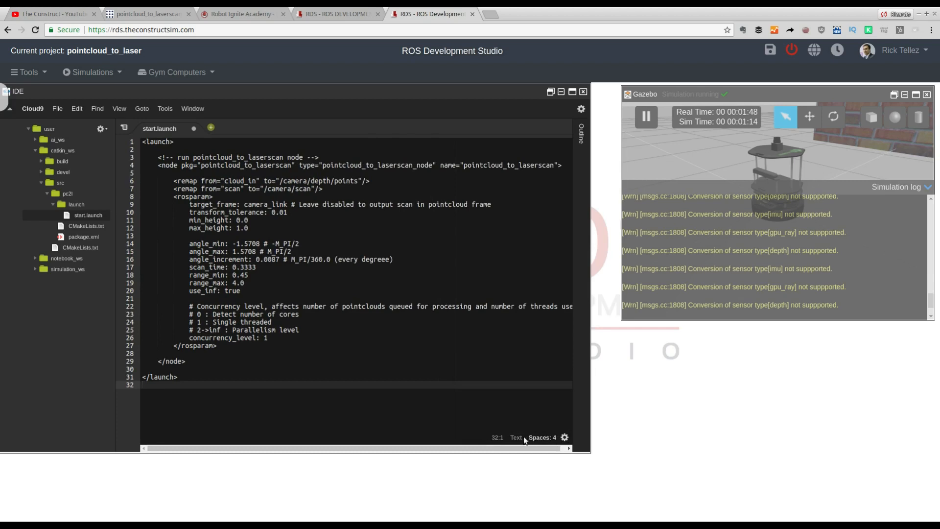
mouse_move(472, 400)
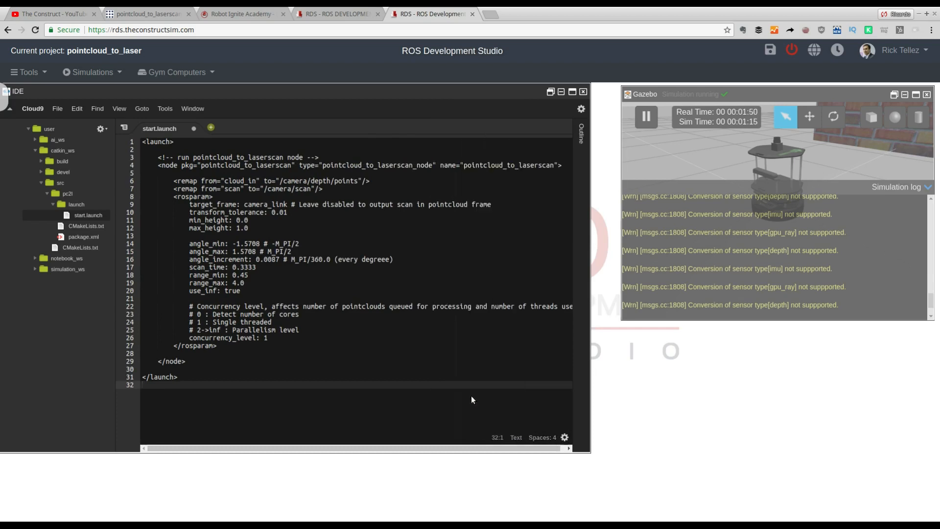
left_click(279, 259)
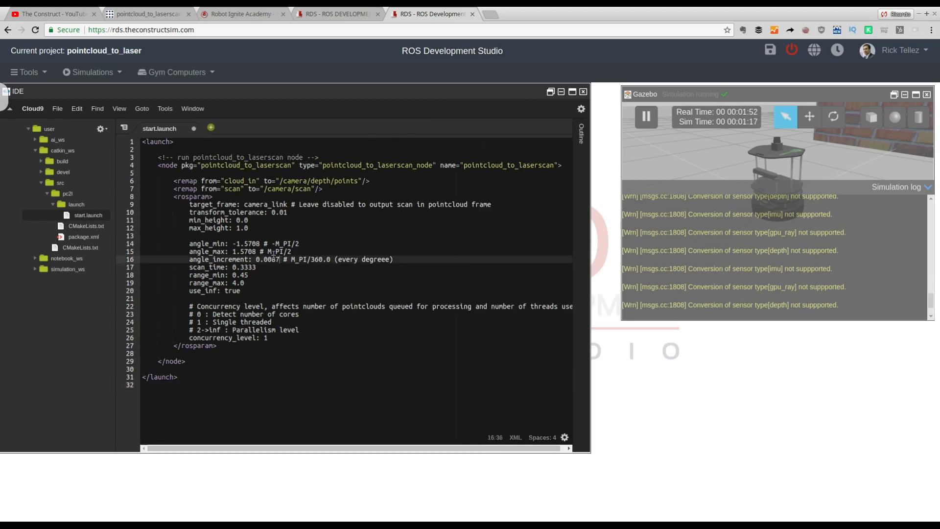
key("ctrl+s")
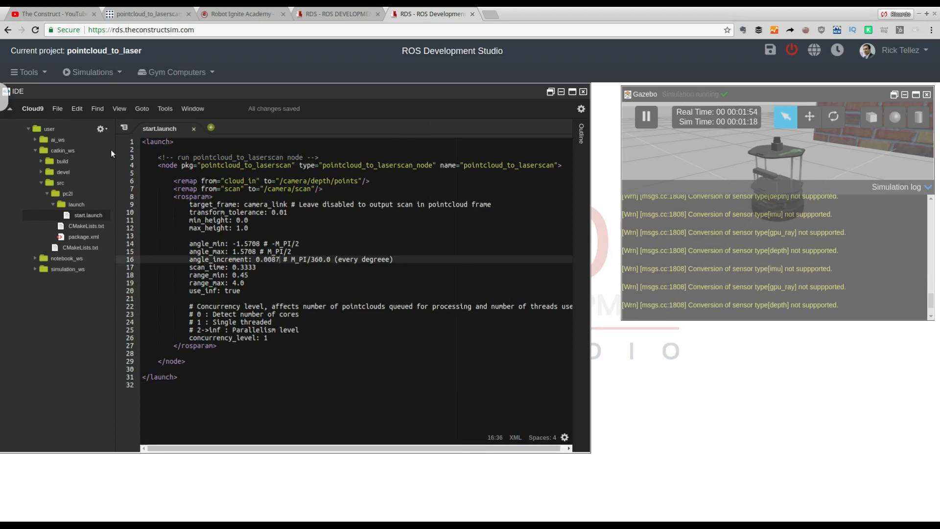
Check the pointcloud_to_laserscan package name against its wiki page and return to the project.
left_click(57, 109)
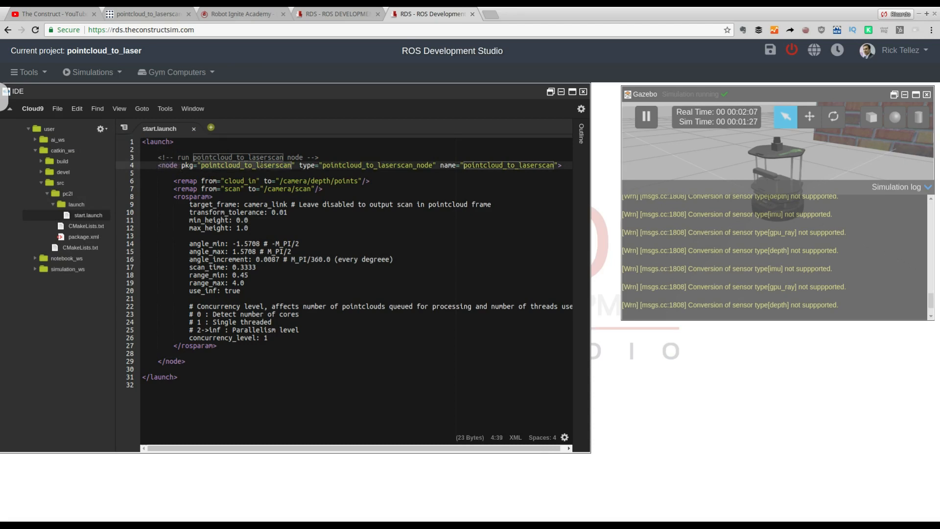
left_click(144, 14)
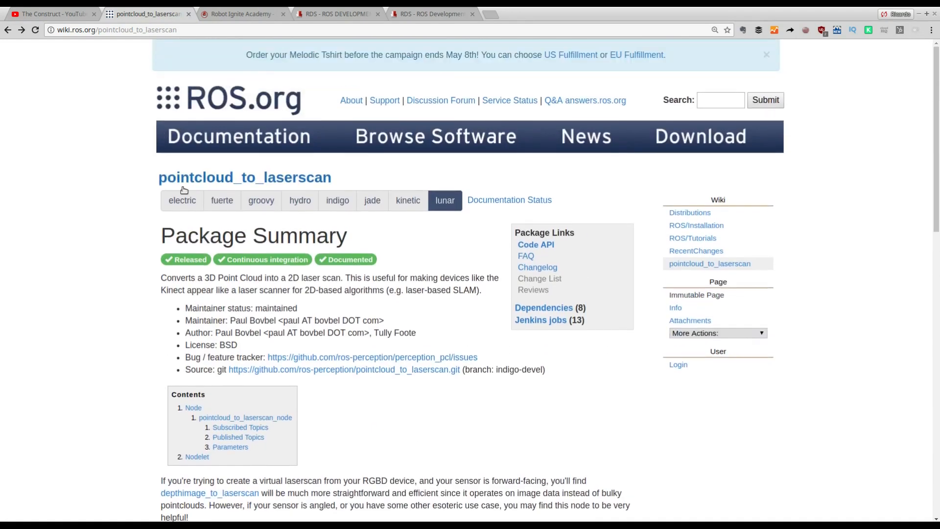
mouse_move(431, 14)
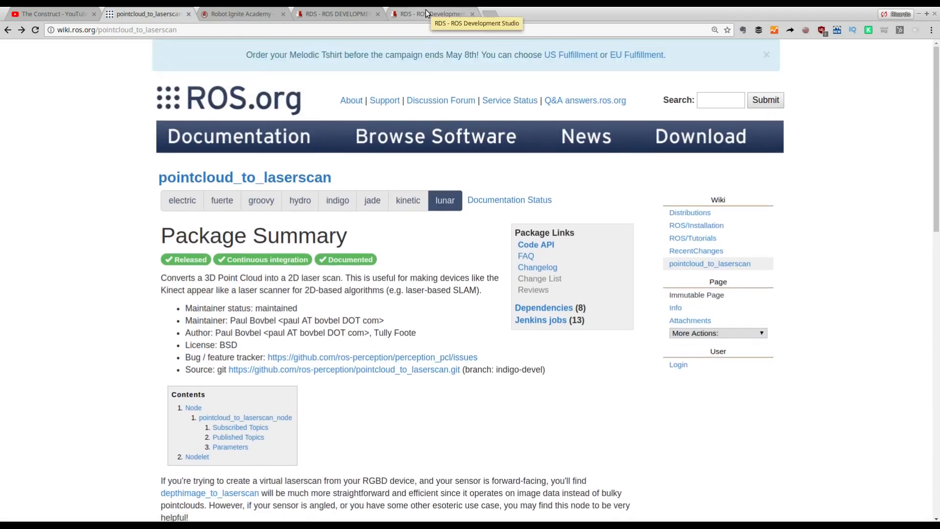
left_click(431, 13)
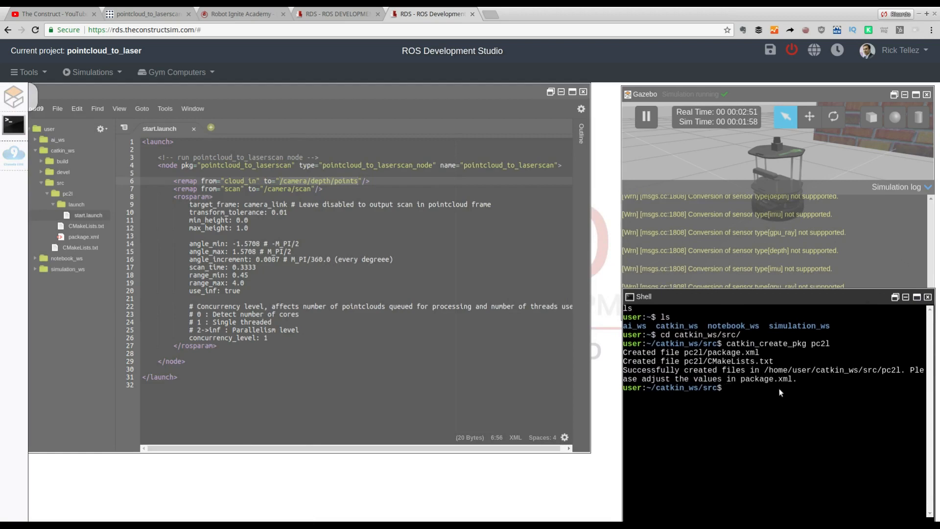
Run rostopic list in the shell to check /camera/depth/points is published.
type("rostop")
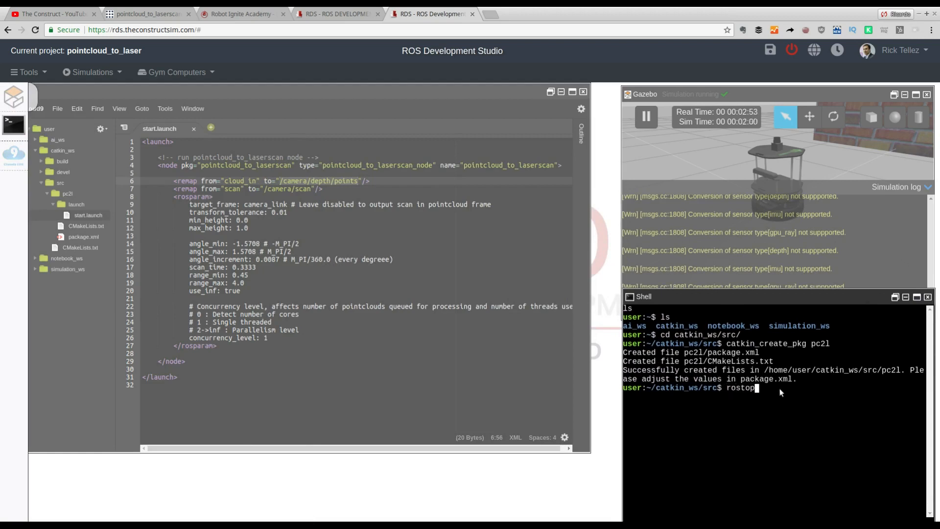
key("Return")
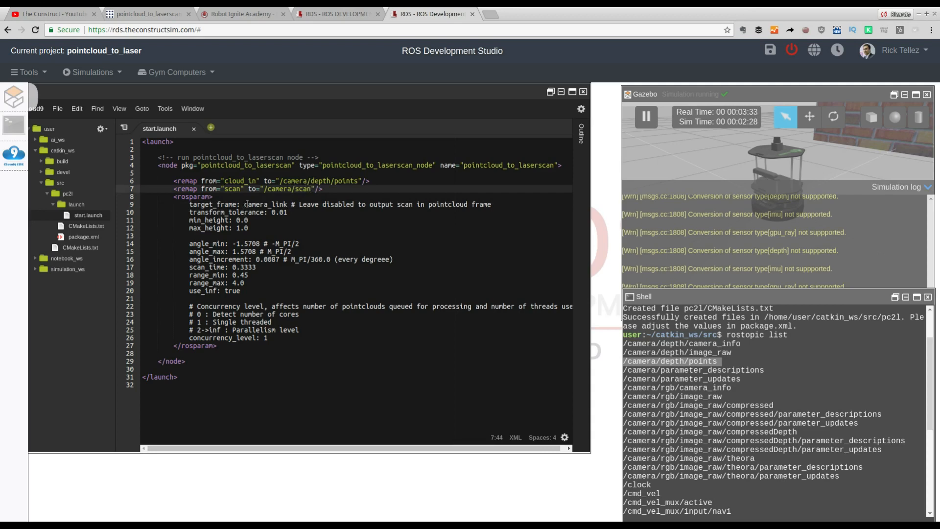
left_click(280, 188)
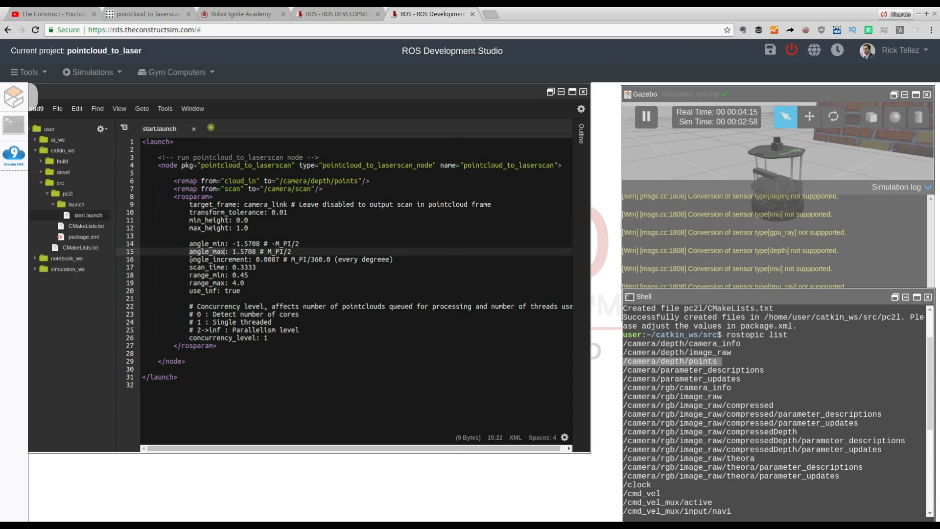
left_click(300, 258)
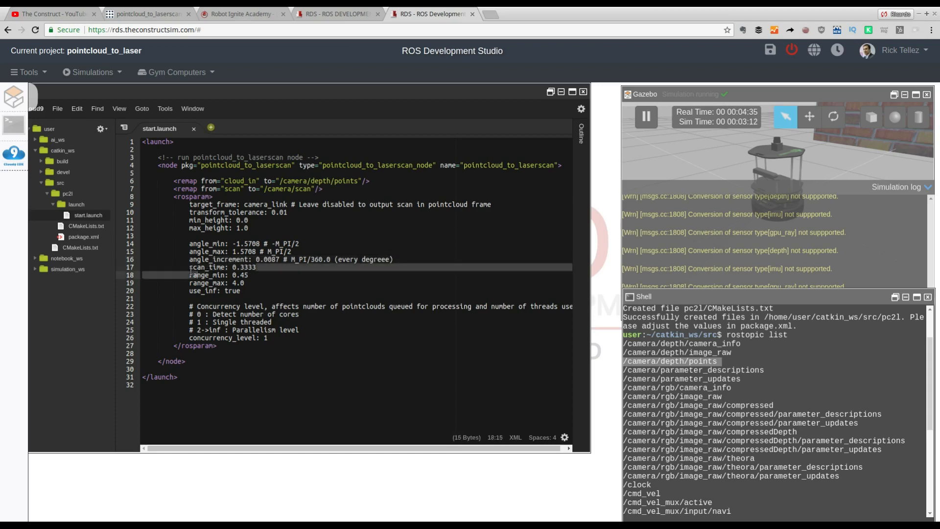
left_click(192, 274)
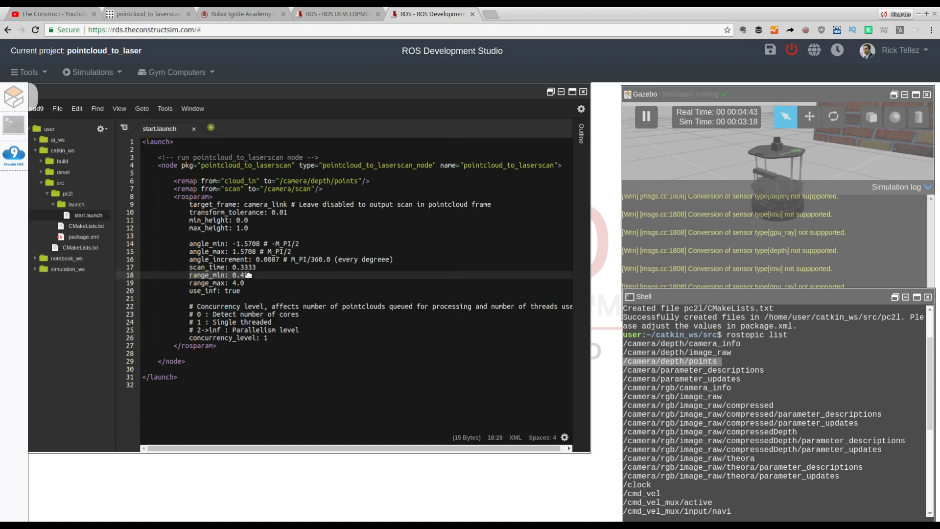
type("5")
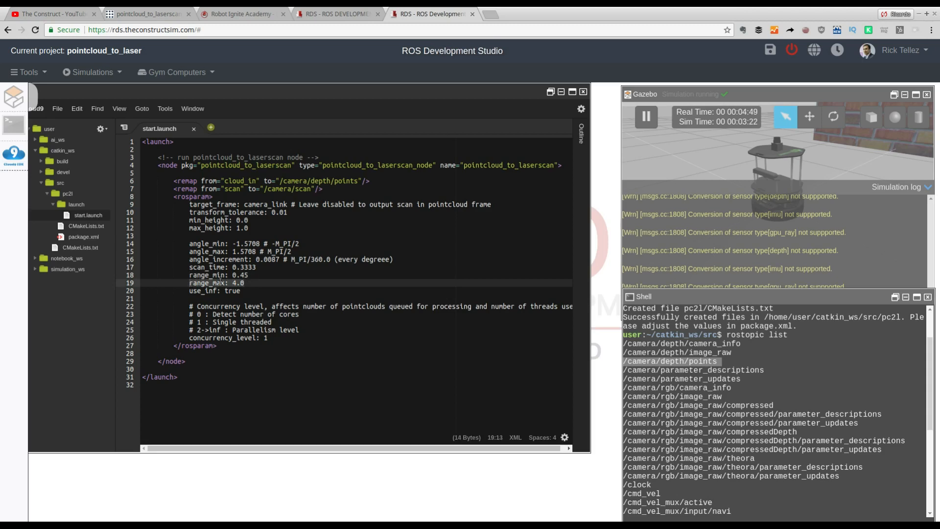
left_click(244, 274)
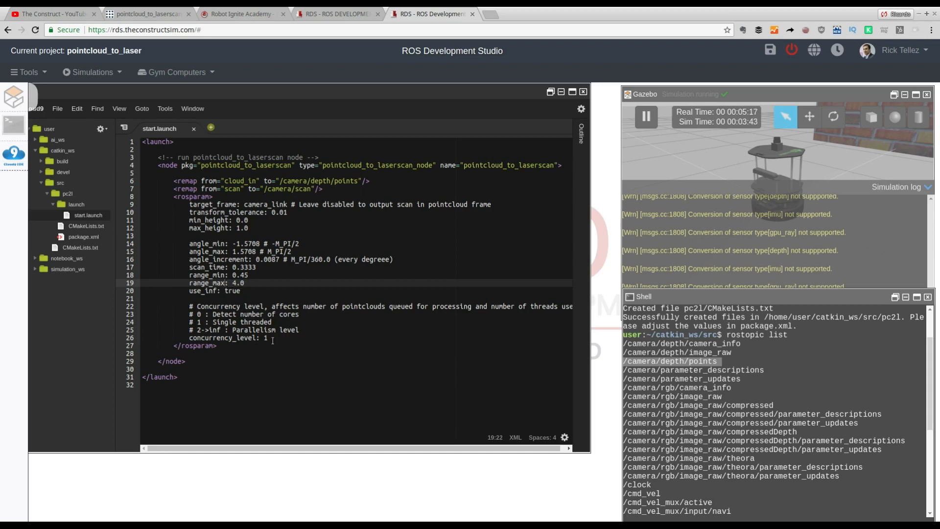
left_click(189, 338)
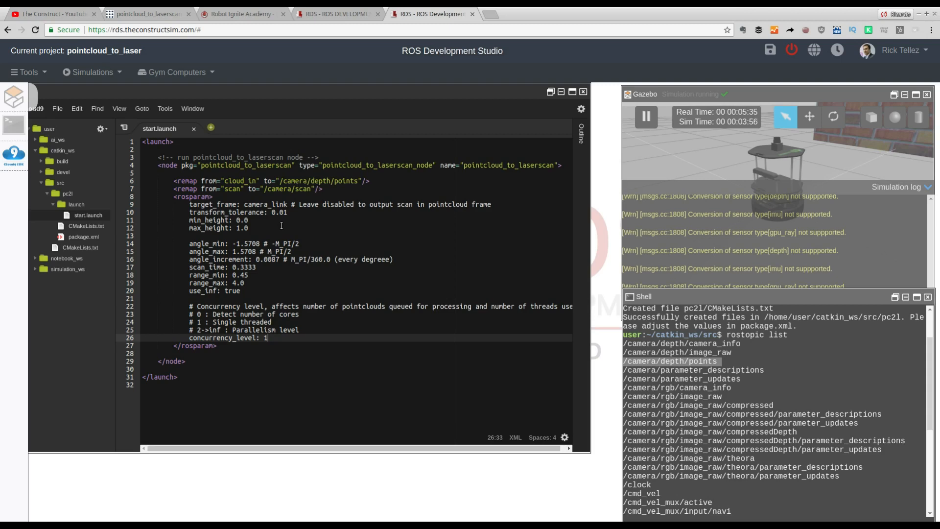
left_click(254, 267)
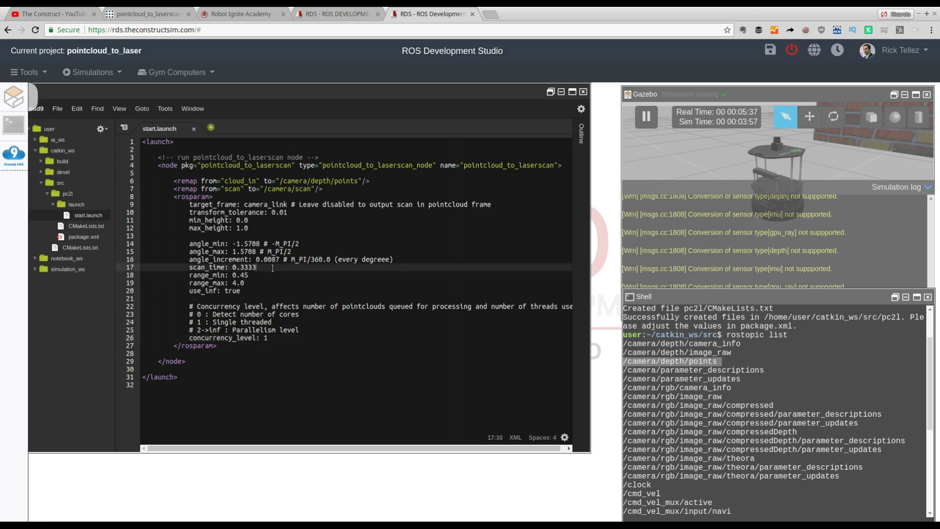
key("ctrl+s")
type("r")
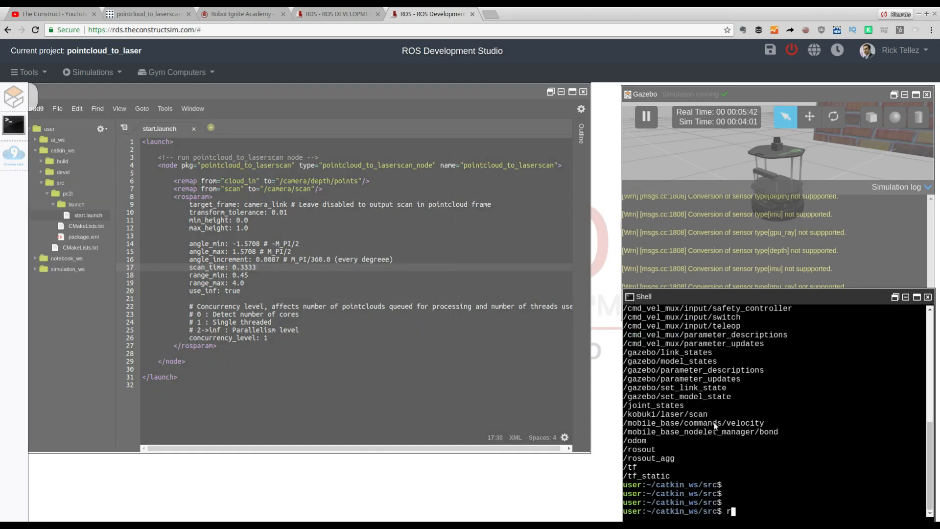
Run roslaunch pc2l start.launch to start the pointcloud_to_laserscan node.
type("oslaunch")
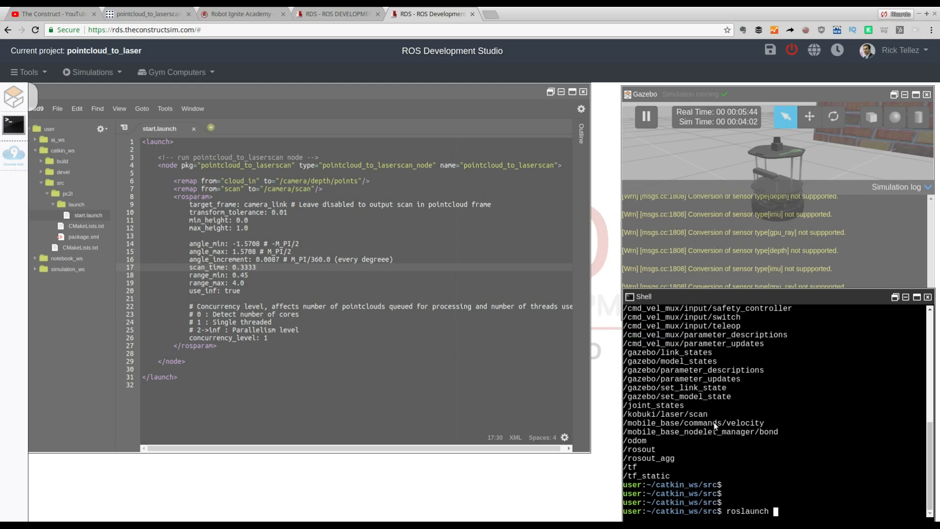
type("pc2l")
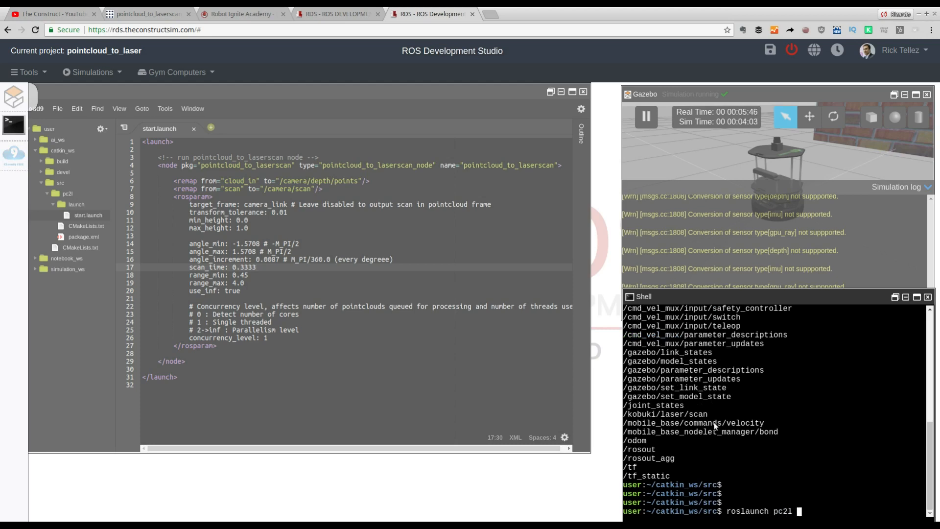
type("start")
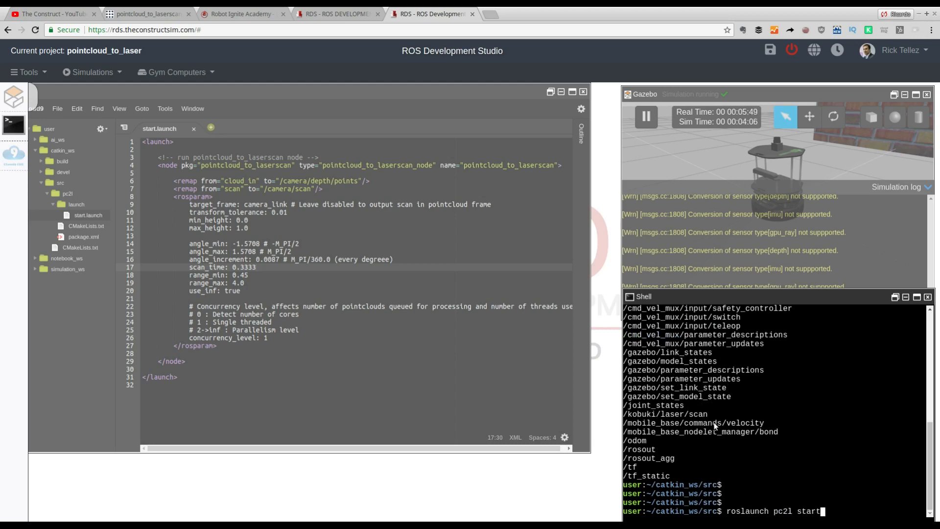
type(".launch")
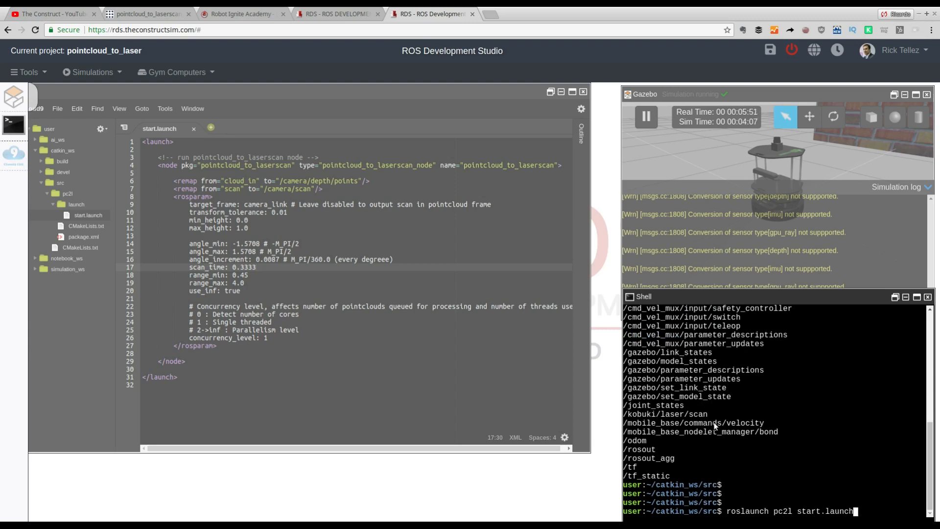
key("Return")
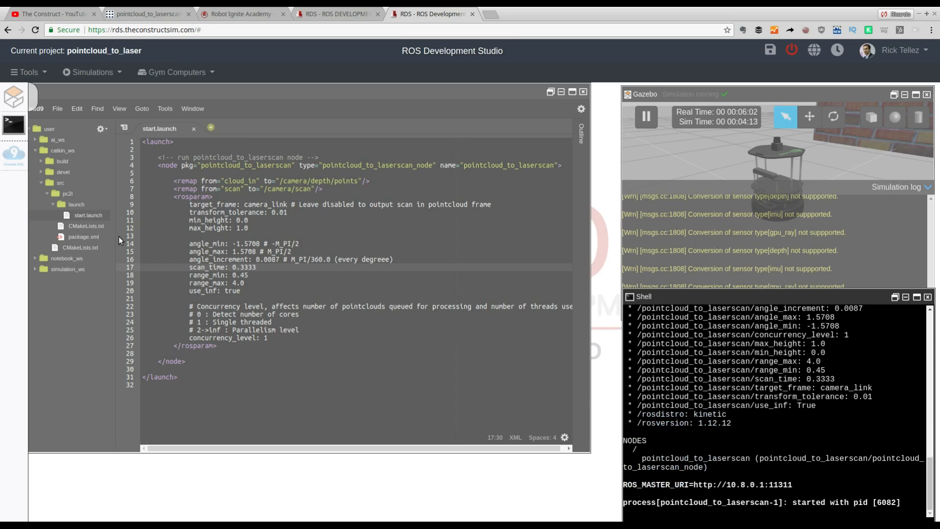
mouse_move(407, 159)
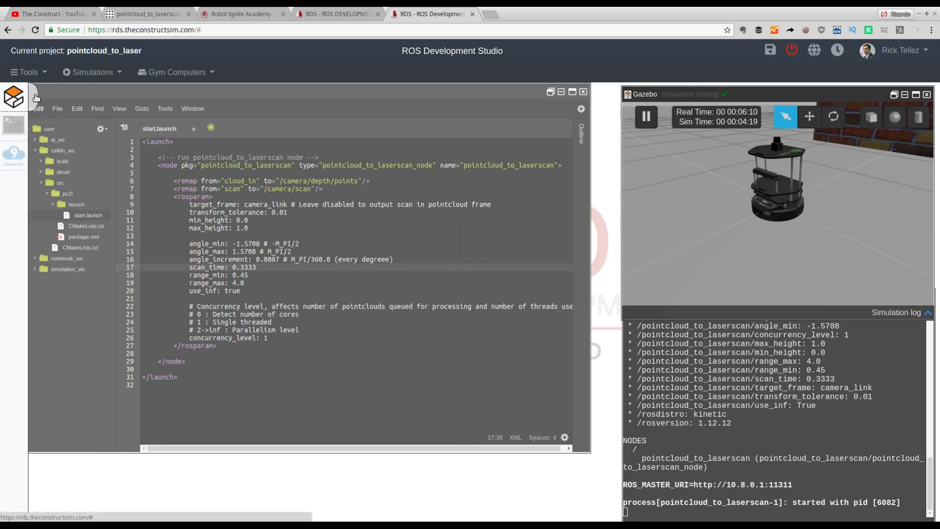
In a new shell, run rostopic list and review the output for /camera/scan.
left_click(28, 71)
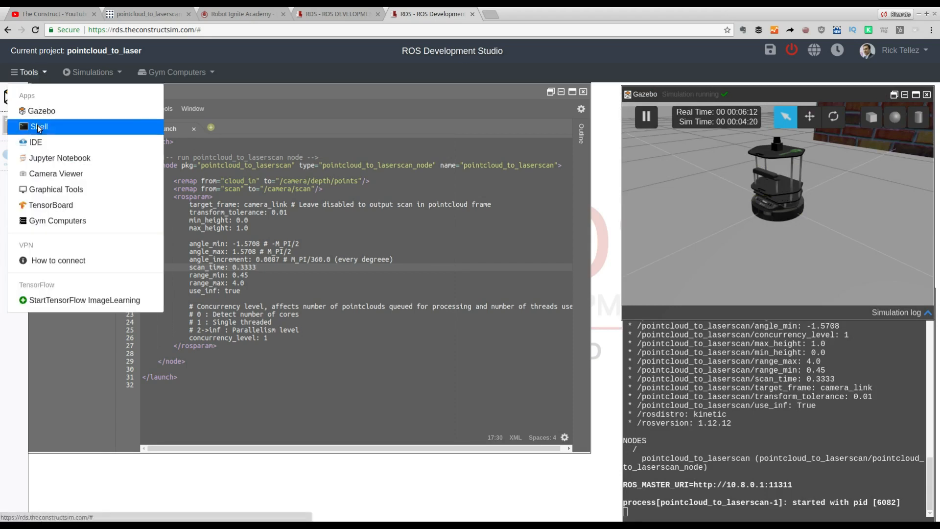
left_click(39, 127)
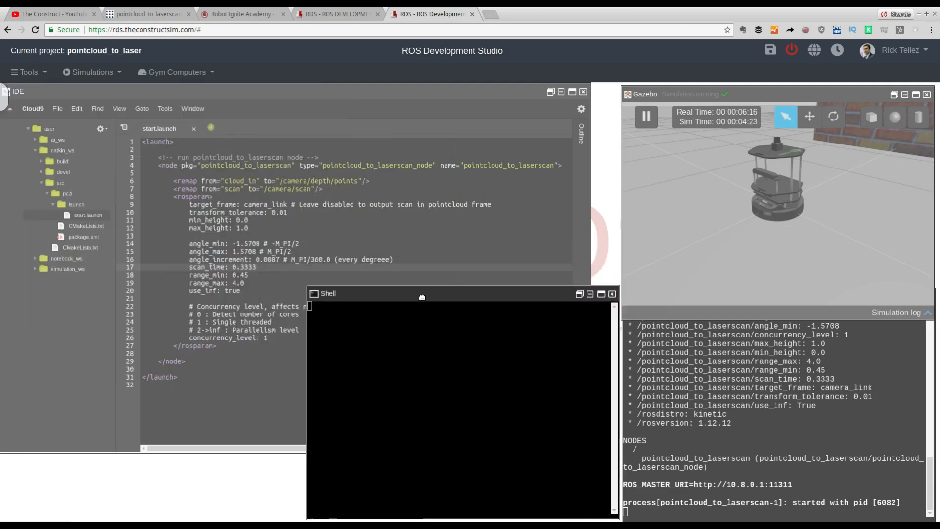
mouse_move(391, 345)
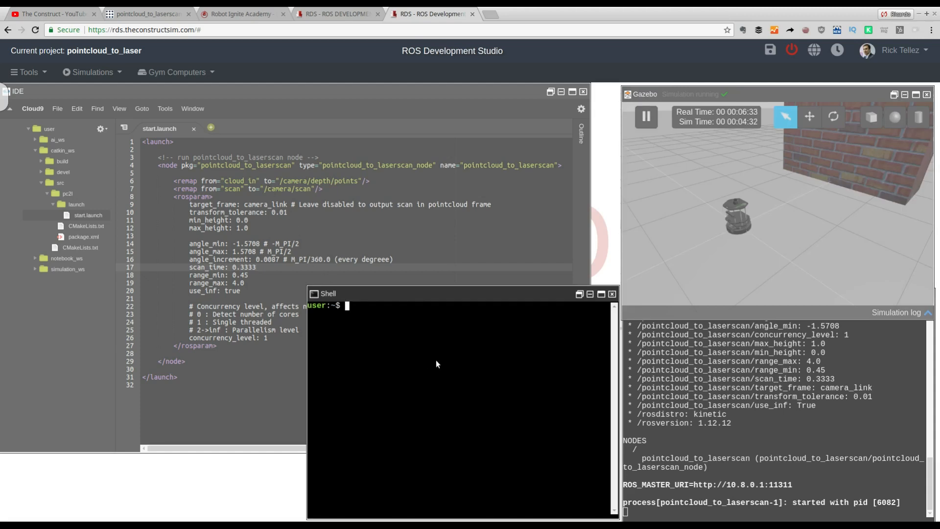
type("ros")
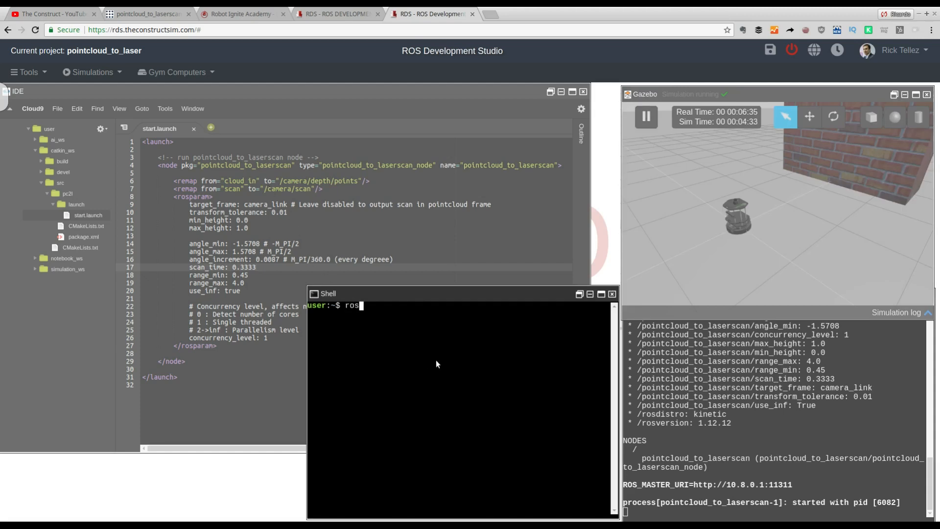
type("t")
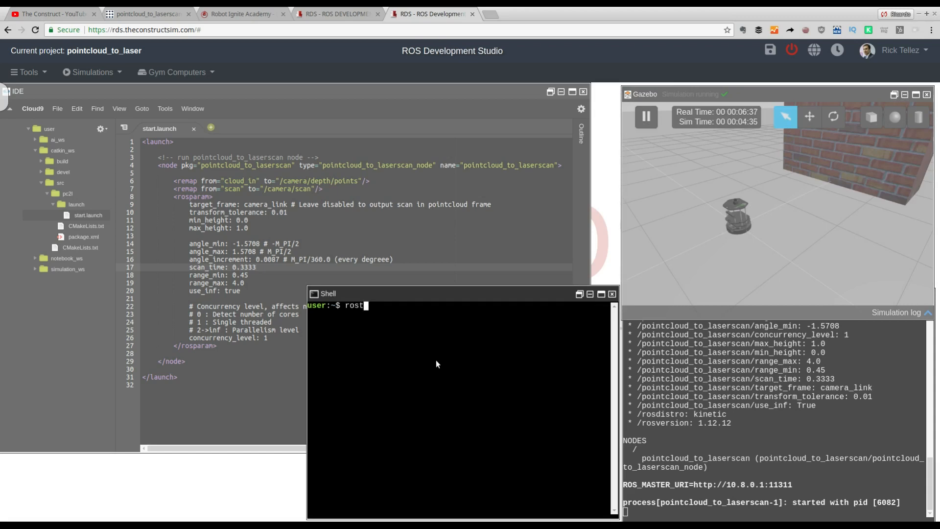
type("opic lis")
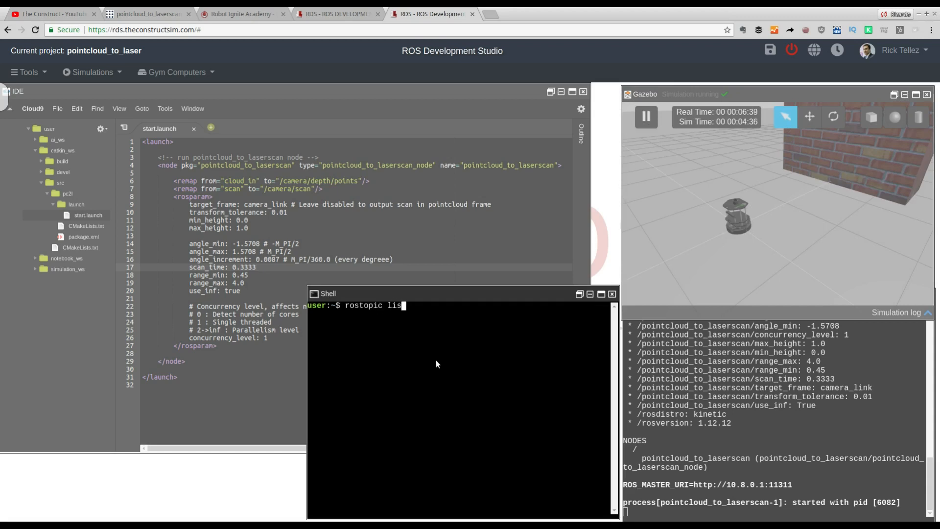
key("Return")
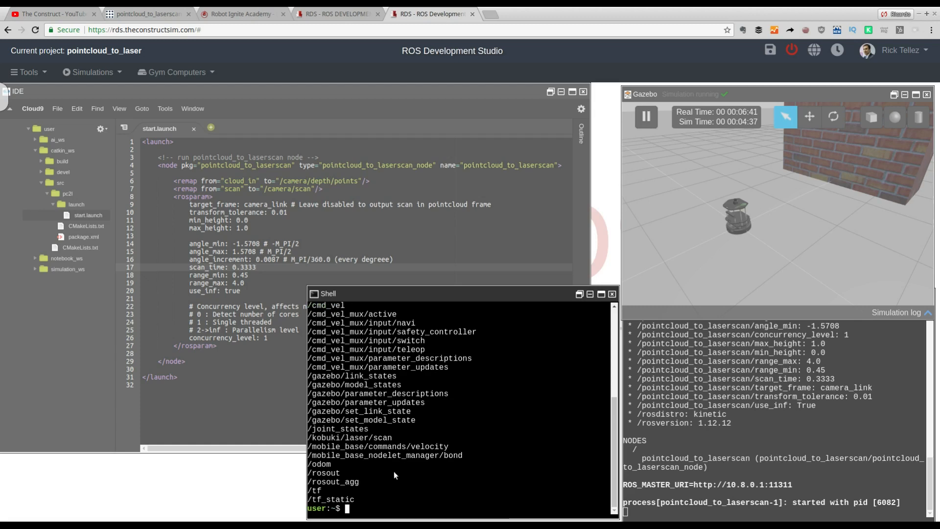
scroll("up", 3)
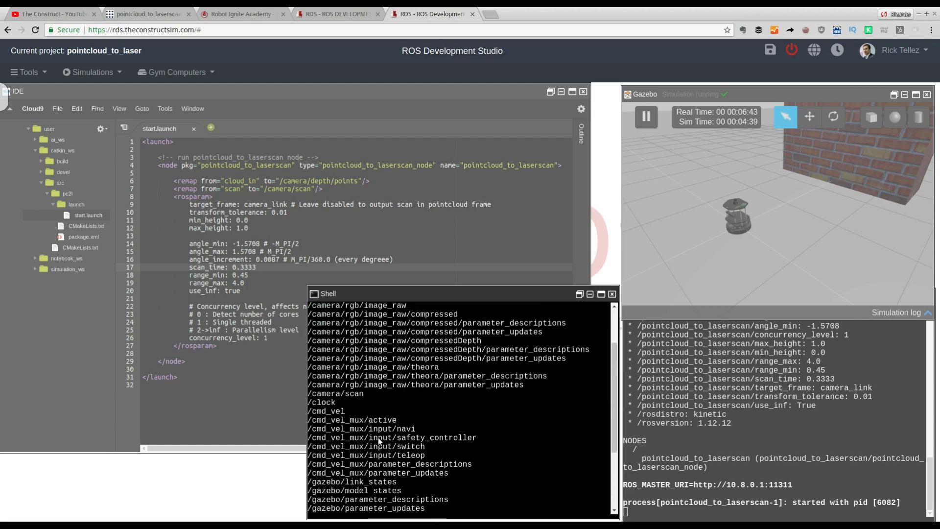
scroll("up", 3)
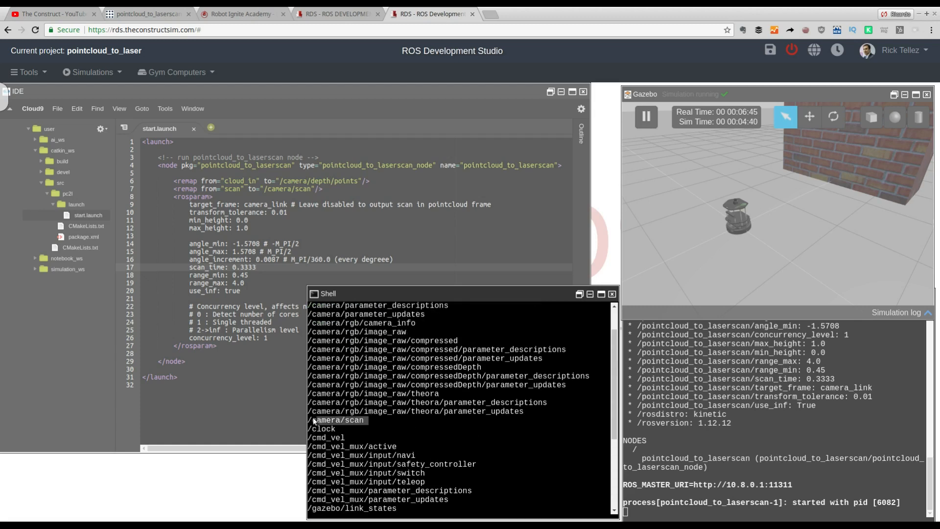
mouse_move(380, 423)
type("r")
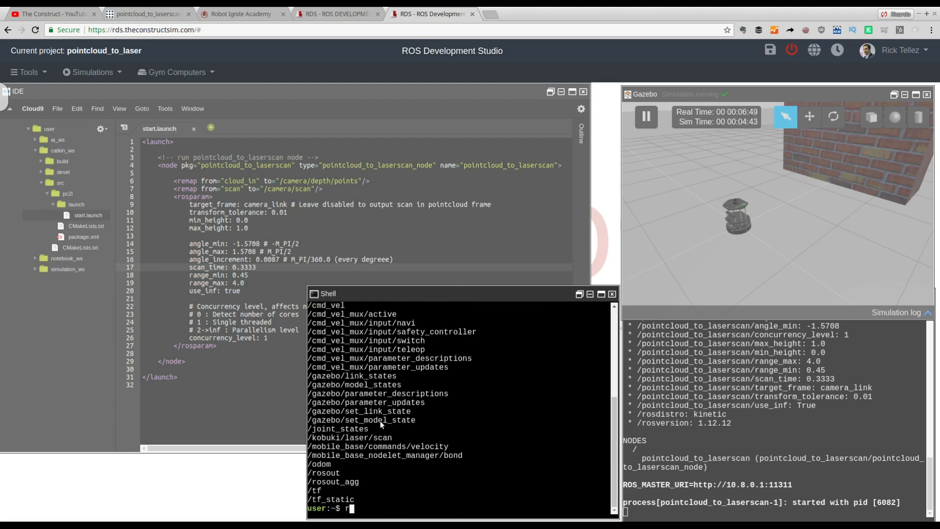
Start RViz from the shell with rosrun rviz rviz.
type("osrun rvi")
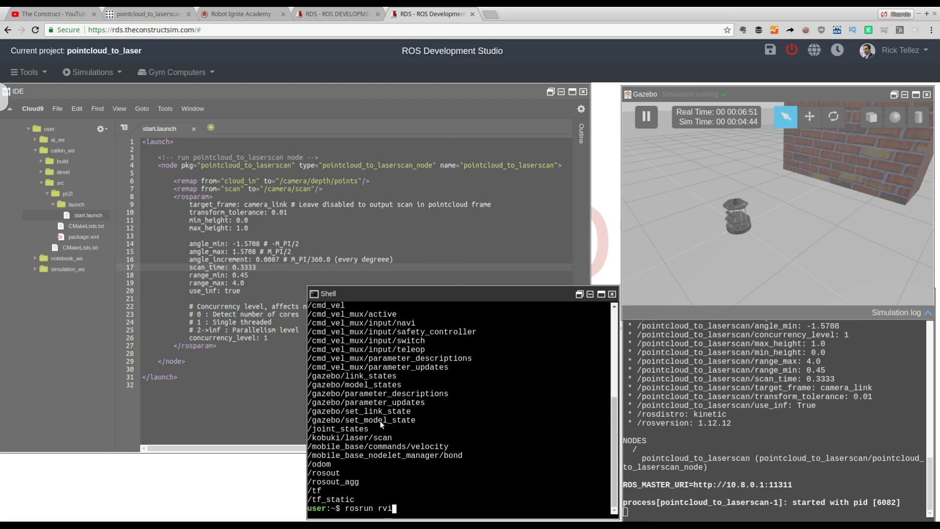
type("z rviz")
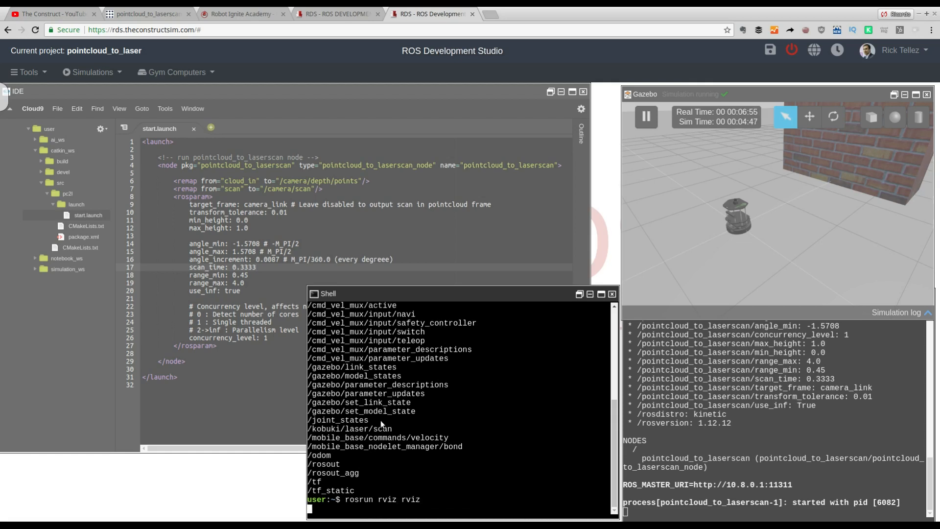
key("Return")
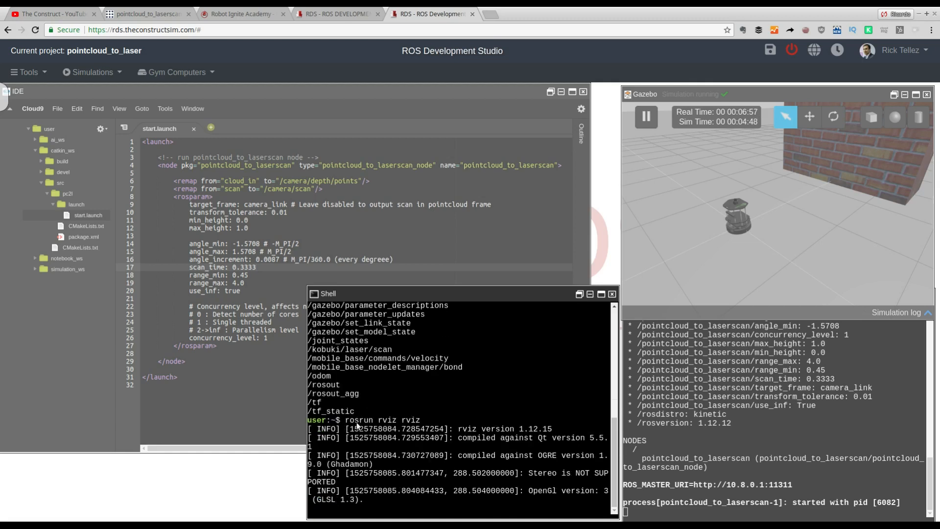
Log into the Graphical Tools desktop to view the RViz window.
left_click(27, 71)
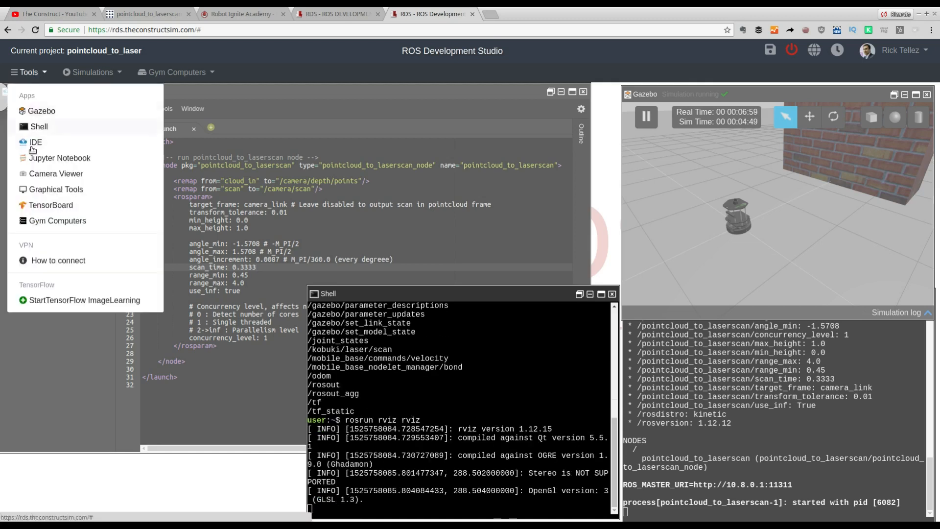
mouse_move(56, 189)
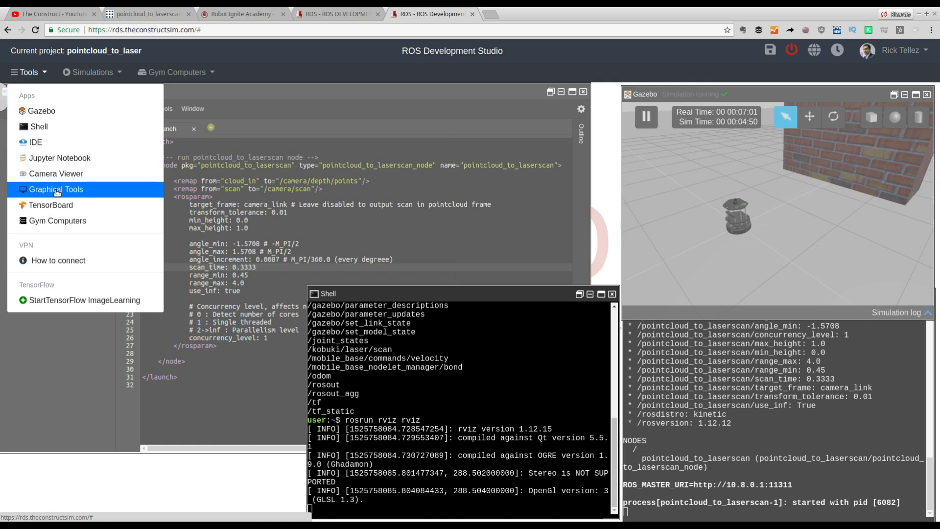
left_click(55, 189)
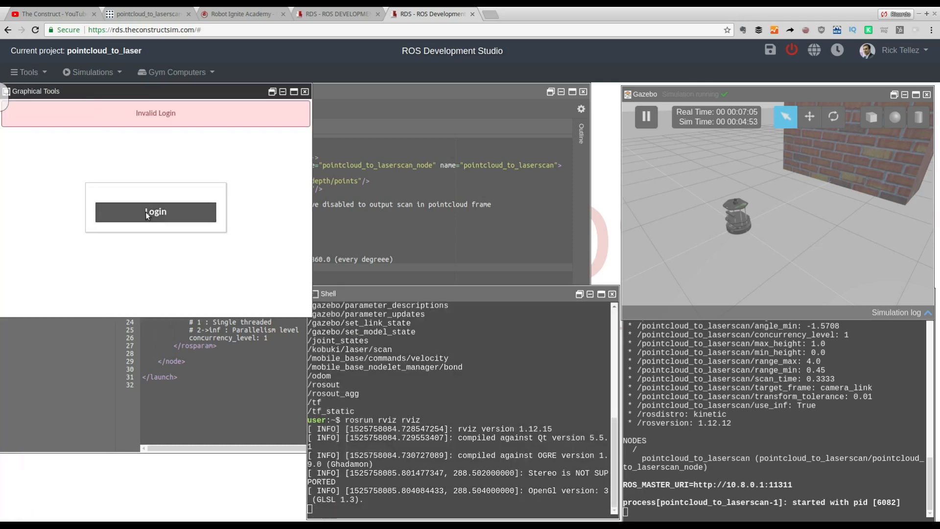
left_click(156, 212)
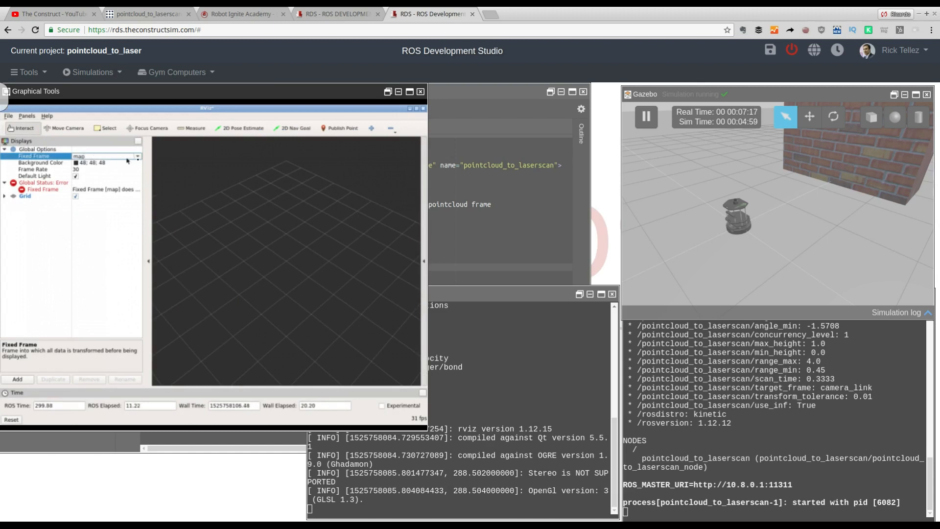
Set RViz's Fixed Frame to base_link so the global status is OK.
left_click(137, 155)
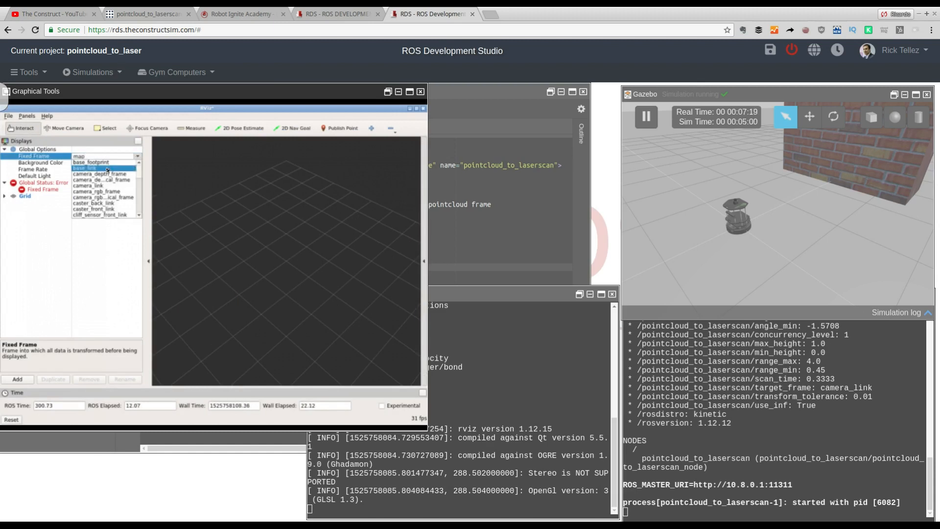
left_click(85, 167)
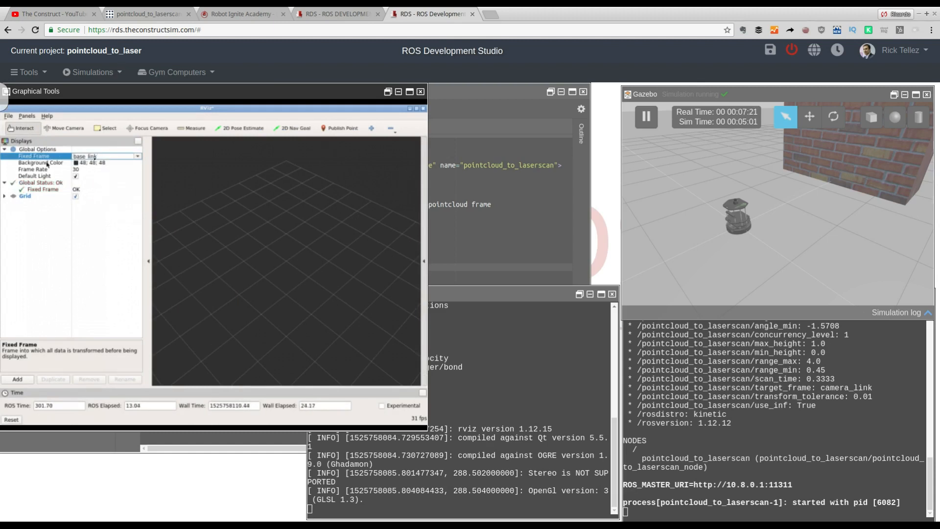
mouse_move(412, 180)
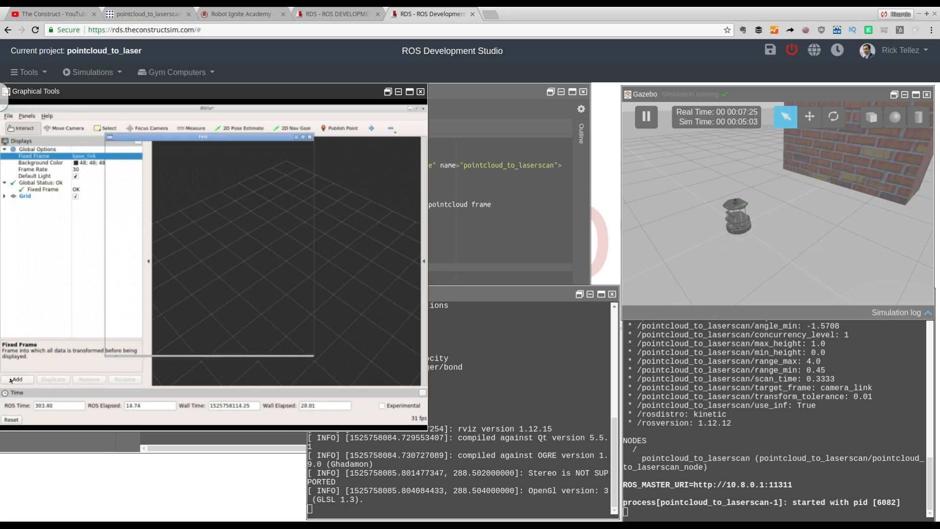
Add a LaserScan display to RViz and select it.
left_click(17, 378)
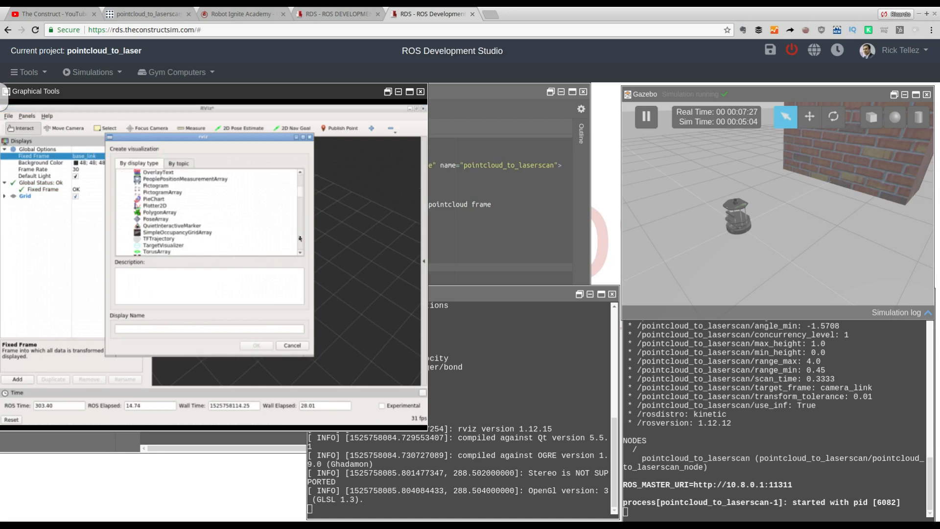
scroll("up", 3)
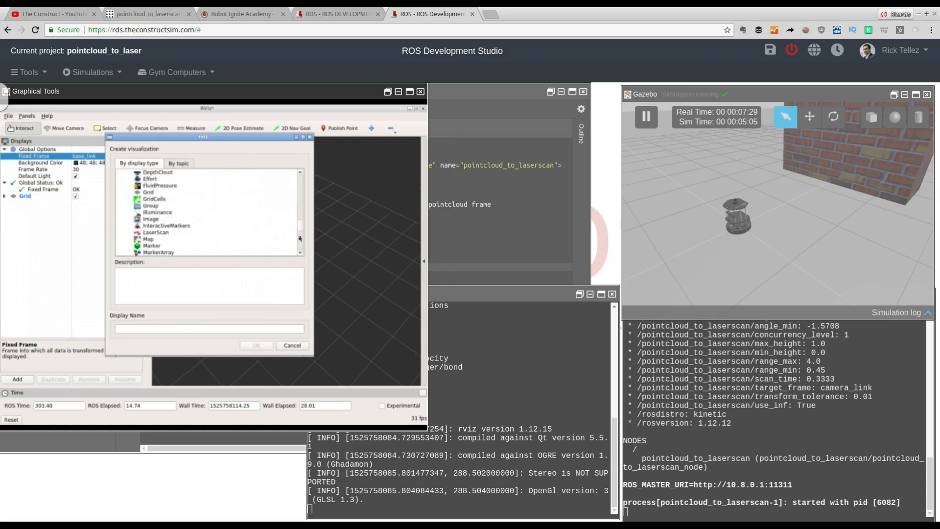
left_click(256, 345)
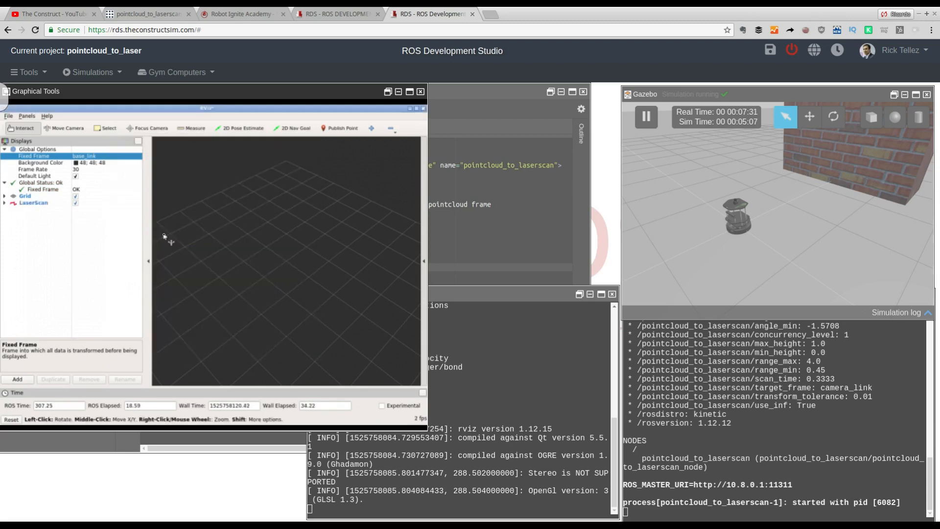
left_click(34, 201)
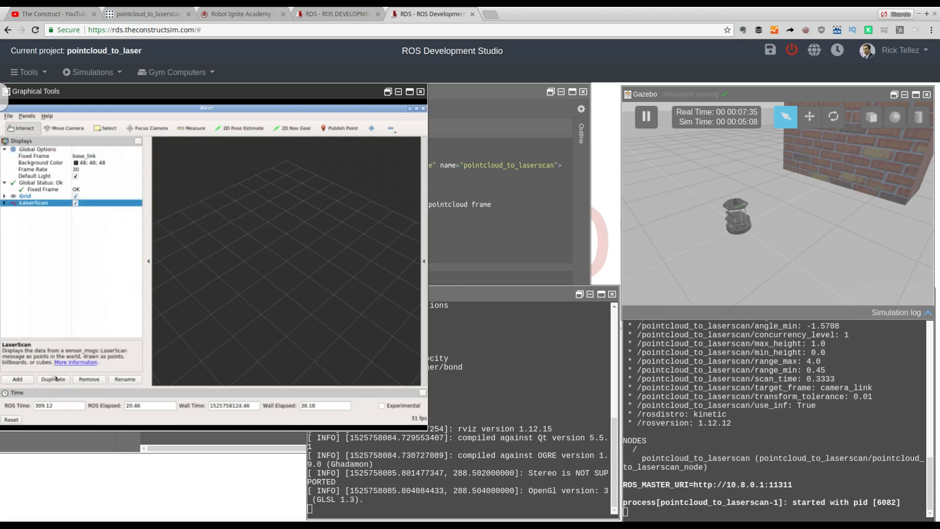
mouse_move(376, 281)
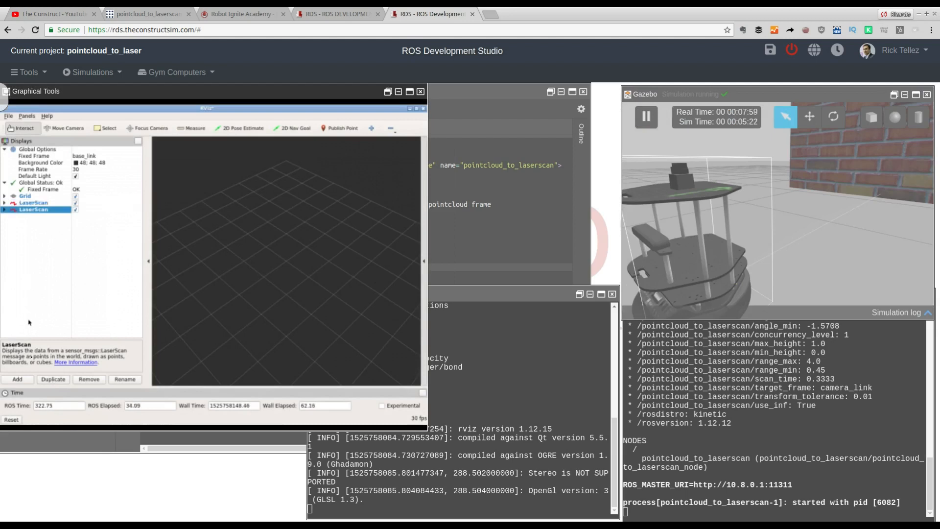
Add a RobotModel display so the robot shows on the RViz grid.
left_click(18, 379)
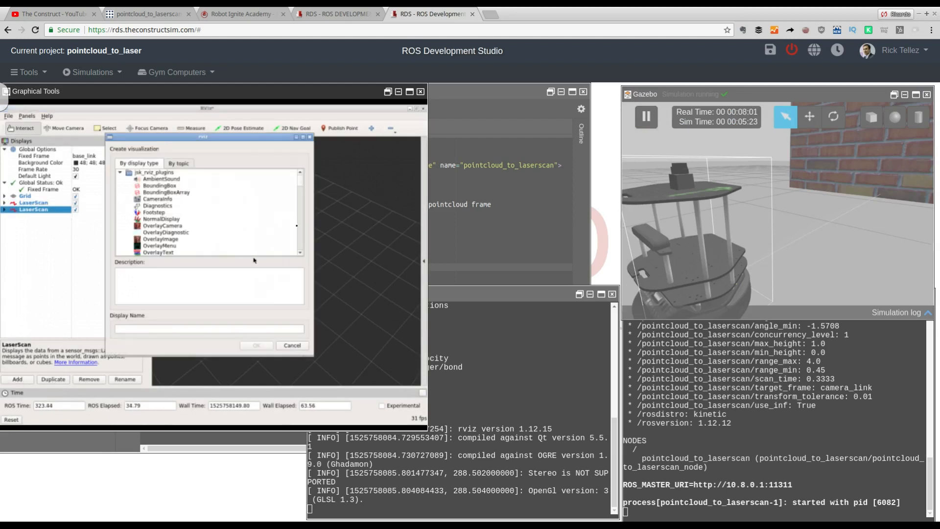
scroll("down", 3)
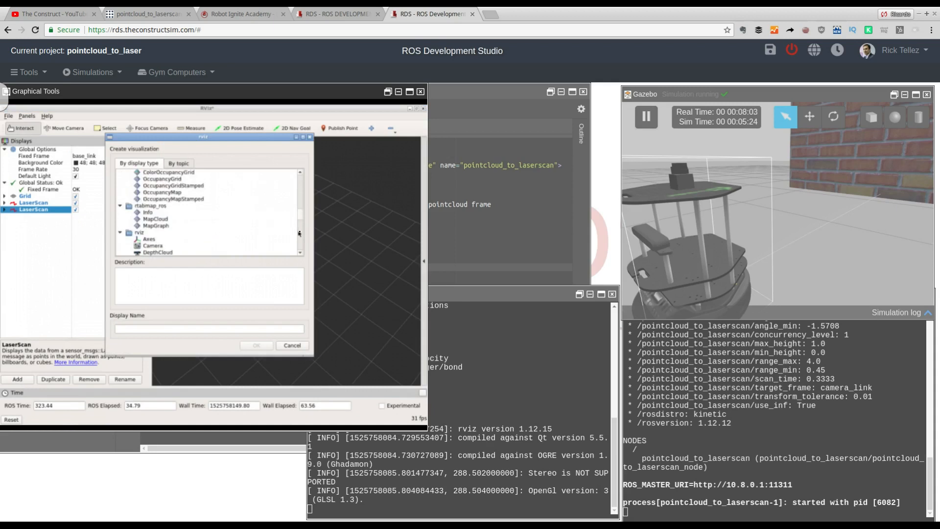
scroll("down", 3)
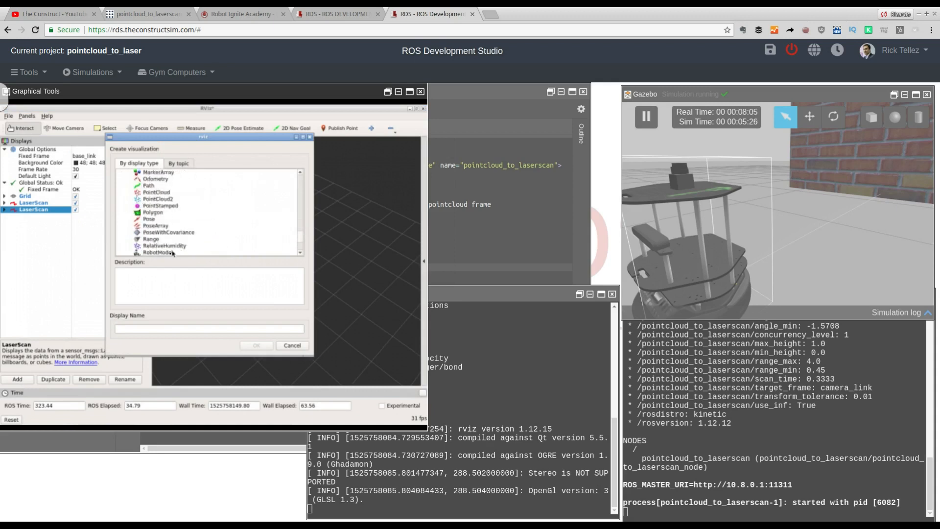
left_click(157, 252)
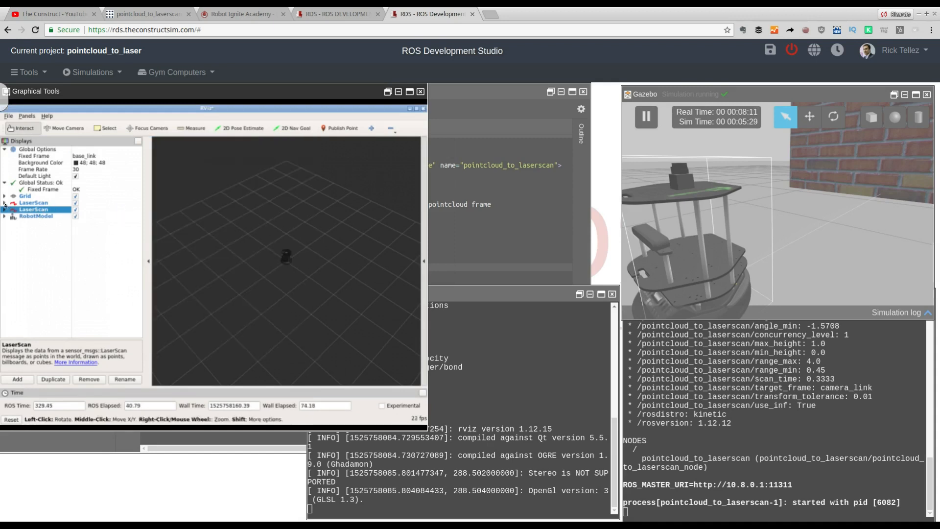
Subscribe the first LaserScan to /camera/scan and the second to /kobuki/laser/scan.
left_click(5, 203)
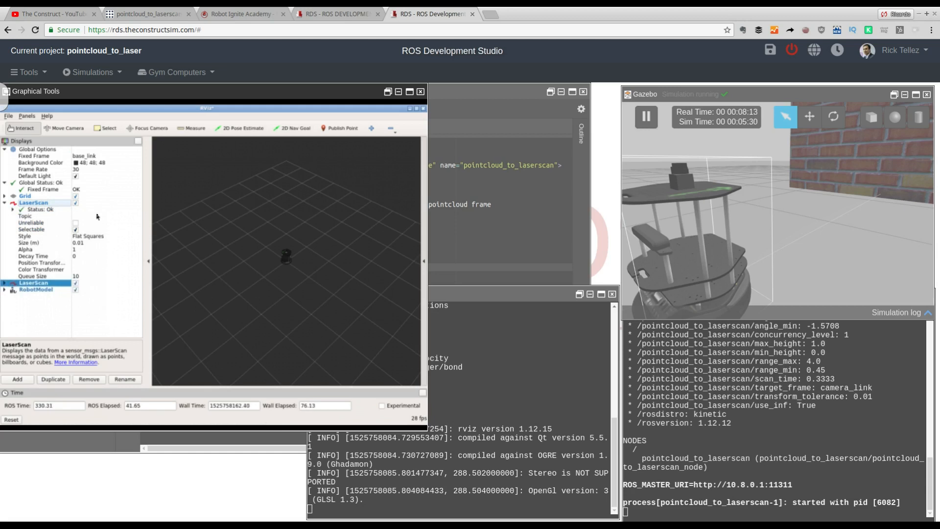
left_click(106, 215)
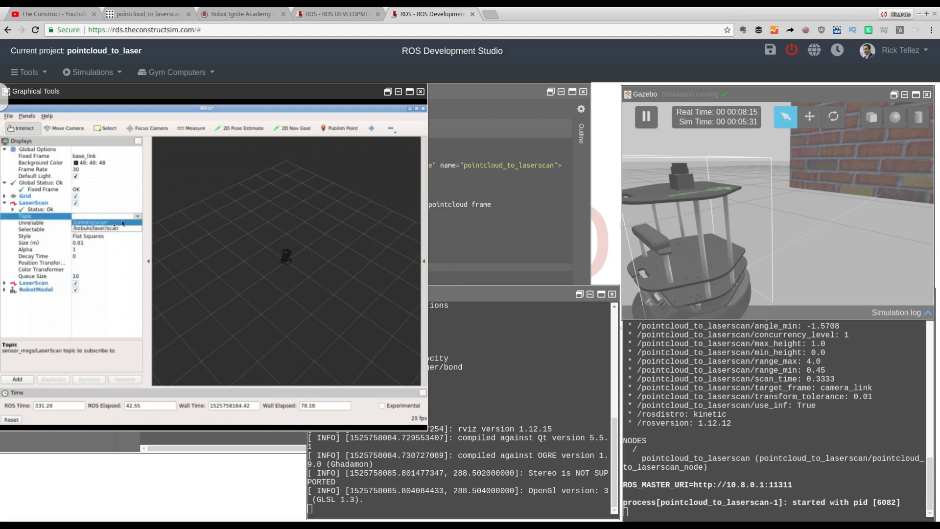
left_click(90, 222)
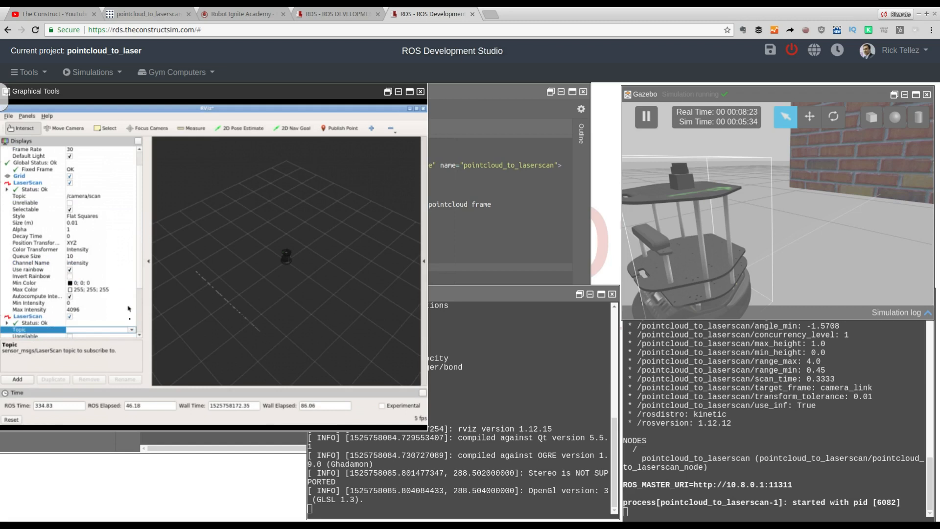
scroll("down", 3)
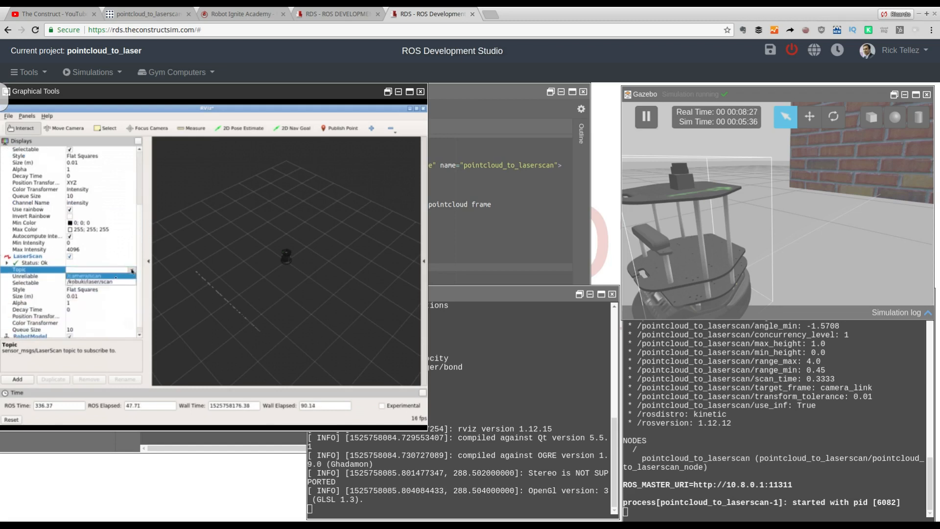
left_click(99, 281)
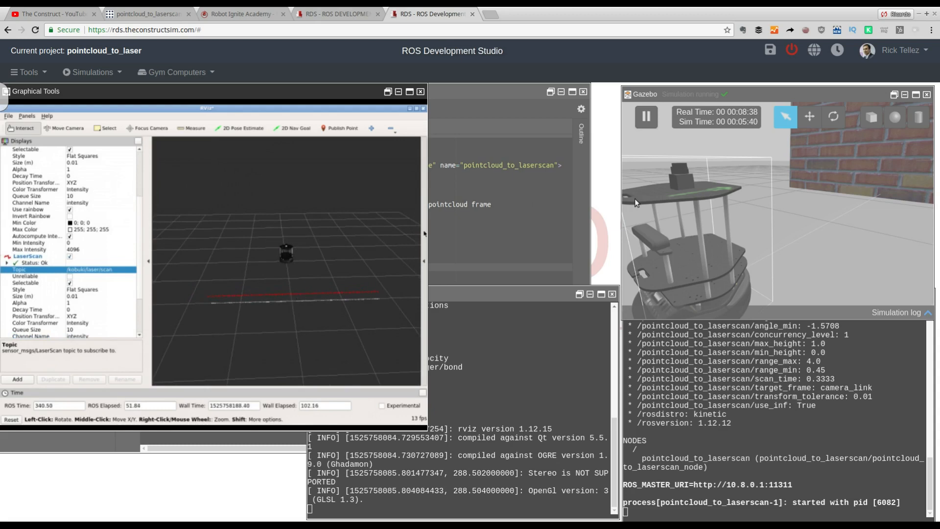
mouse_move(677, 204)
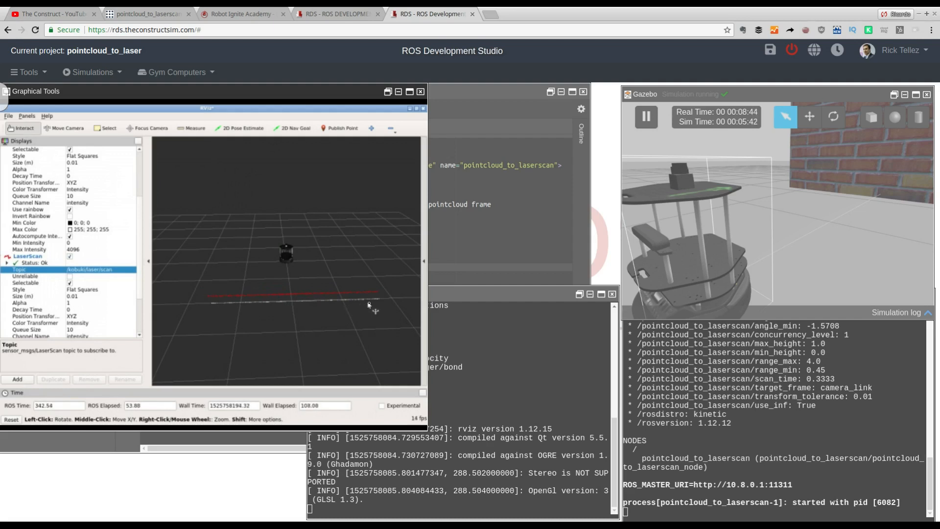
mouse_move(640, 244)
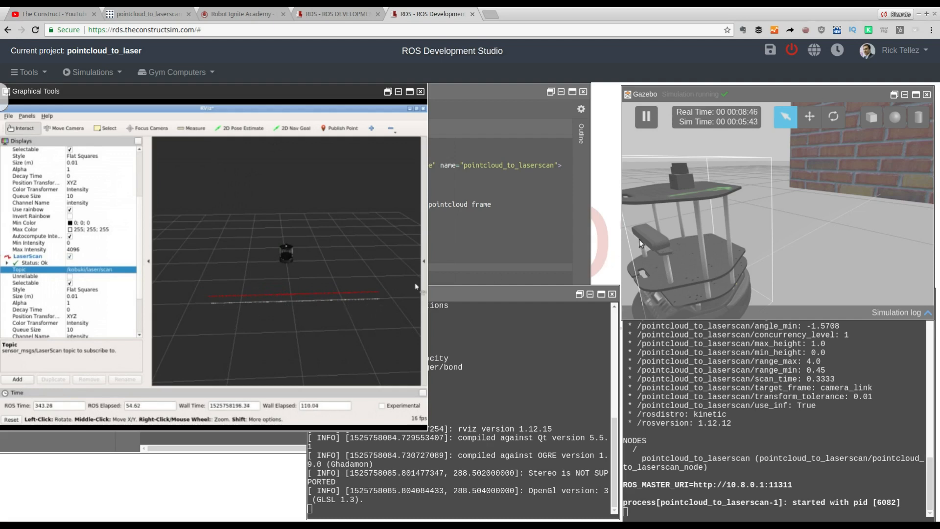
mouse_move(284, 290)
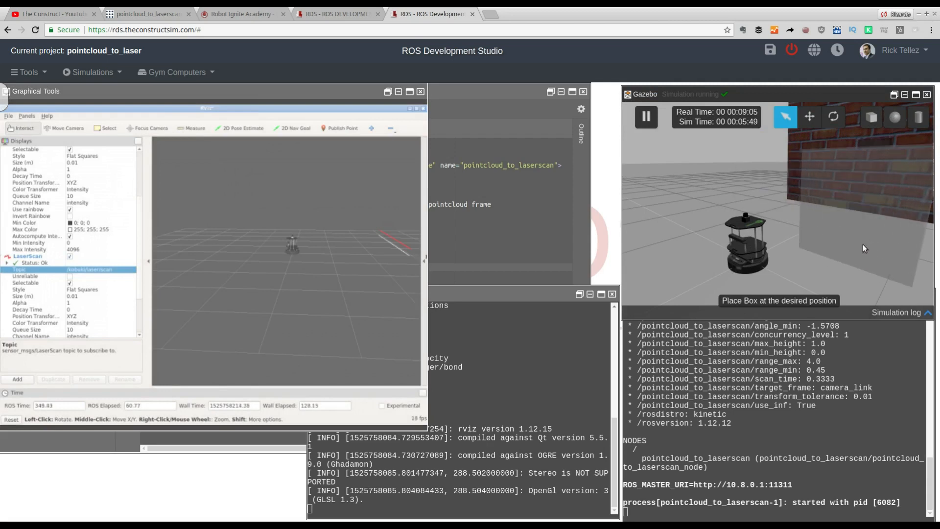
Insert a box obstacle in front of the TurtleBot in Gazebo.
left_click(864, 248)
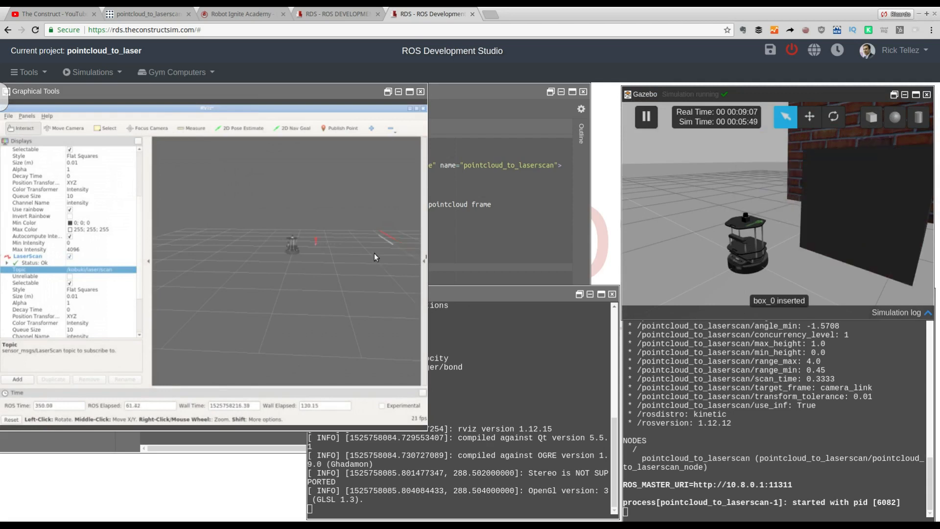
mouse_move(310, 252)
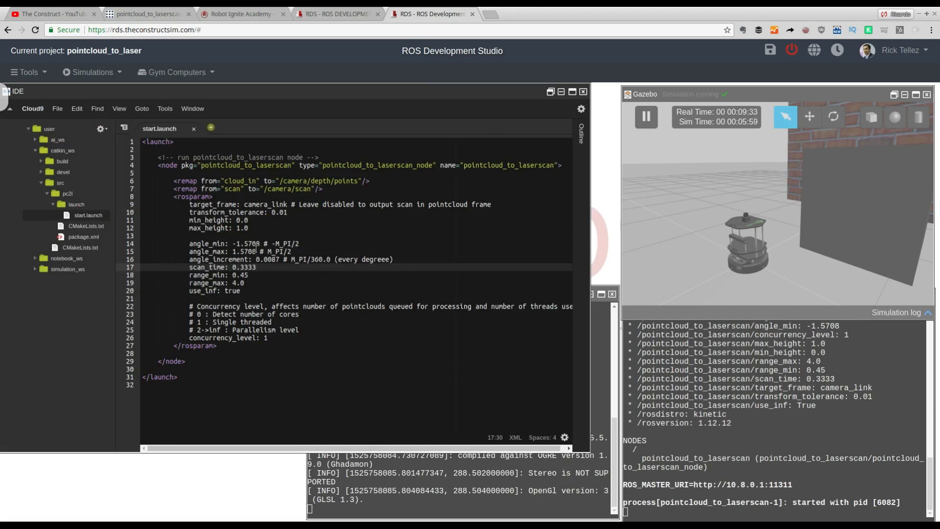
mouse_move(149, 140)
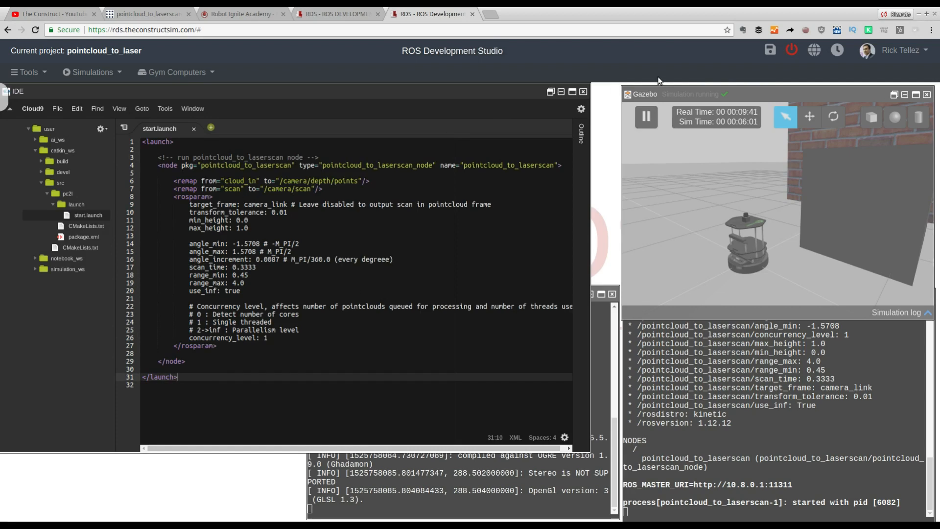
Save the project as pointcloud_to_laser.
left_click(769, 50)
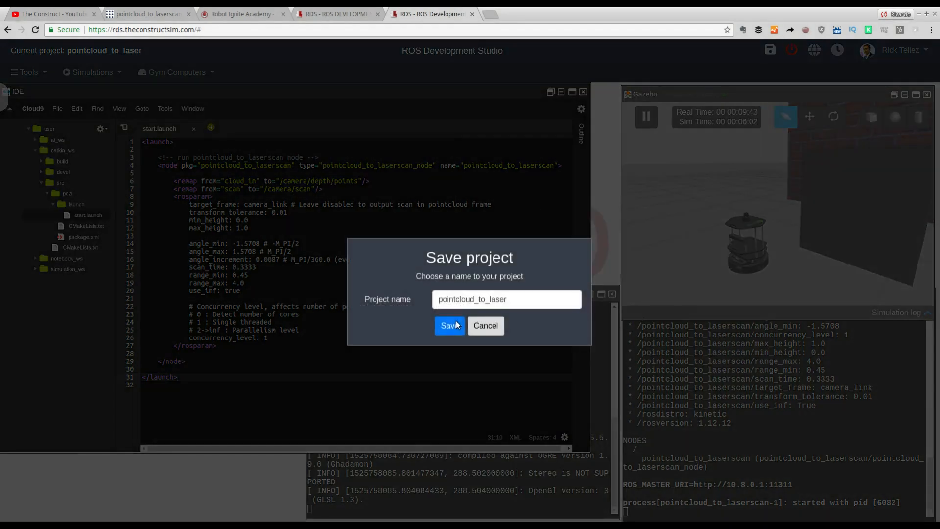
left_click(449, 325)
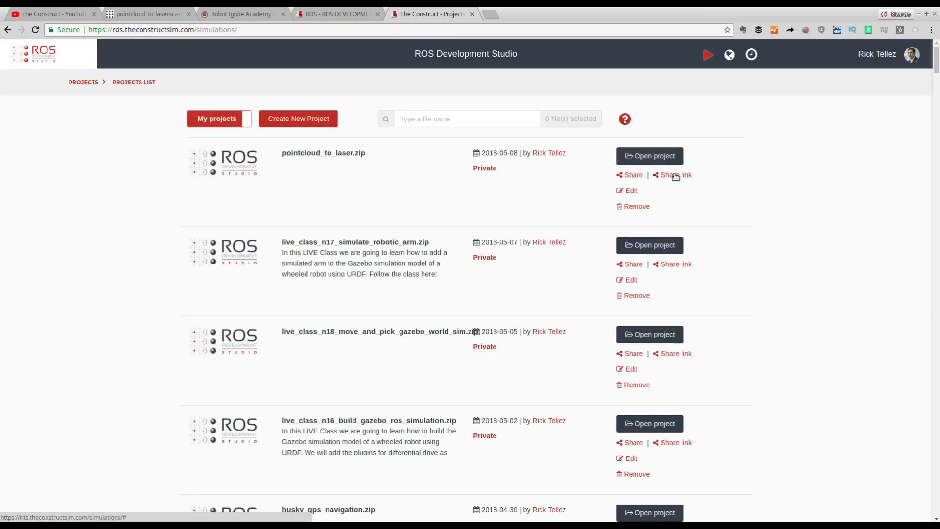
Generate a share link for pointcloud_to_laser and close the link notice.
left_click(674, 174)
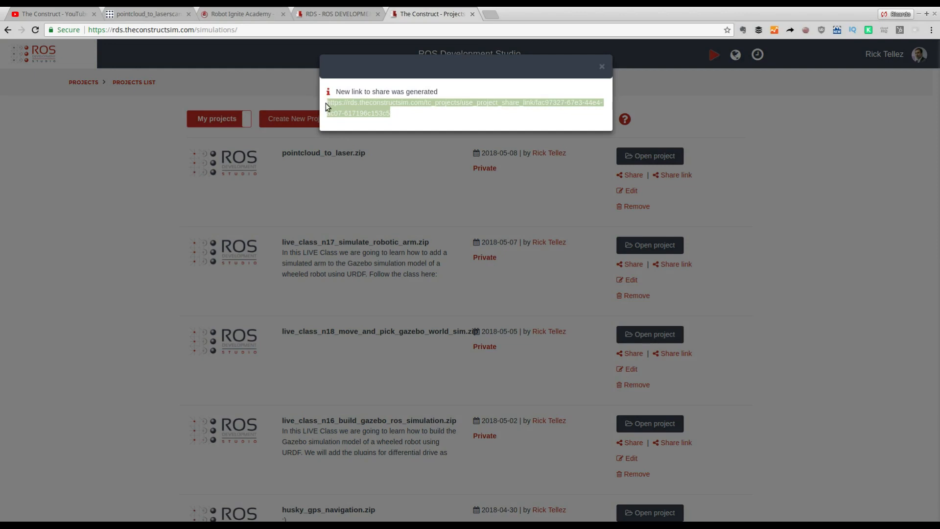
mouse_move(412, 124)
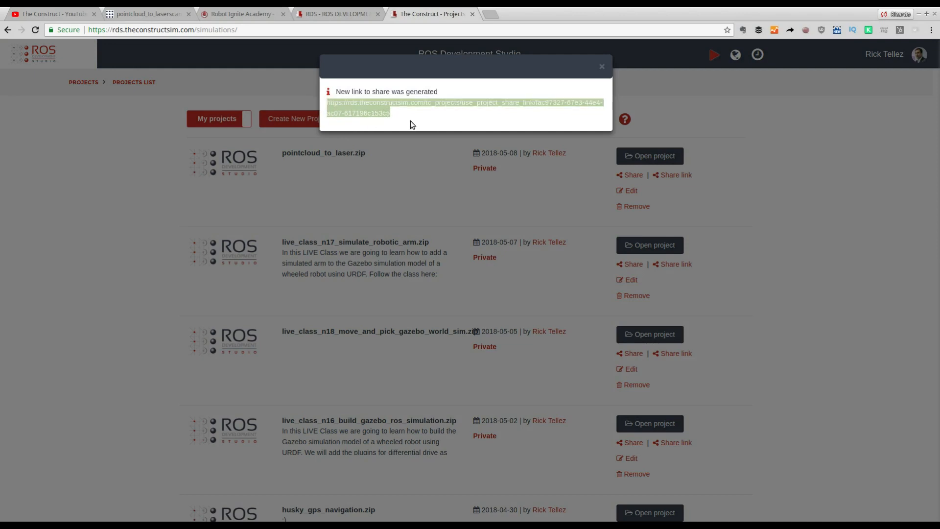
mouse_move(402, 129)
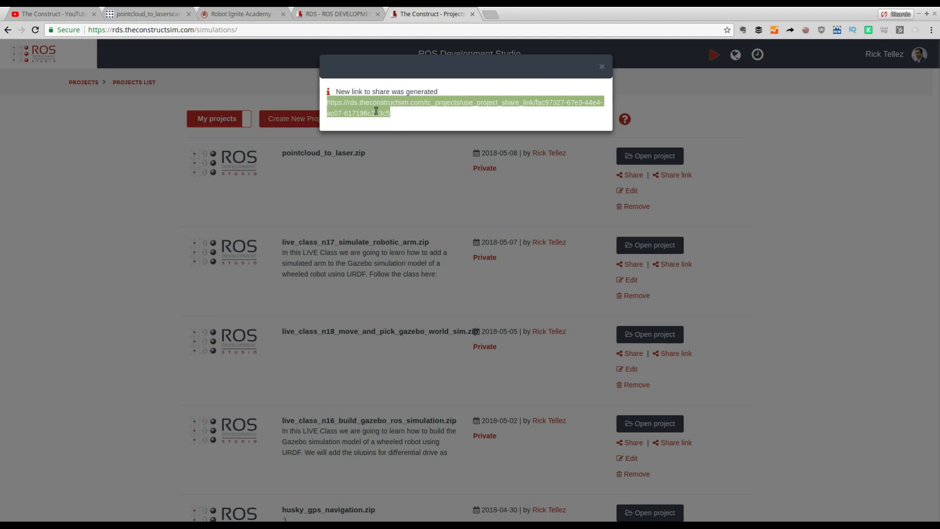
mouse_move(348, 112)
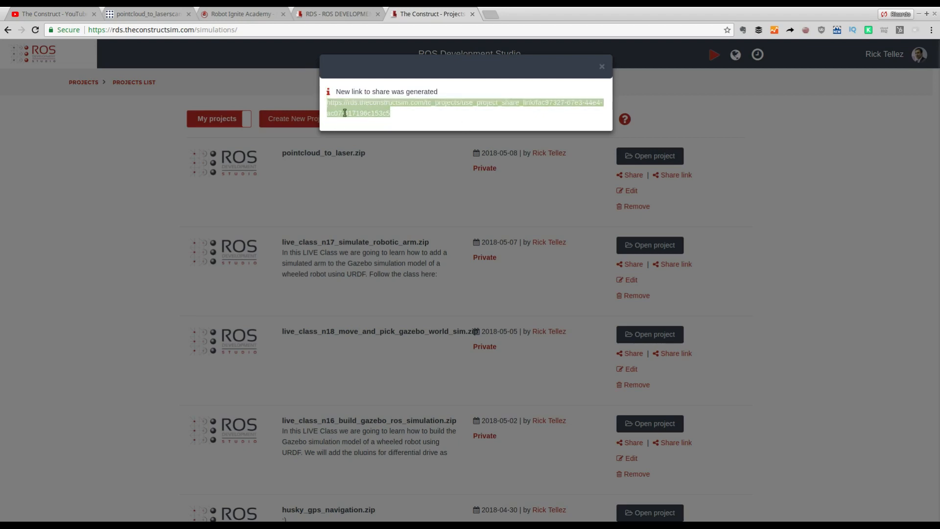
mouse_move(207, 148)
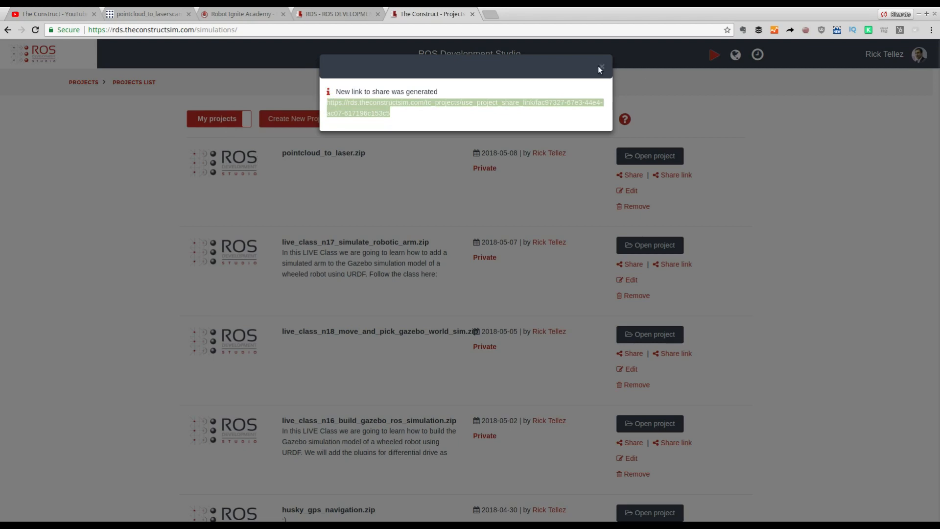
left_click(600, 66)
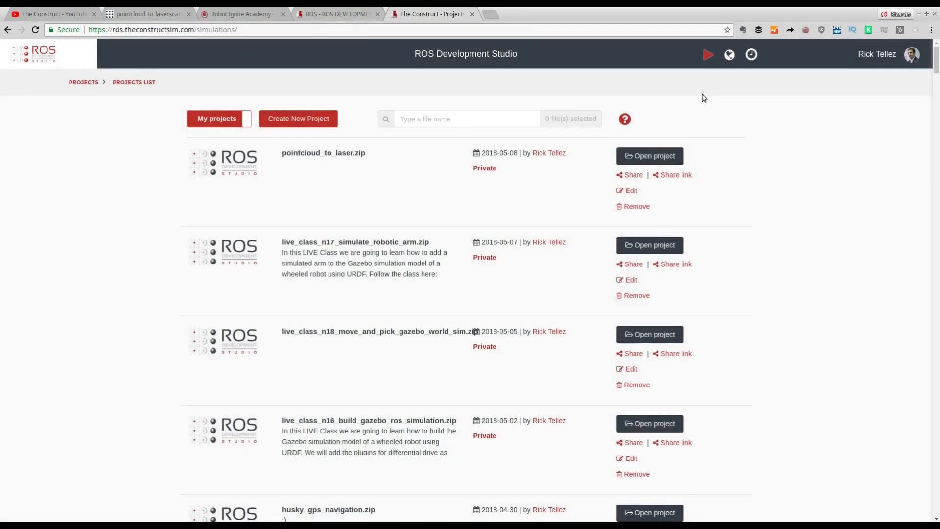
Reopen the pointcloud_to_laser project, answering the restore workspace prompt, and return to the wiki page.
left_click(648, 155)
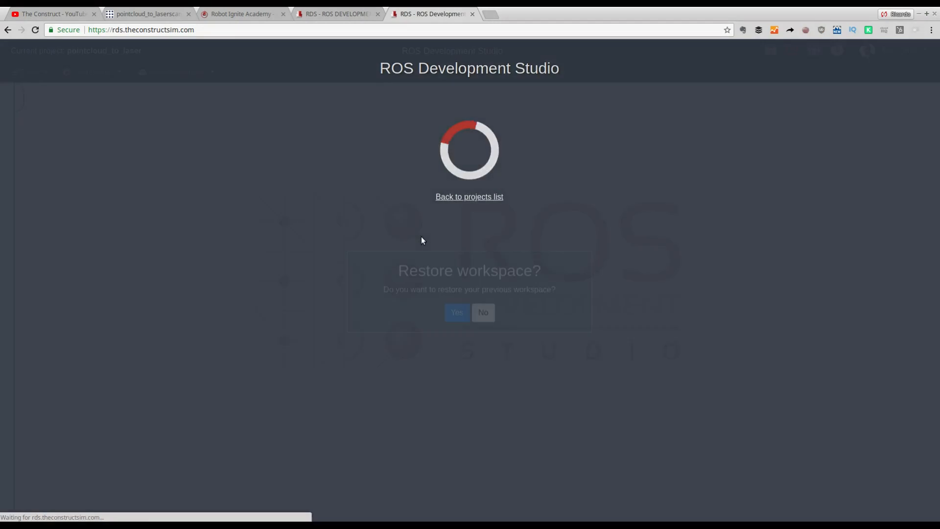
left_click(457, 312)
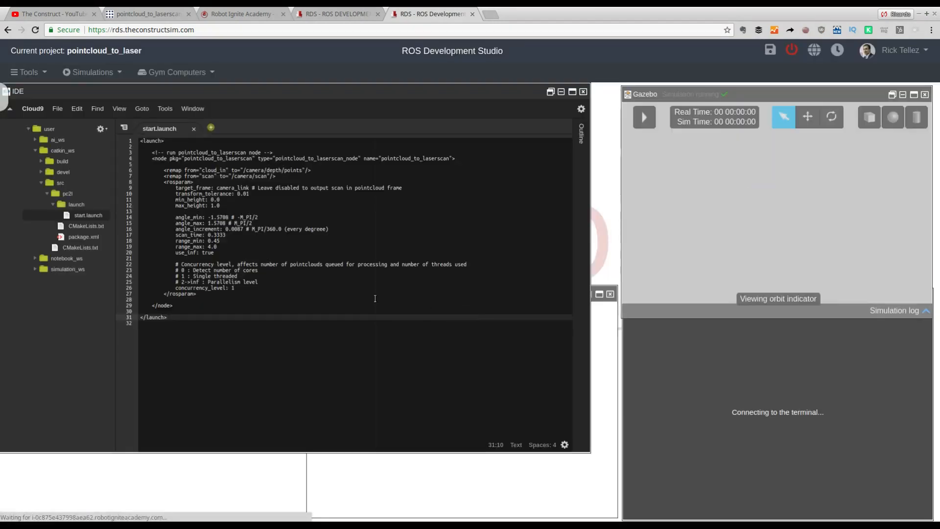
left_click(644, 116)
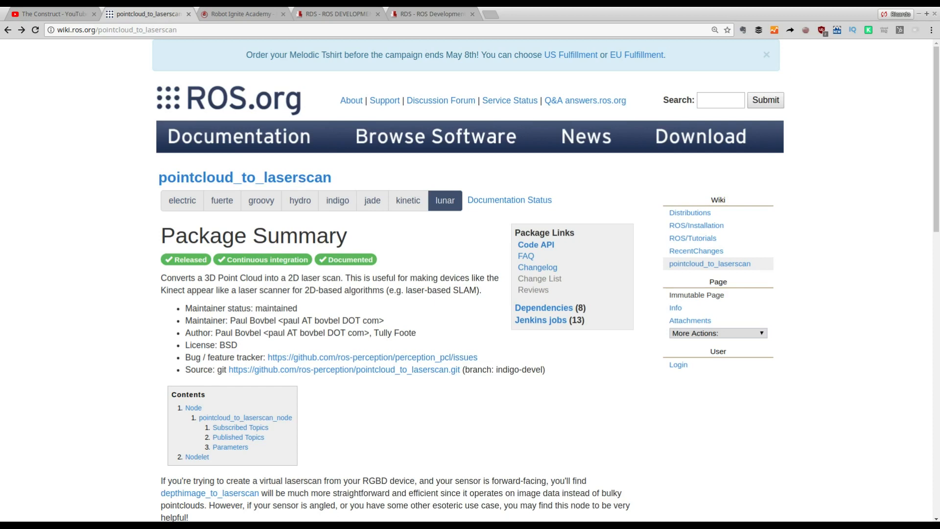
mouse_move(94, 216)
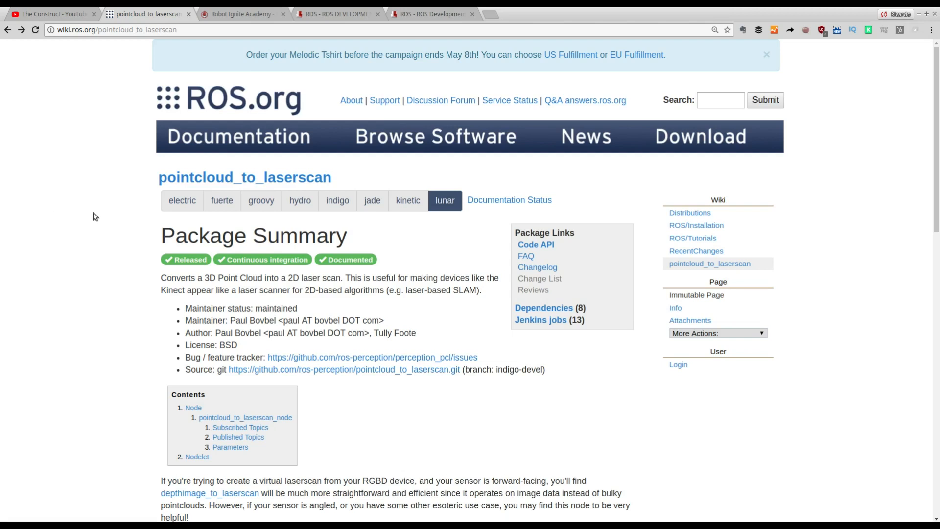
Switch Chrome to The Construct's YouTube channel page.
left_click(51, 13)
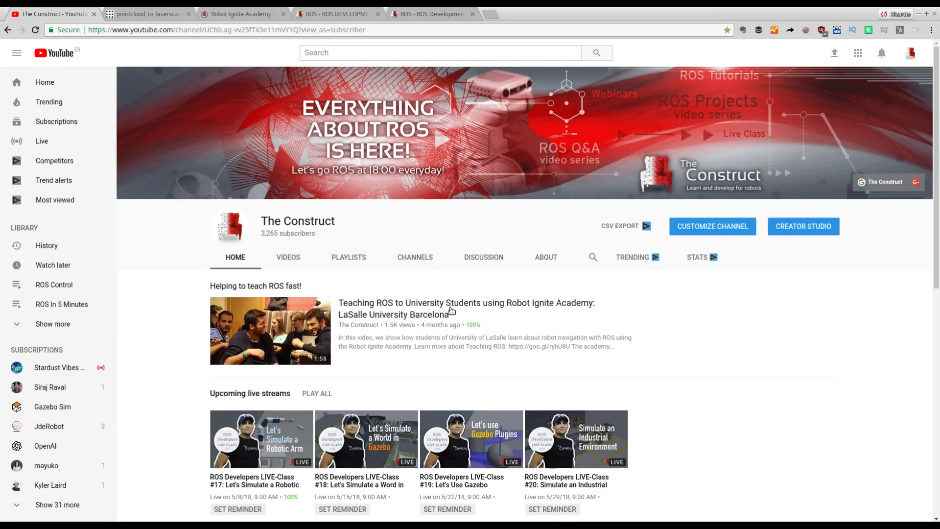
mouse_move(449, 314)
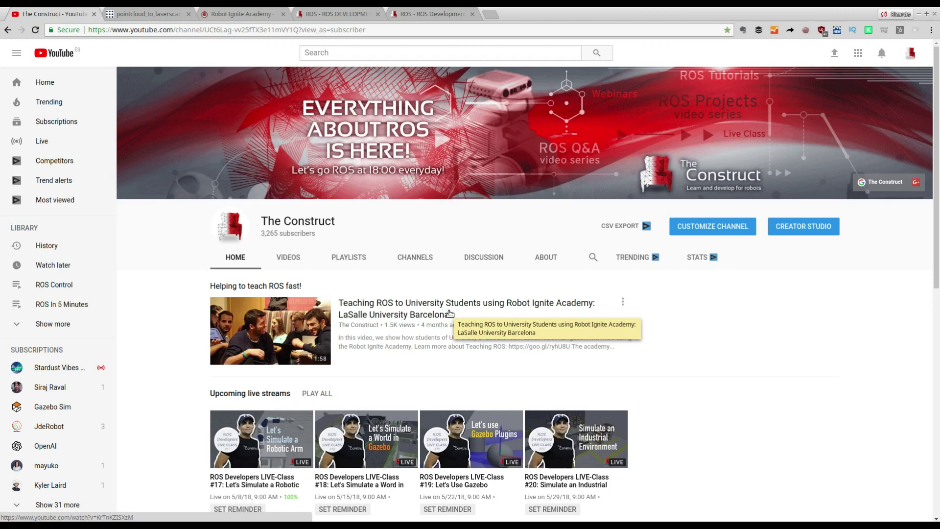
mouse_move(438, 212)
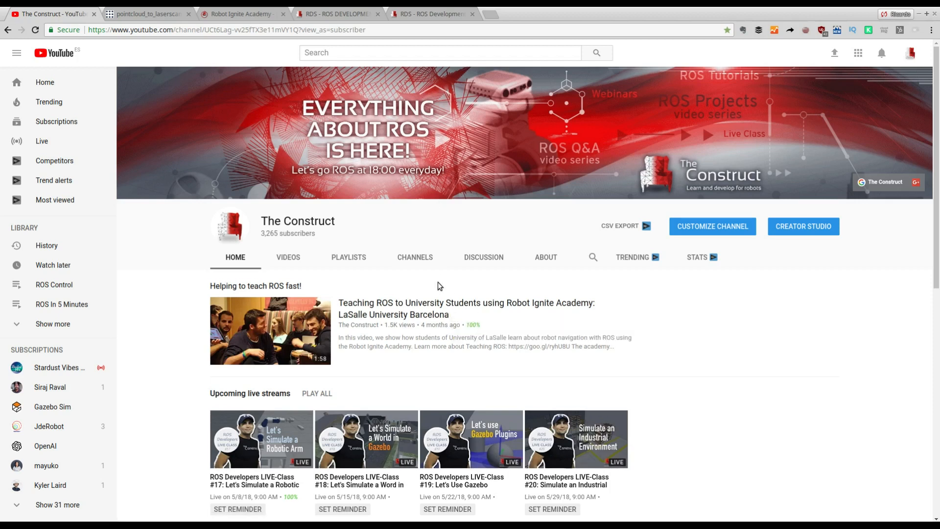
mouse_move(423, 348)
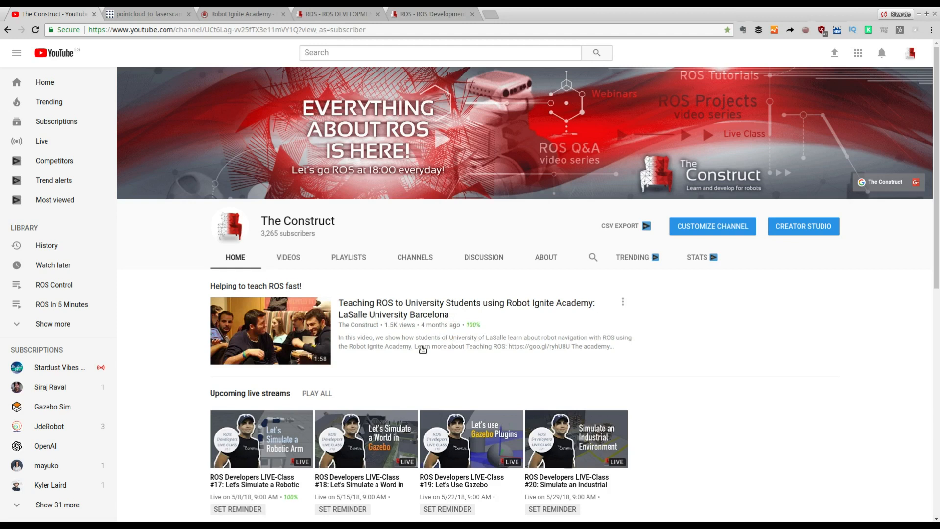
mouse_move(399, 365)
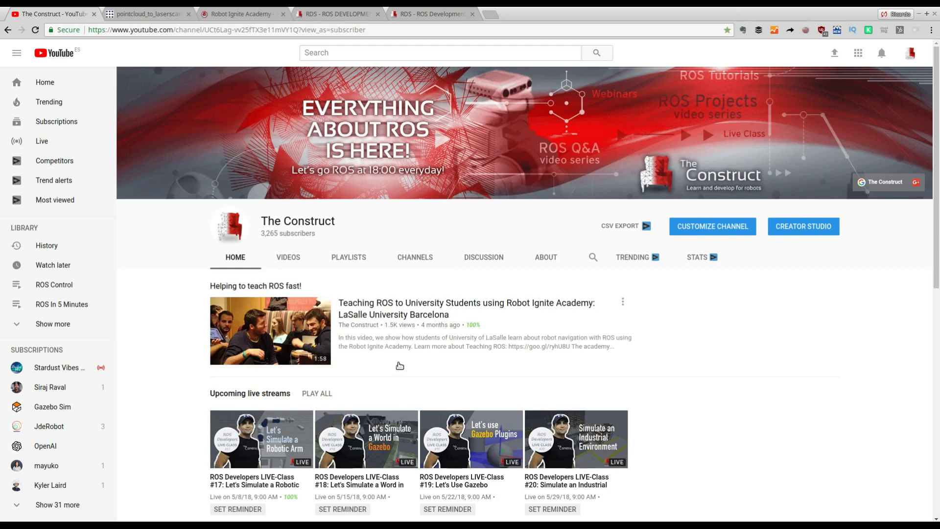